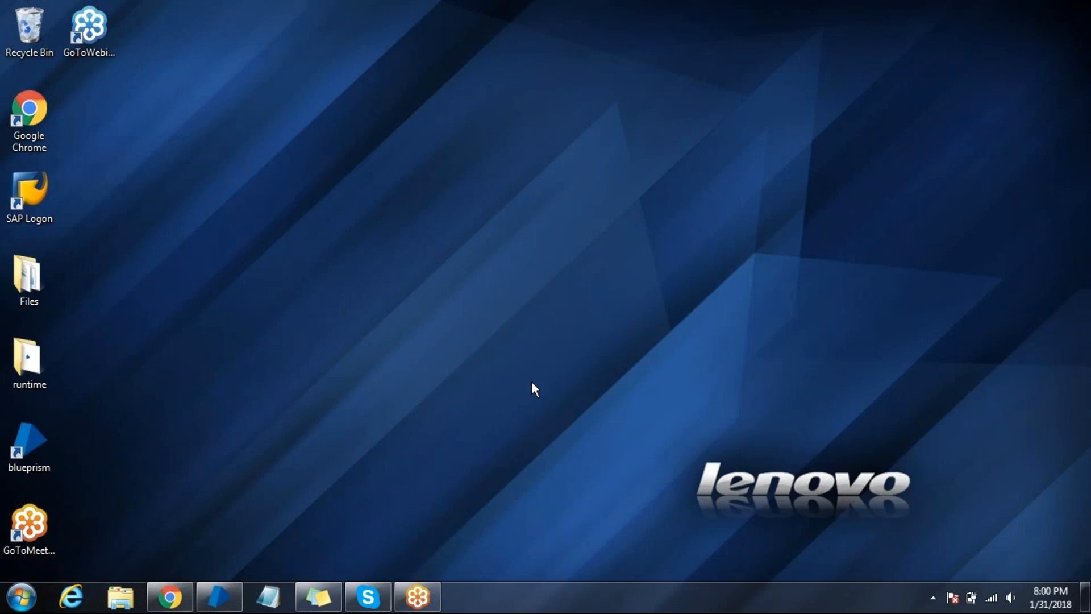
pyautogui.moveTo(477, 375)
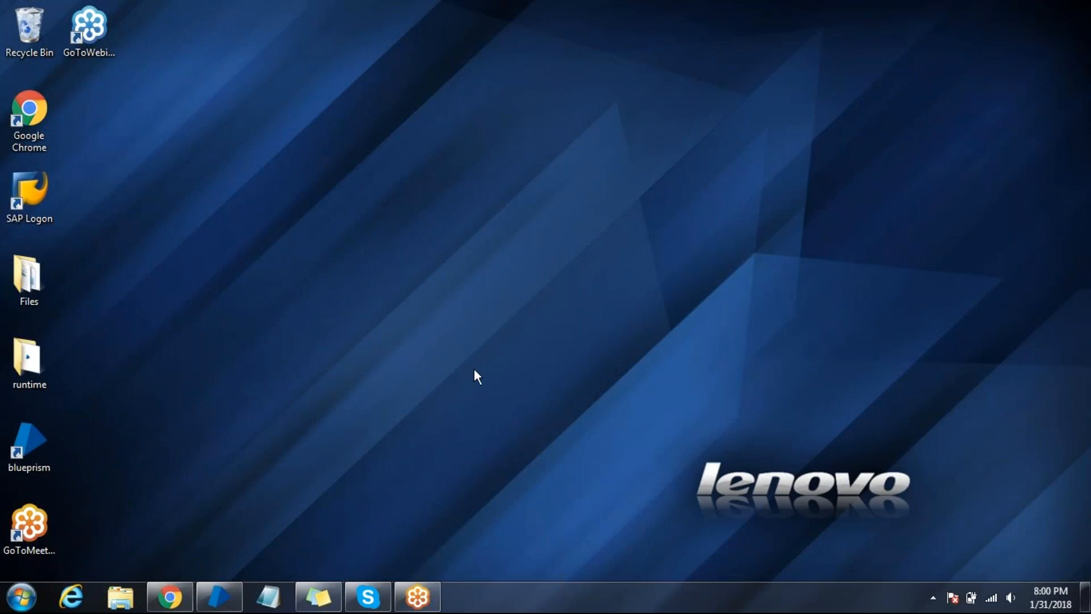
pyautogui.moveTo(32, 199)
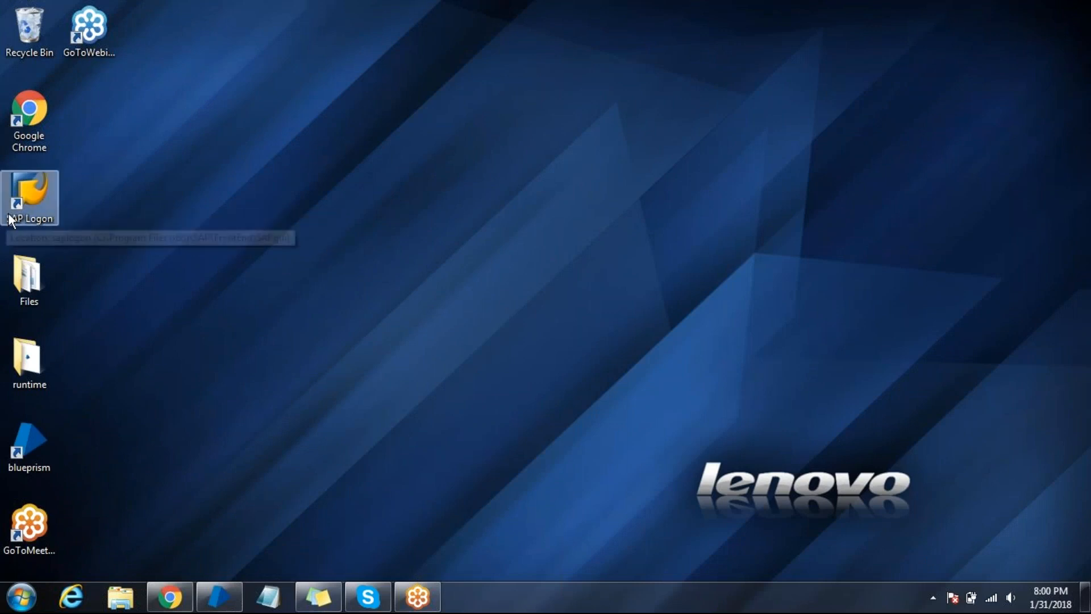
pyautogui.moveTo(297, 236)
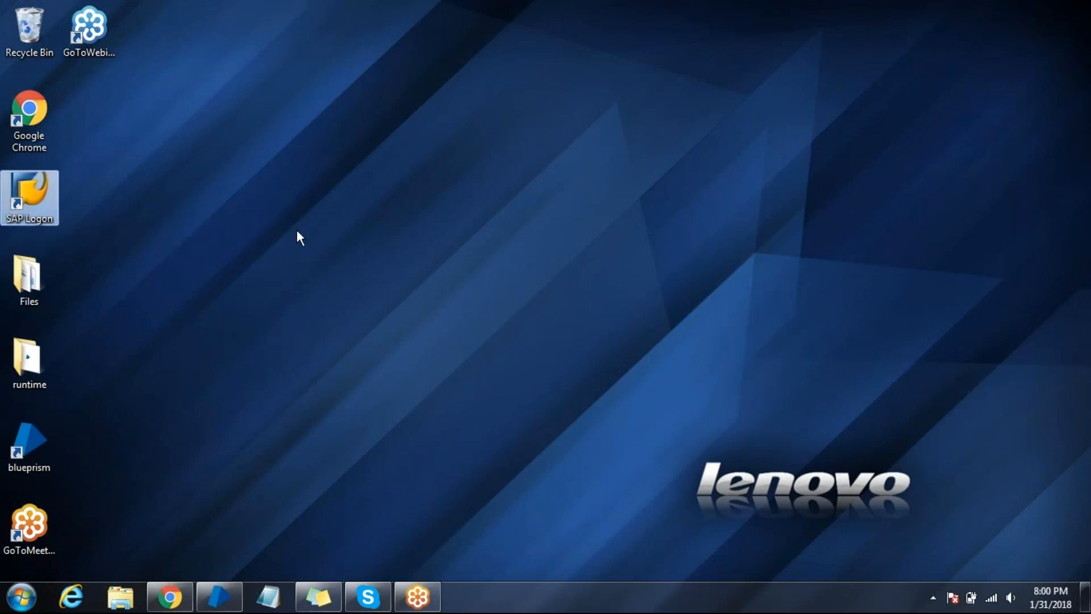
# Launch SAP Logon and open the SD entry's Properties, showing system ID EH7
pyautogui.doubleClick(29, 197)
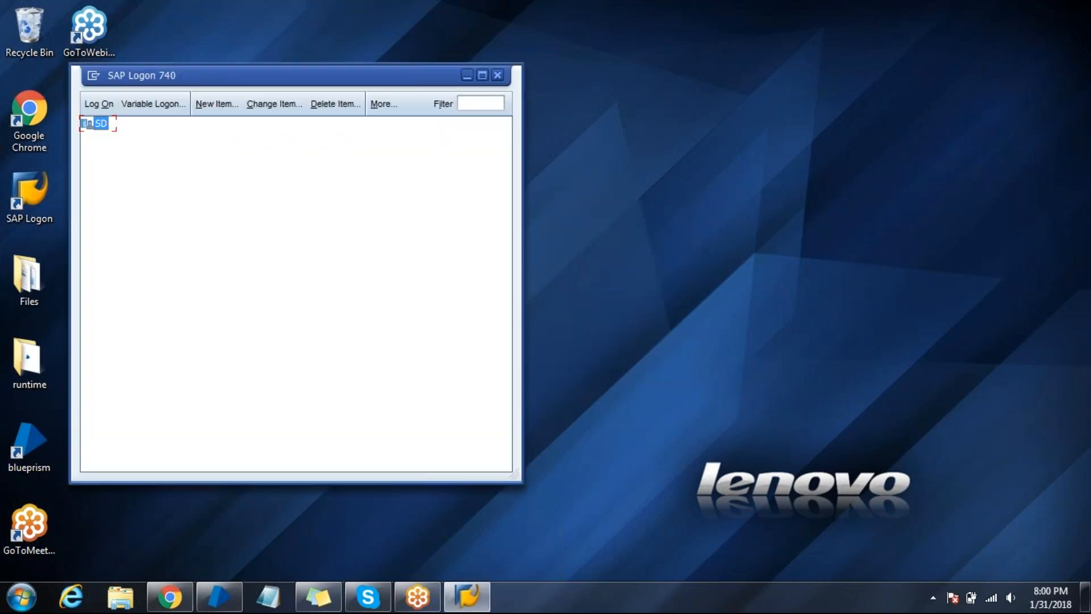
pyautogui.moveTo(279, 75); pyautogui.dragTo(341, 83)
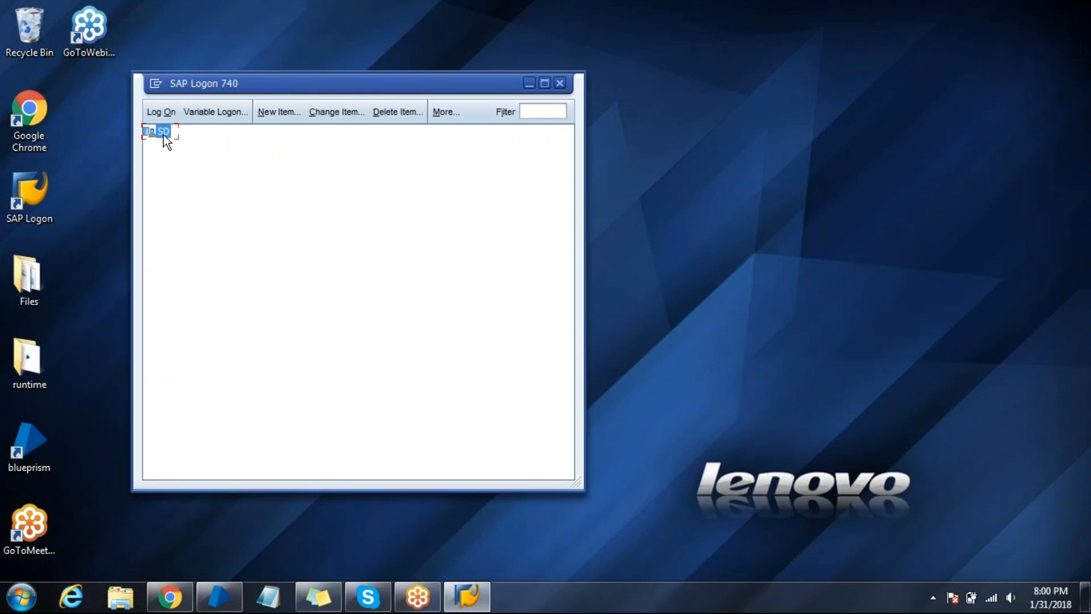
pyautogui.rightClick(159, 130)
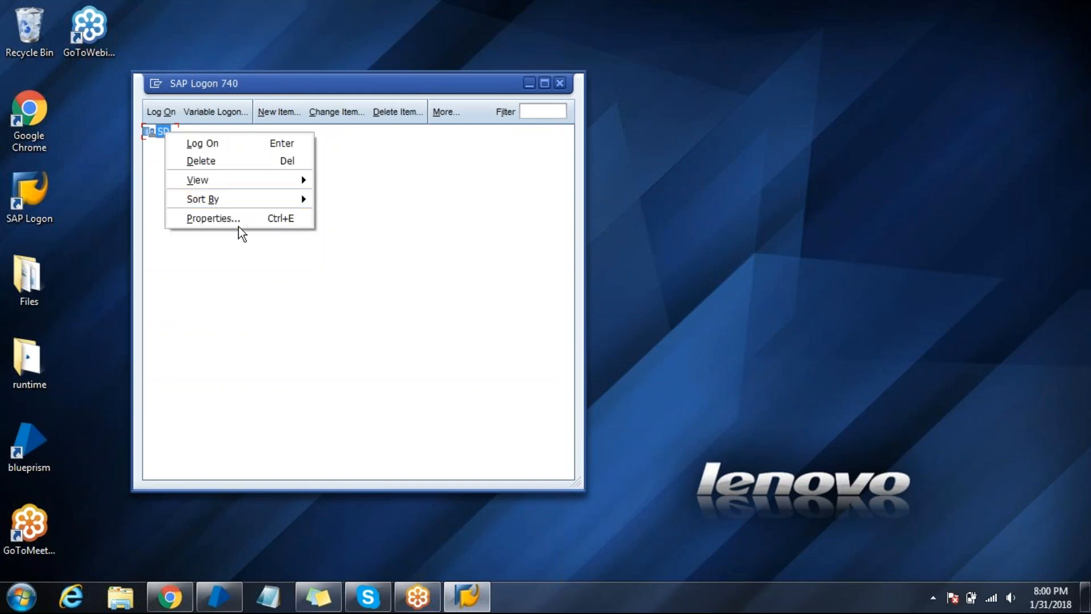
pyautogui.click(212, 218)
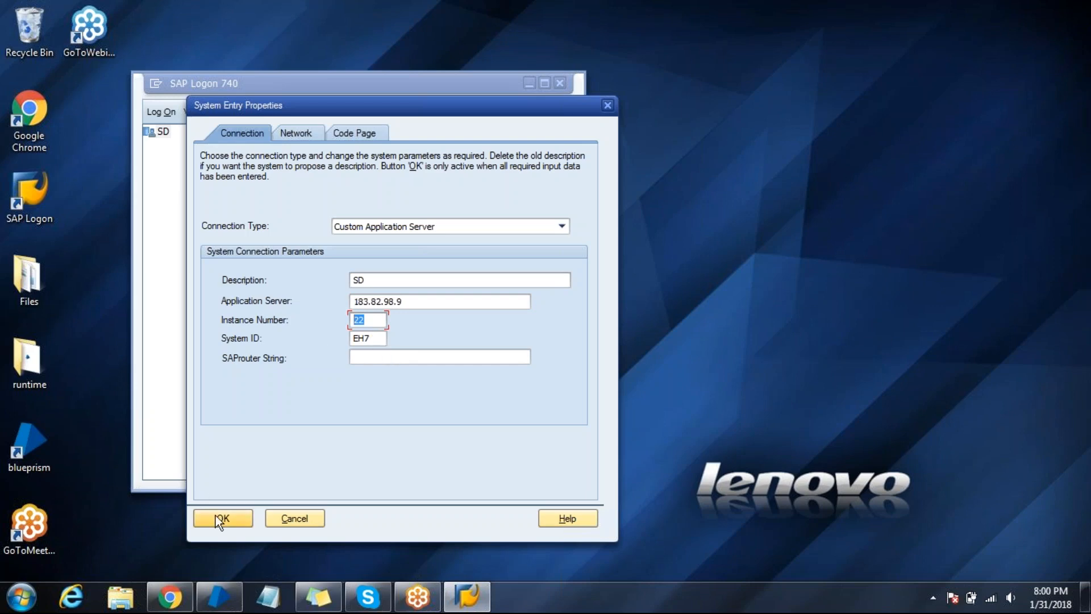
# Accept the SD settings, reach the client 800 sign-in screen, then close it
pyautogui.click(222, 517)
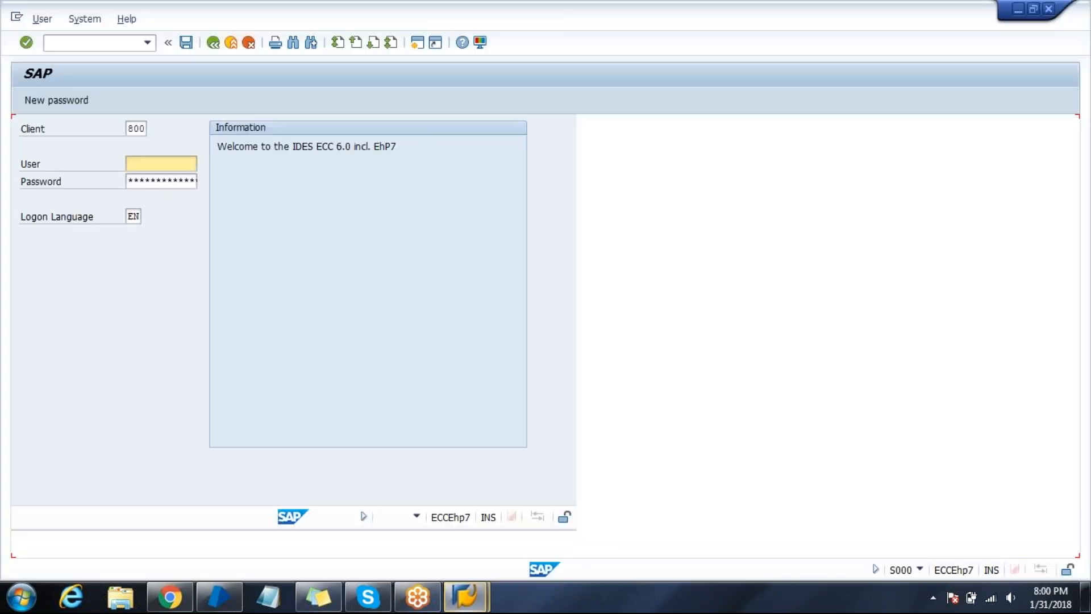
pyautogui.click(160, 163)
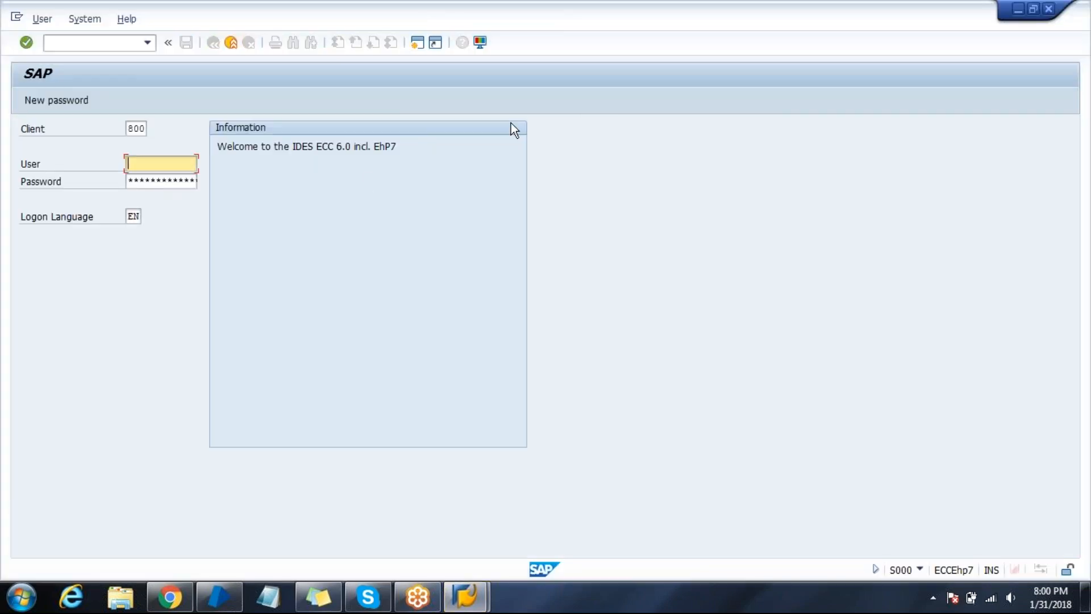
pyautogui.moveTo(393, 90)
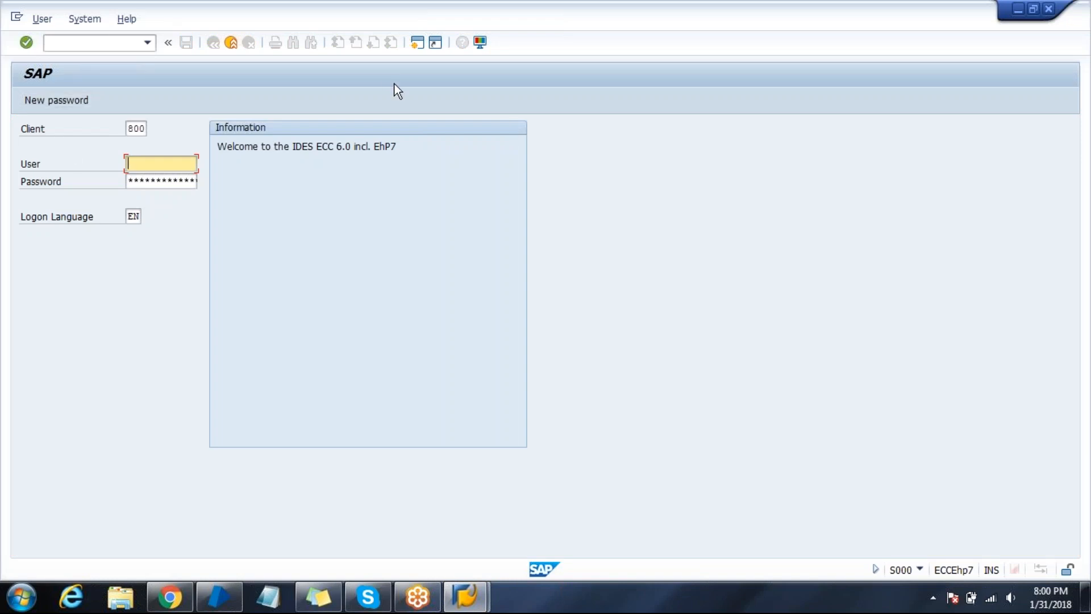
pyautogui.moveTo(249, 204)
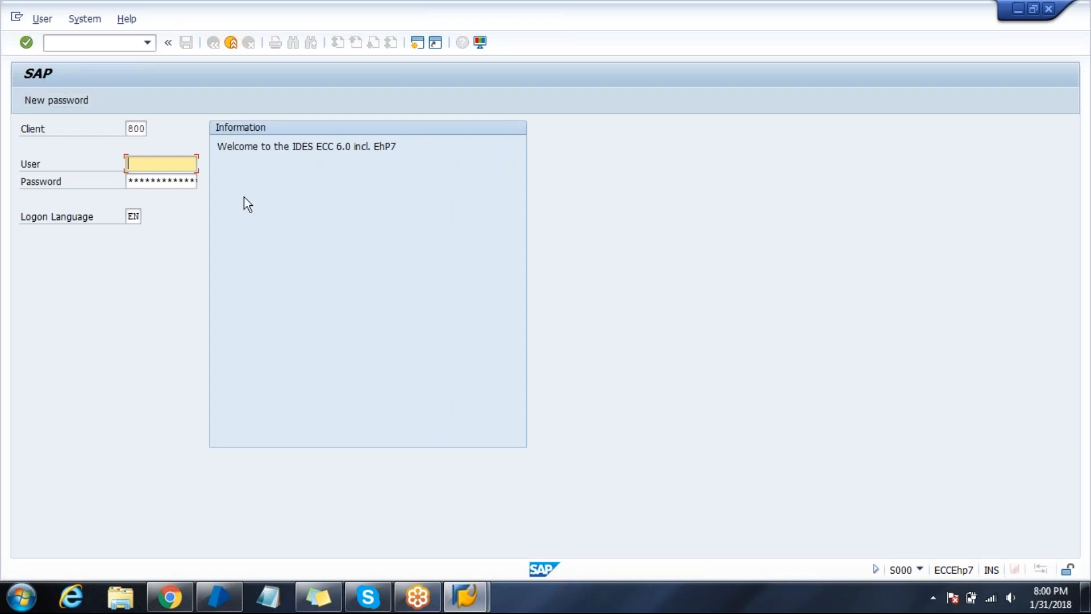
pyautogui.moveTo(703, 411)
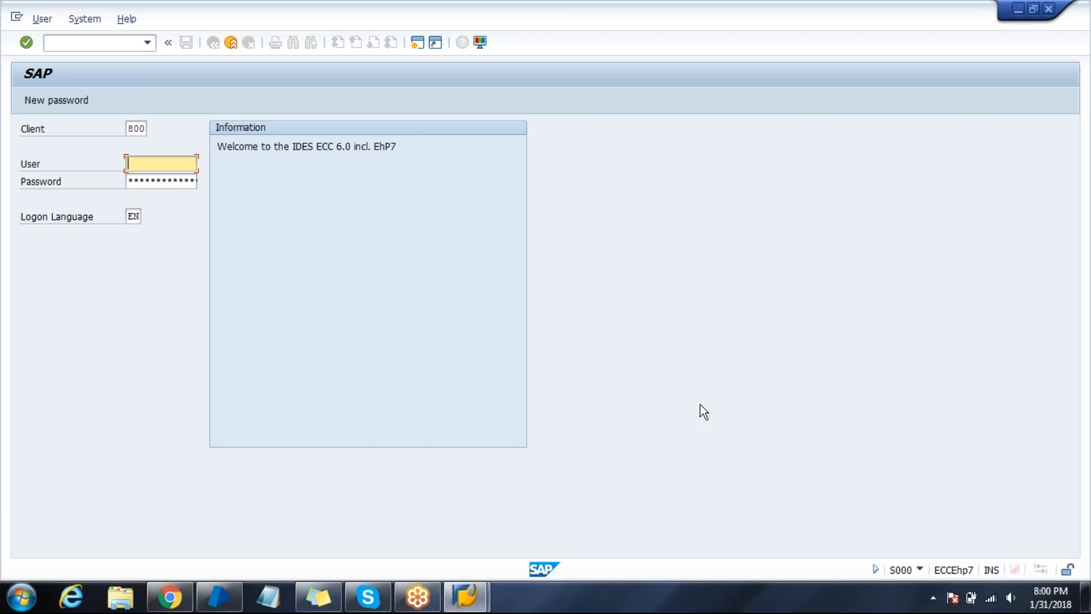
pyautogui.moveTo(812, 436)
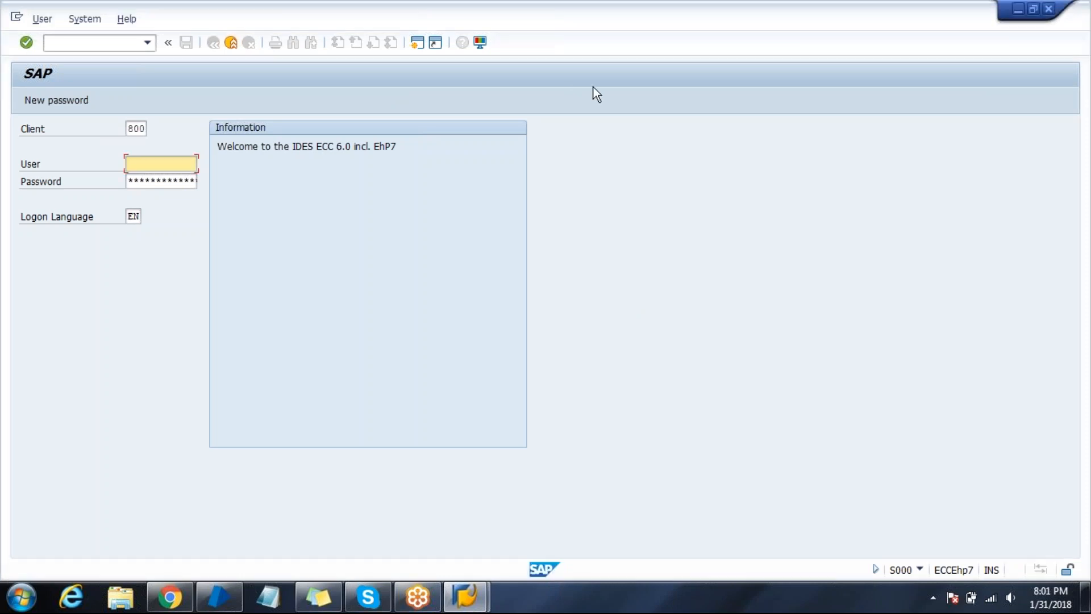
pyautogui.moveTo(1008, 14)
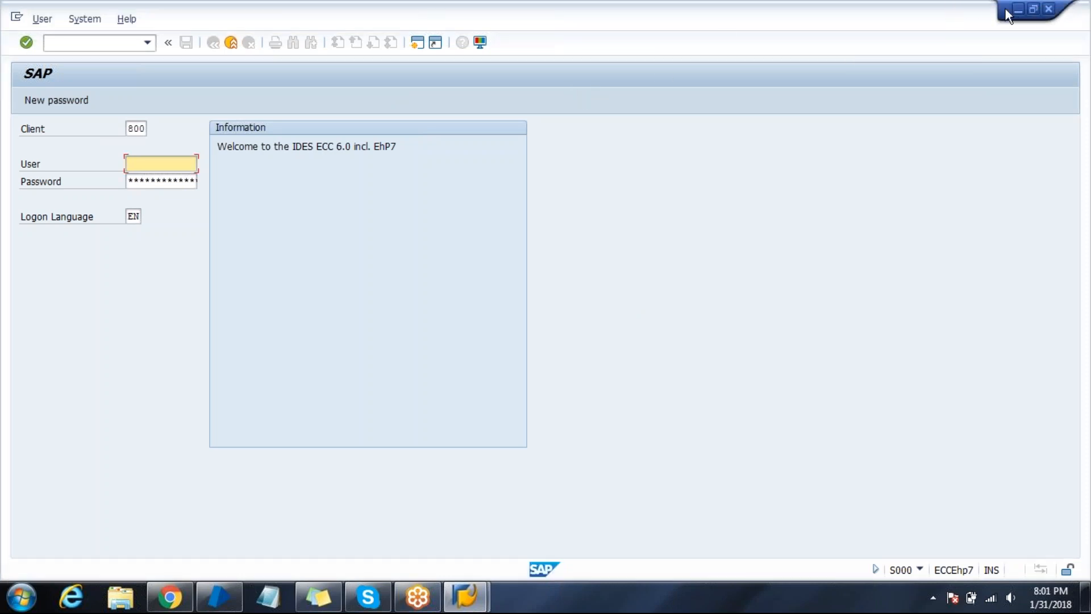
pyautogui.click(1048, 8)
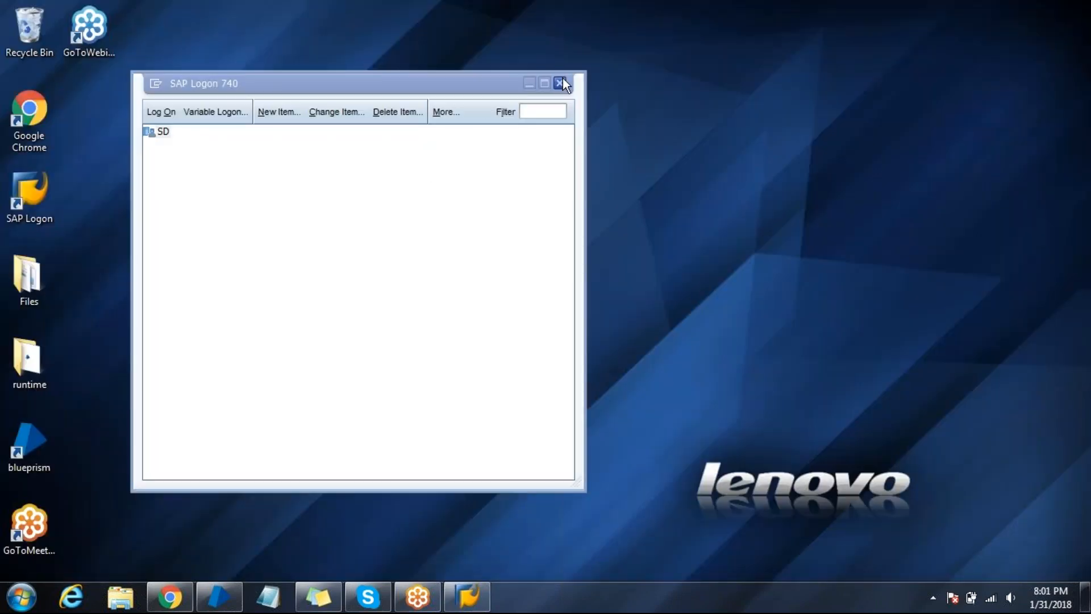
# Close SAP Logon and create business object 'SAP Automation Integ' with description 'SAP'
pyautogui.click(561, 83)
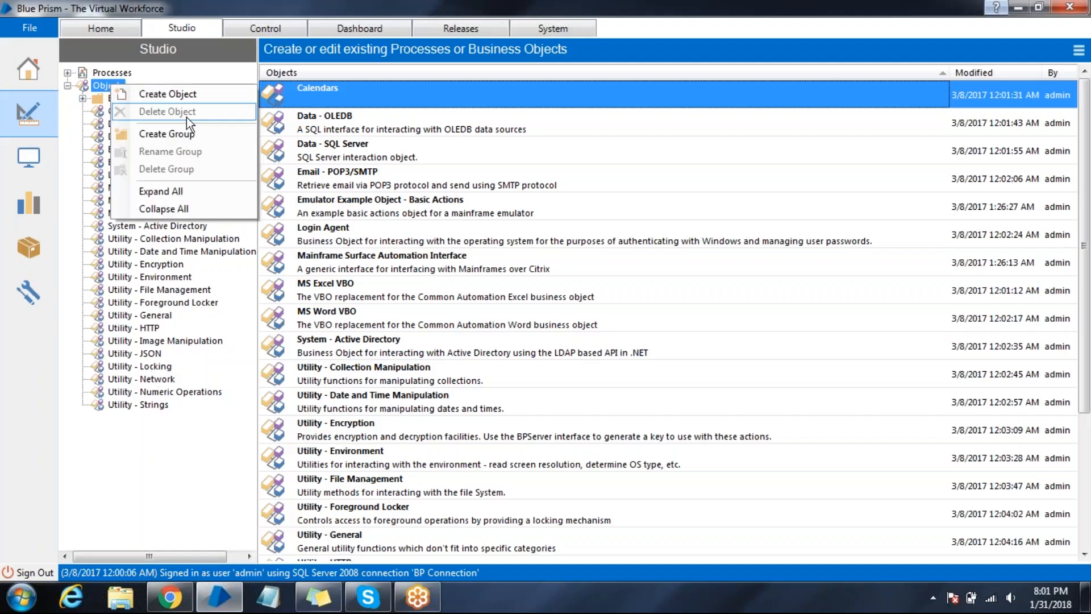
pyautogui.click(168, 93)
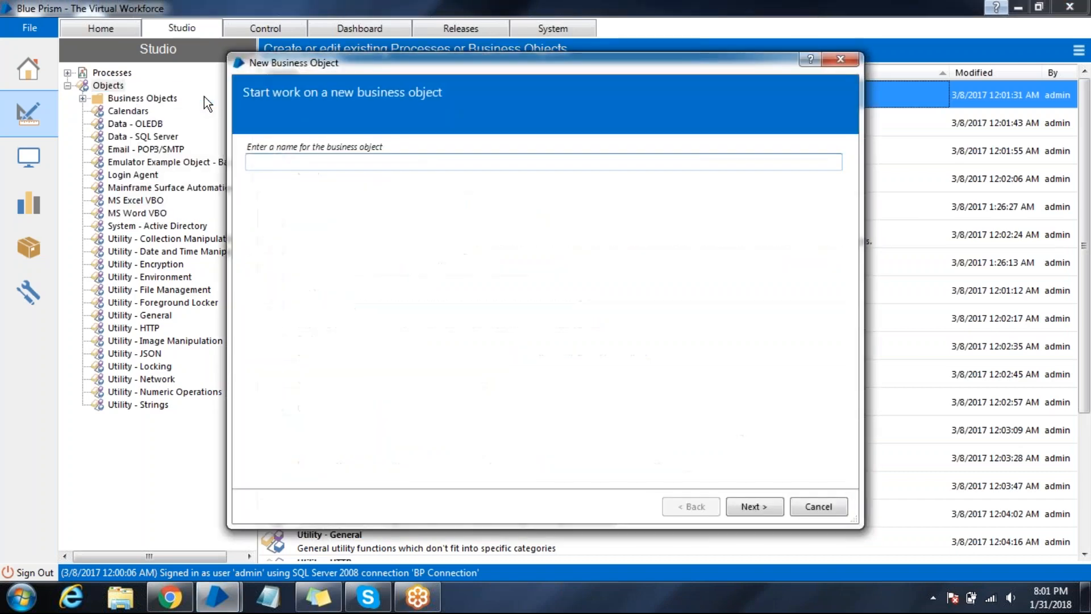
pyautogui.write('SAP Aut')
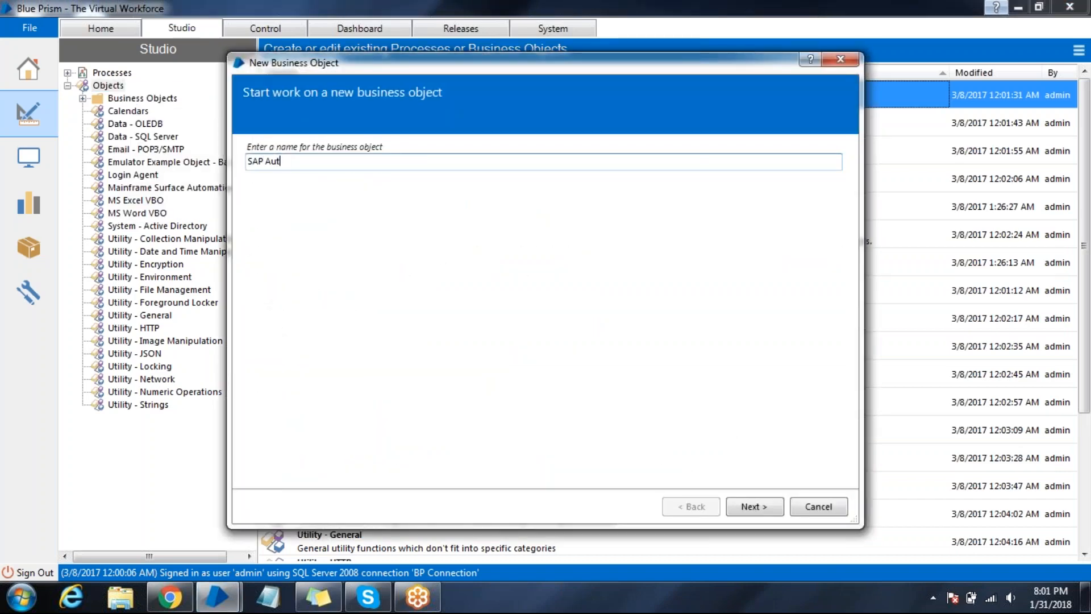
pyautogui.write('omation 1')
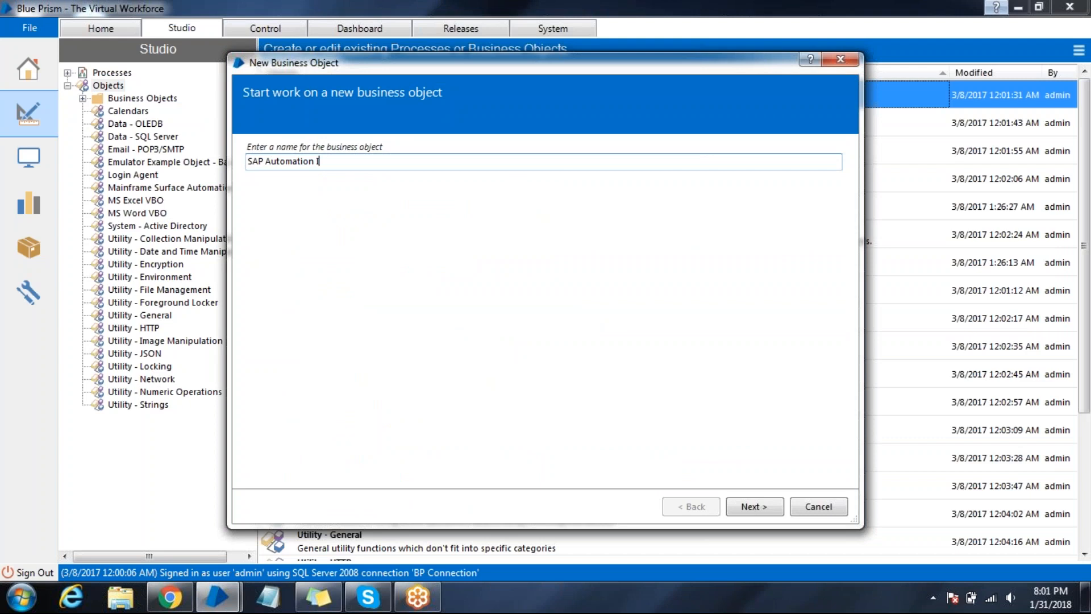
pyautogui.write('Integ')
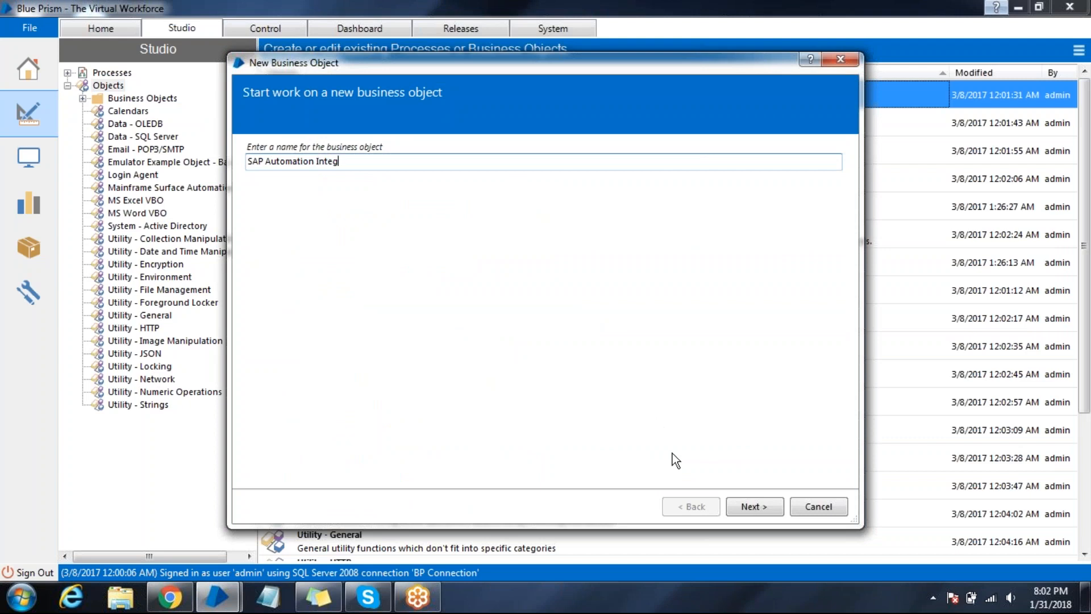
pyautogui.click(753, 505)
pyautogui.write('SAP')
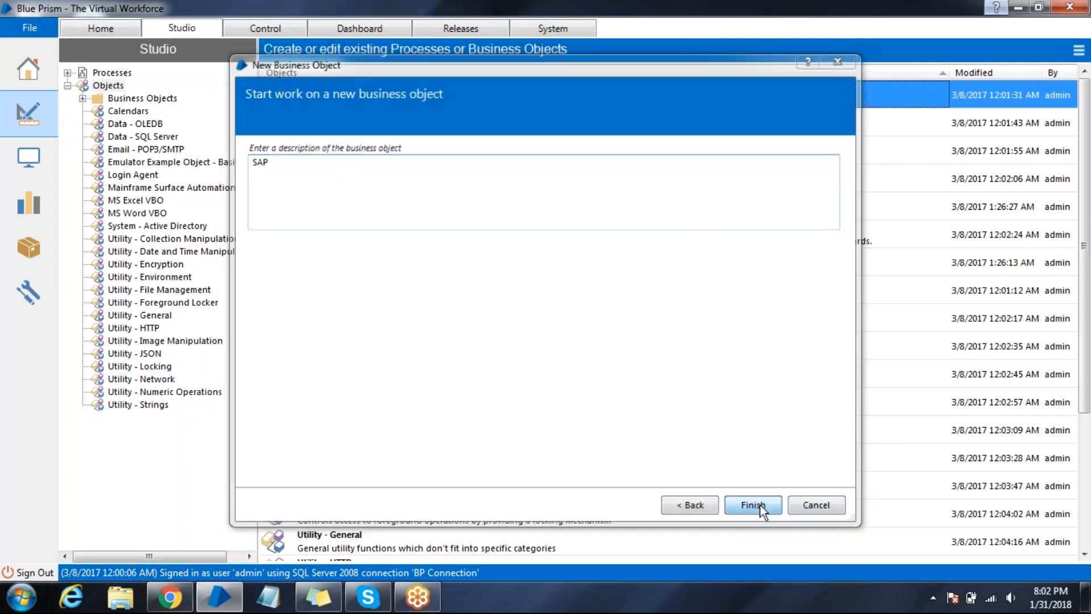
pyautogui.click(752, 504)
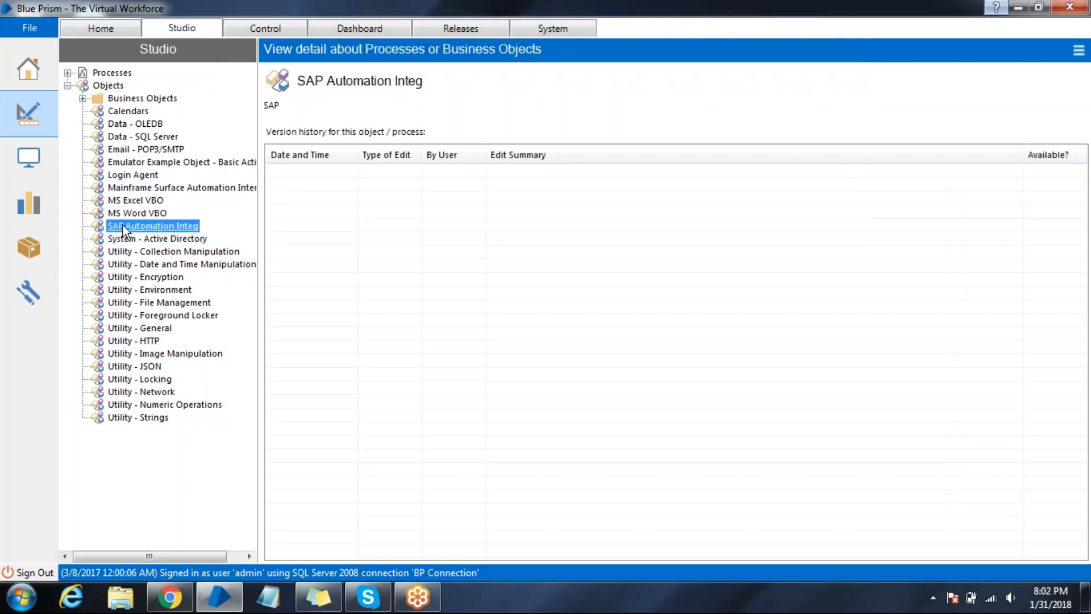
# Open SAP Automation Integ maximized in Object Studio and start a new application model
pyautogui.doubleClick(152, 225)
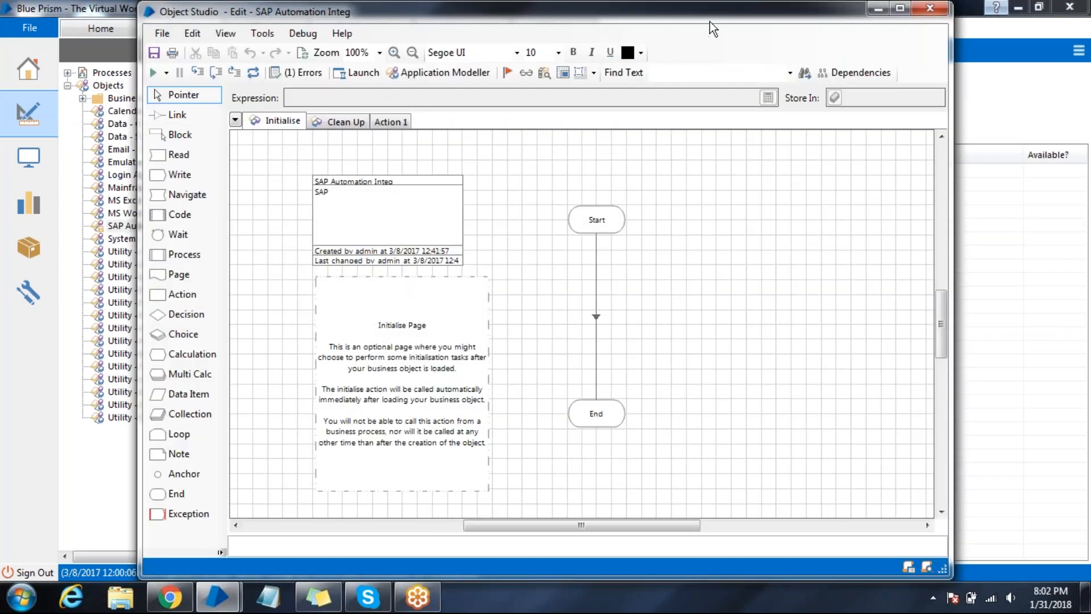
pyautogui.click(390, 121)
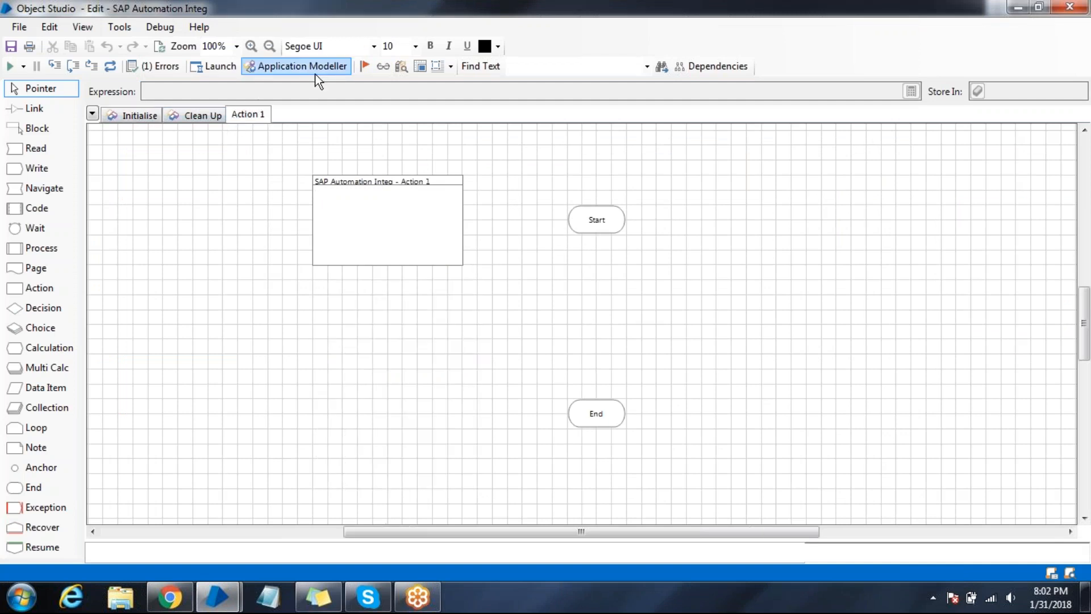
pyautogui.click(297, 66)
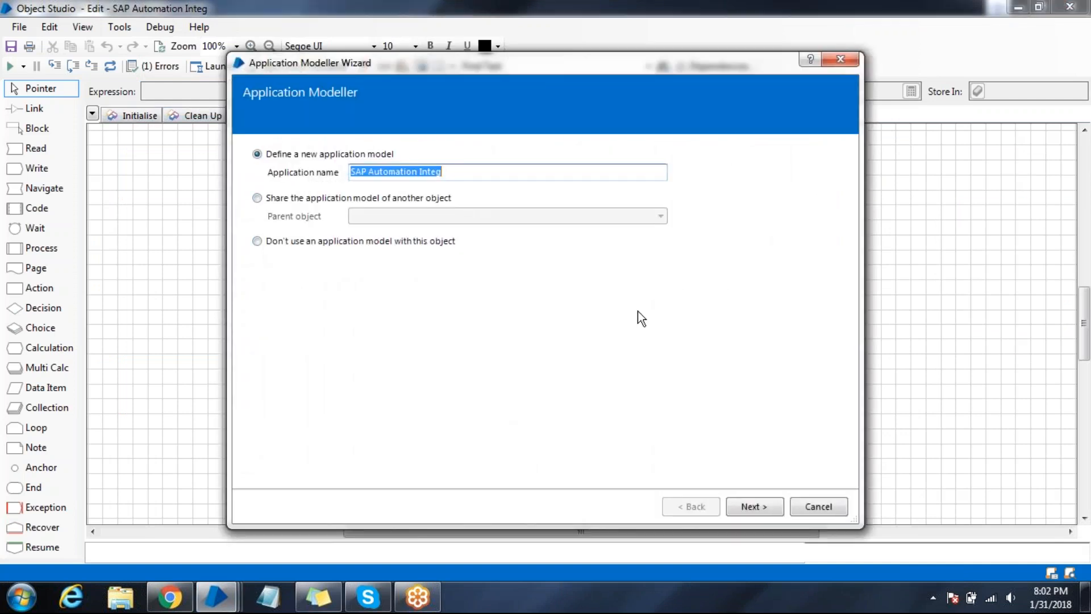
pyautogui.click(754, 506)
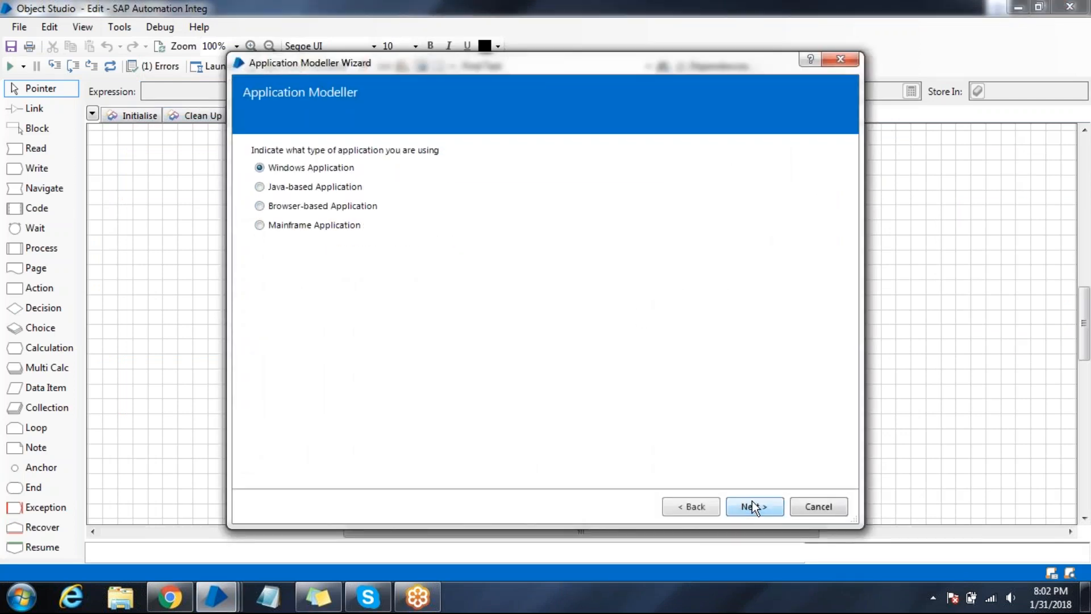
pyautogui.moveTo(277, 174)
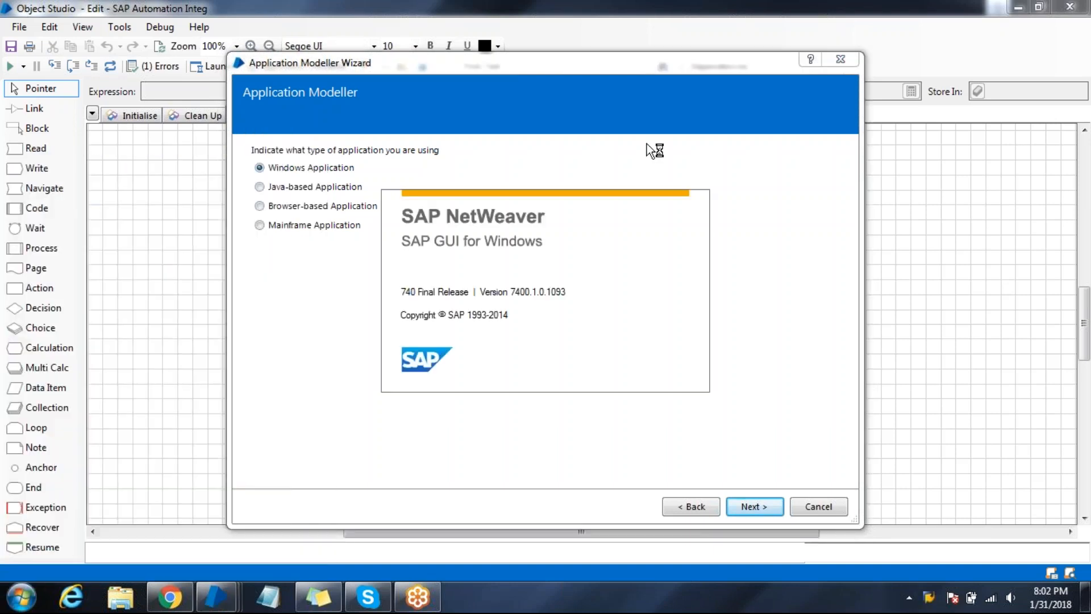
pyautogui.moveTo(525, 170)
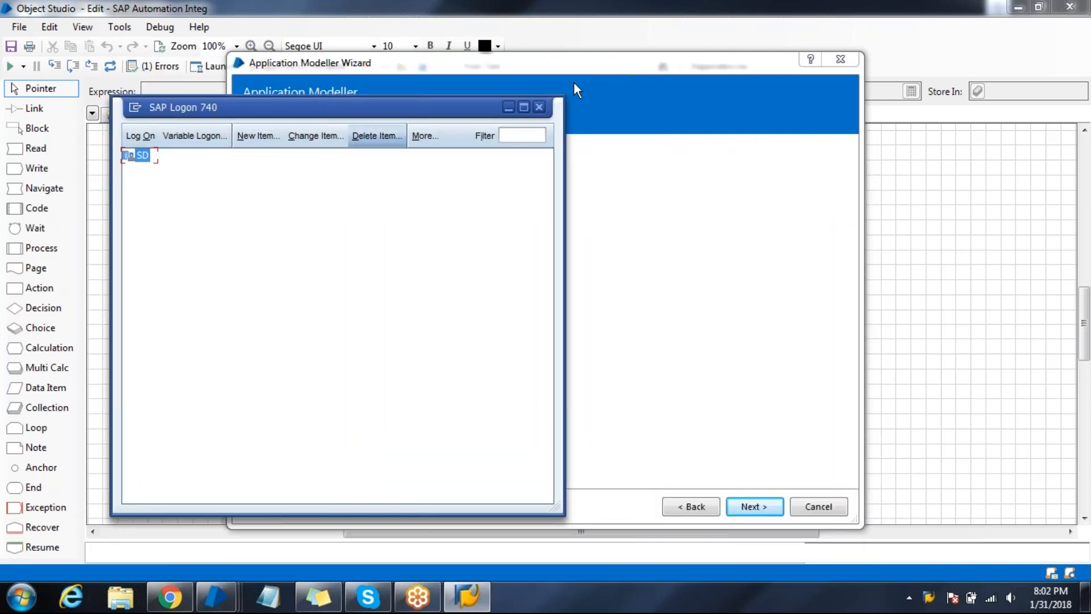
# Choose Windows Application as the type, launched from an executable
pyautogui.click(538, 106)
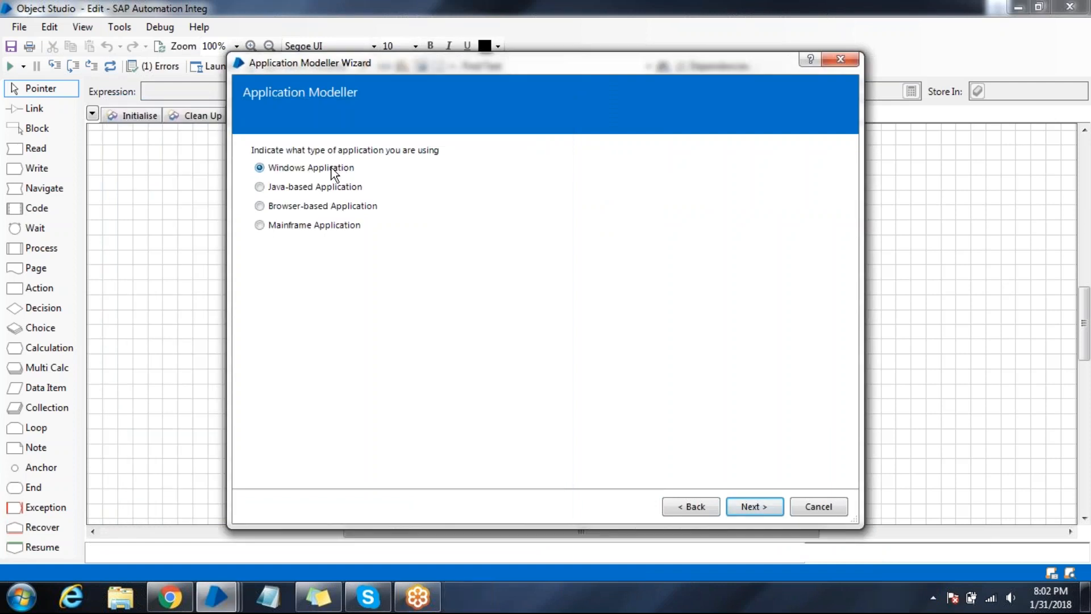
pyautogui.click(753, 506)
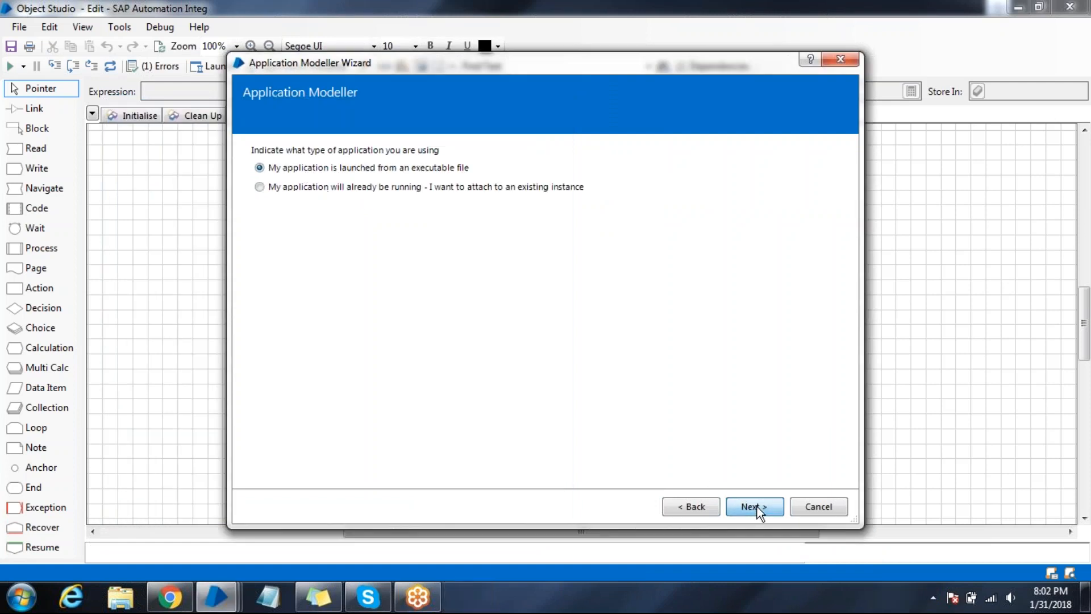
pyautogui.moveTo(480, 193)
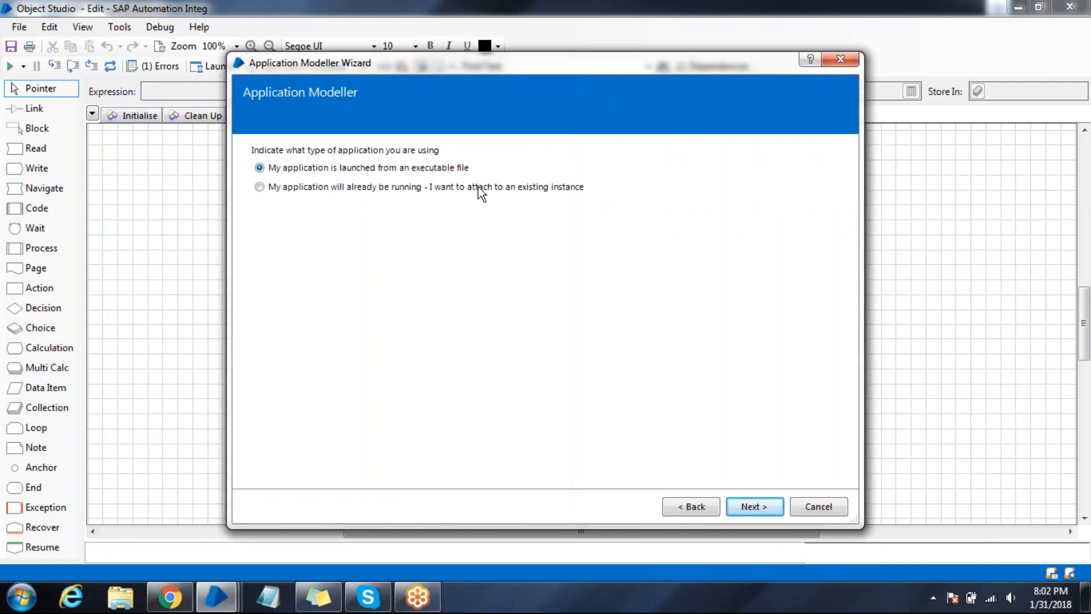
pyautogui.click(753, 505)
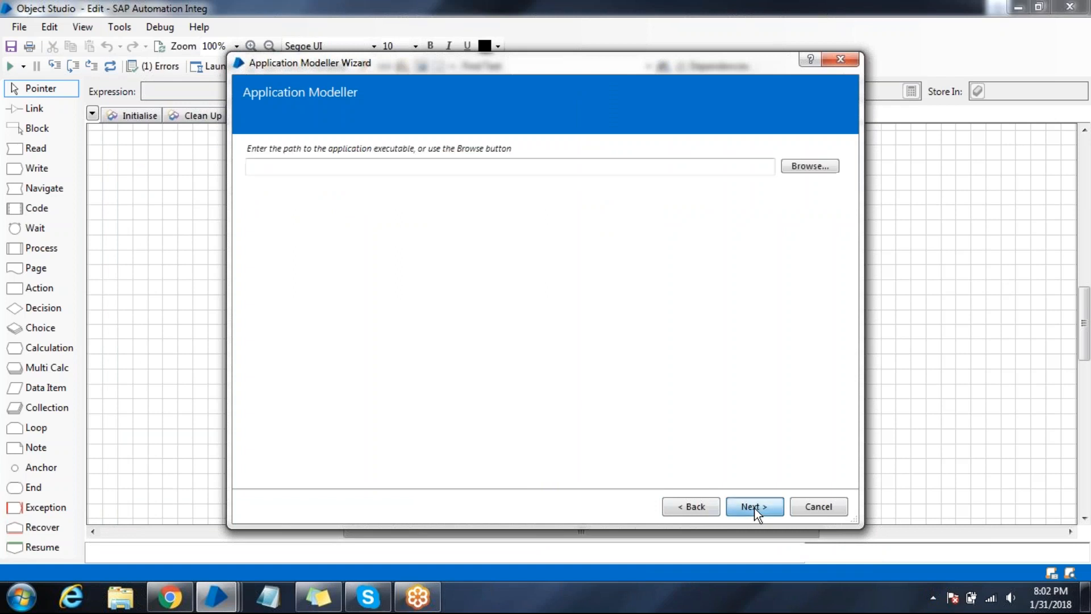
# Set the path to saplogon.exe, skip parameters, and finish with non-invasive automation
pyautogui.write('C:\\Program Files (x86)\\SAP\\FrontEnd\\SAPgui\\saplogon.exe')
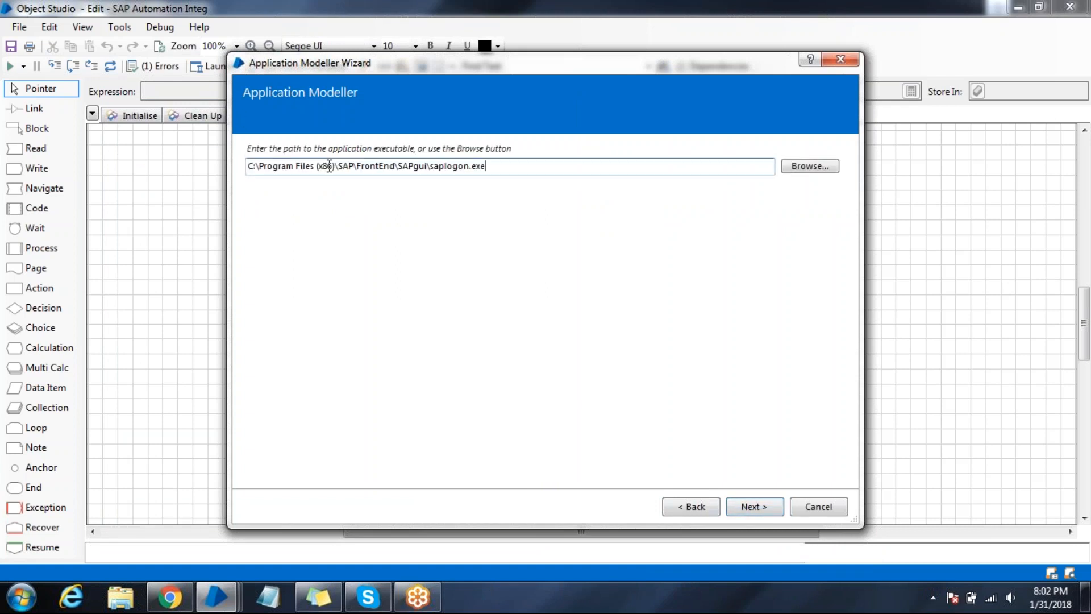
pyautogui.tripleClick(369, 165)
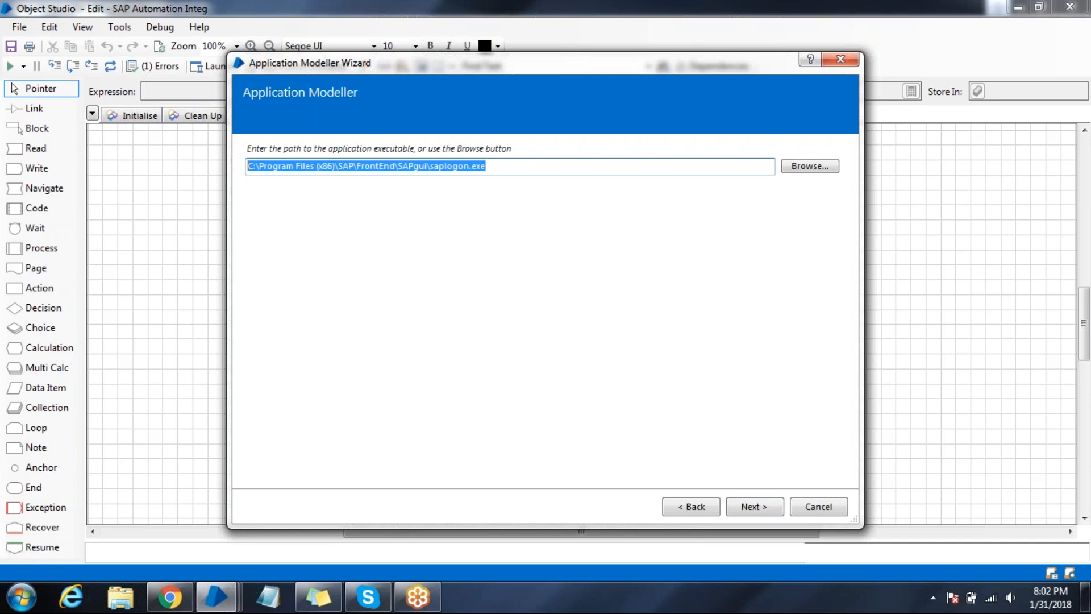
pyautogui.click(754, 506)
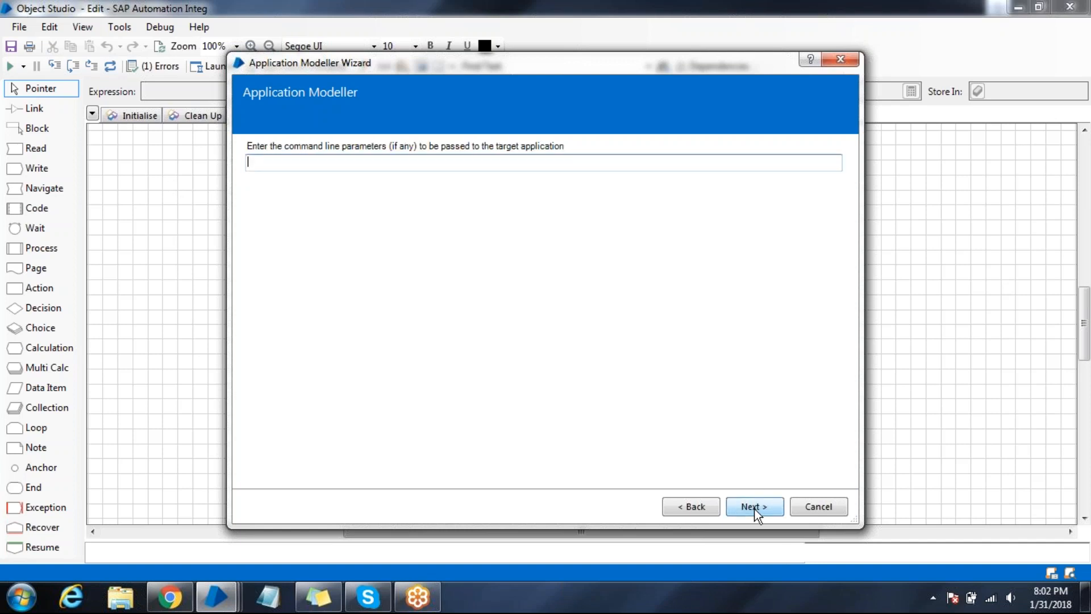
pyautogui.click(754, 506)
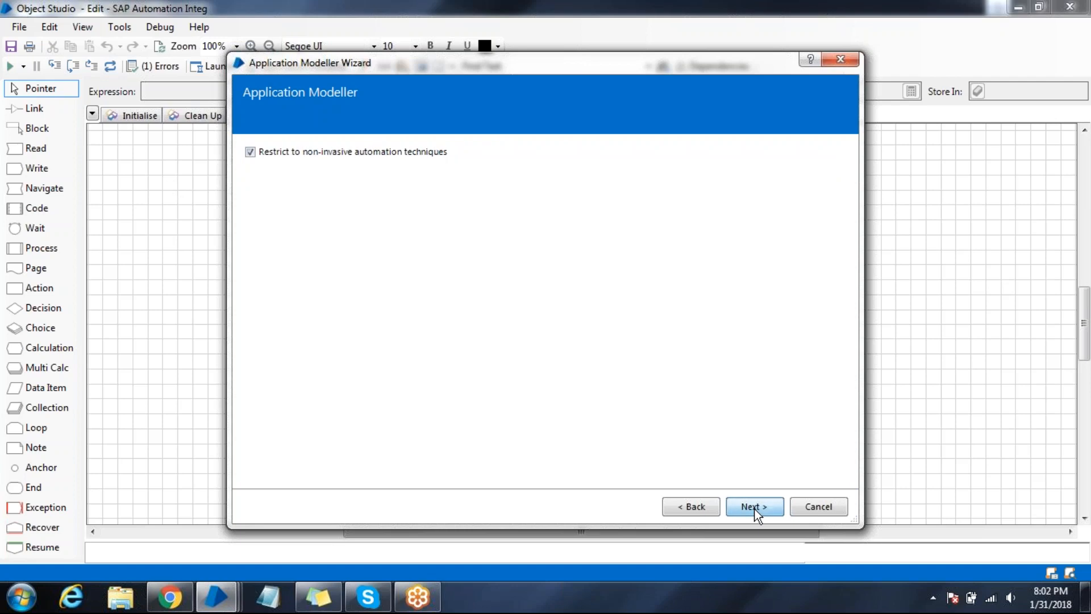
pyautogui.click(754, 506)
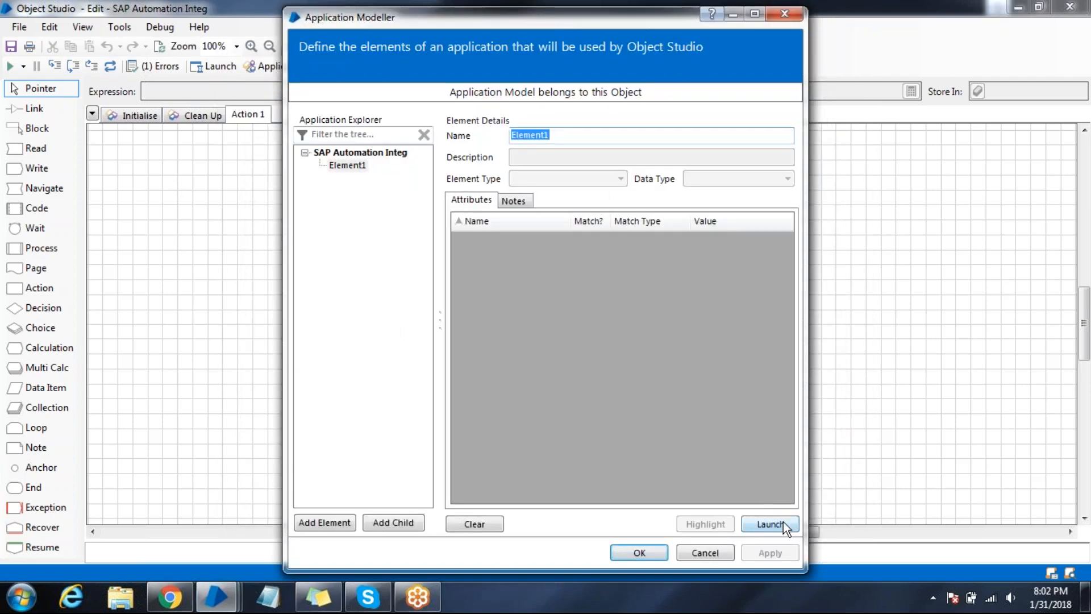
# Launch SAP Logon from the model, select the SD entry, and move the window aside
pyautogui.click(766, 524)
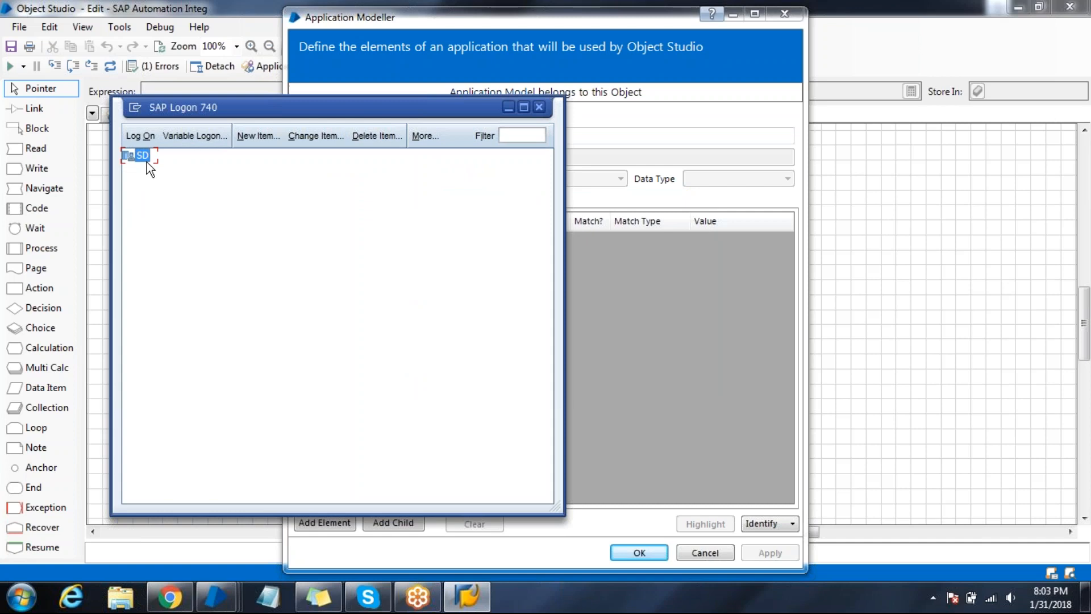
pyautogui.moveTo(174, 172)
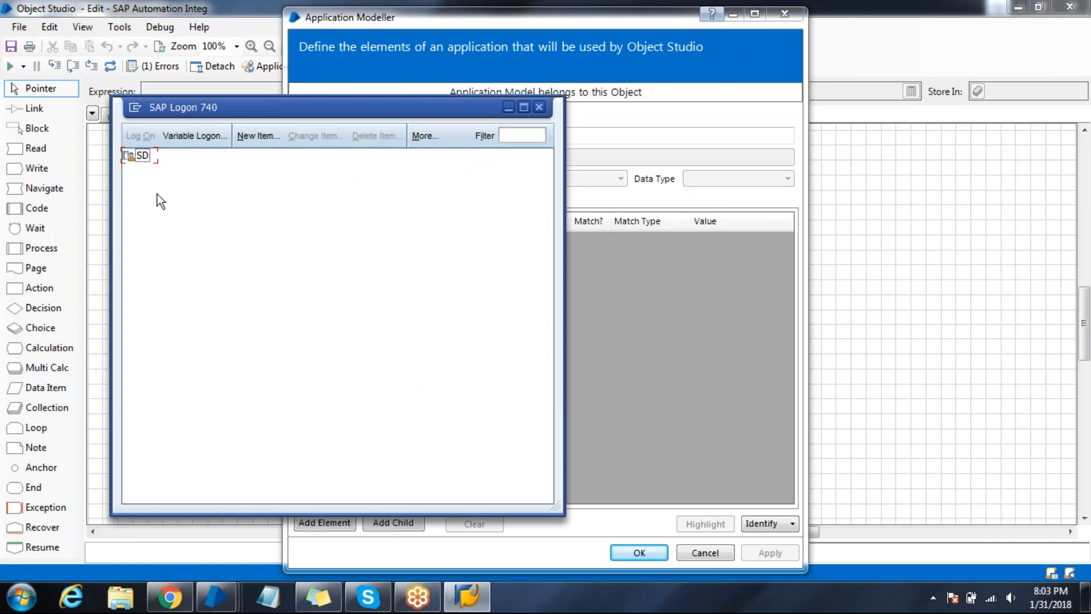
pyautogui.moveTo(152, 184)
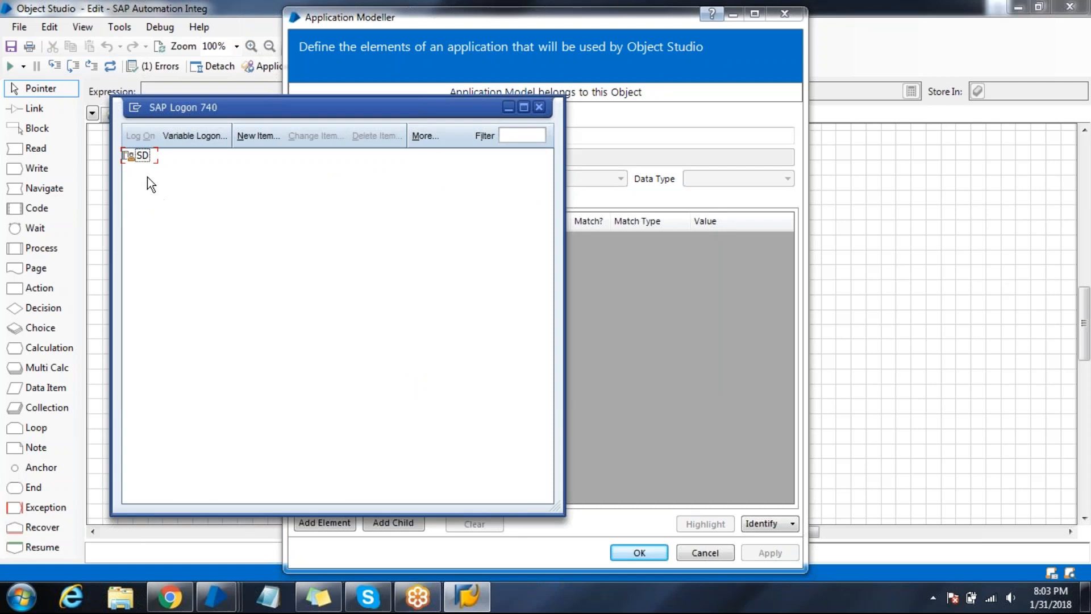
pyautogui.click(140, 155)
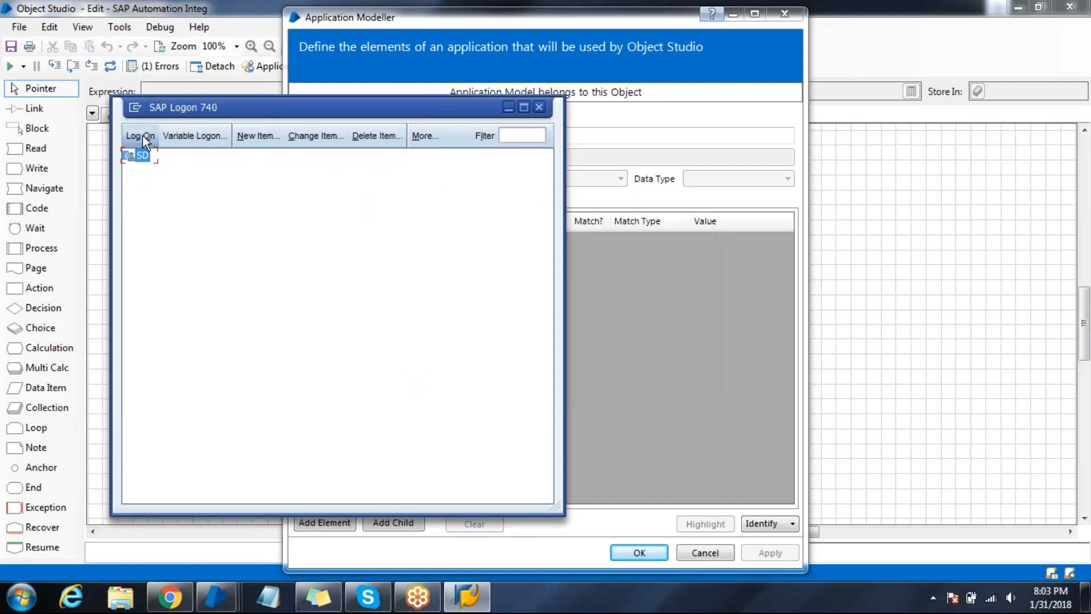
pyautogui.moveTo(164, 162)
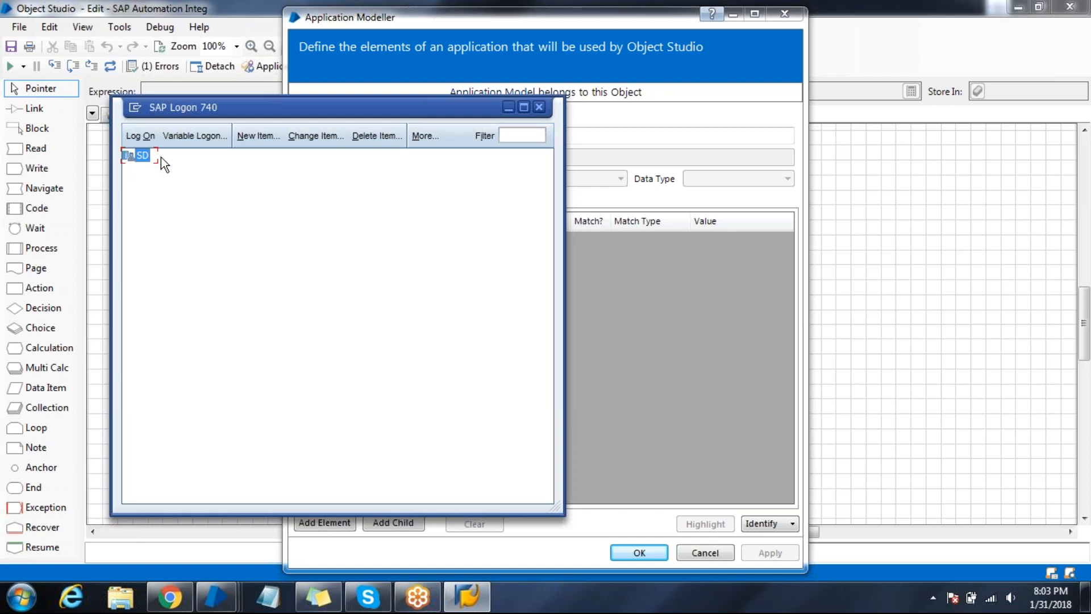
pyautogui.moveTo(175, 165)
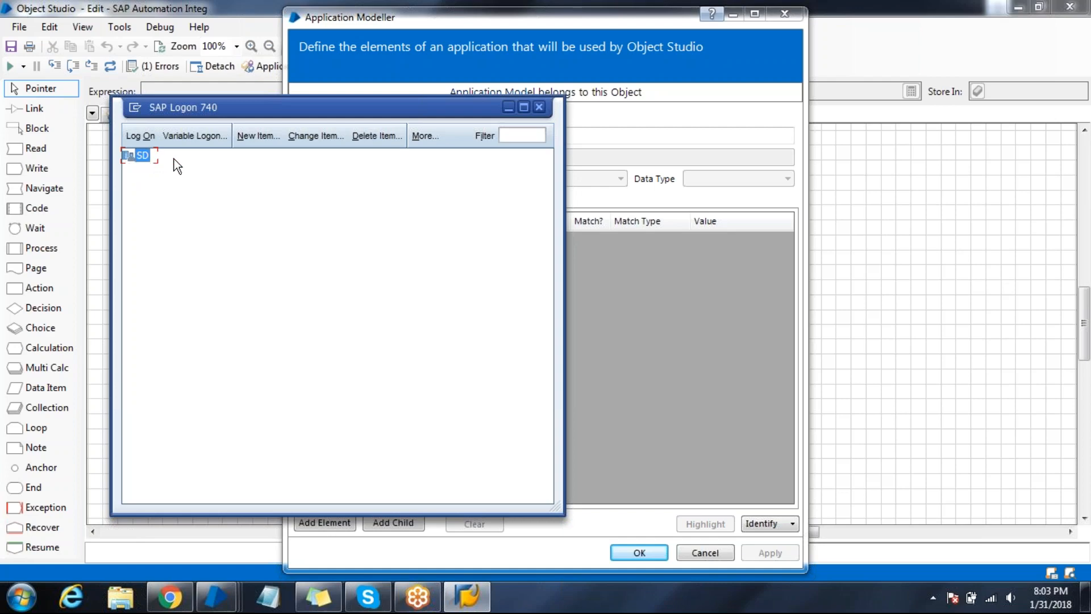
pyautogui.moveTo(260, 109)
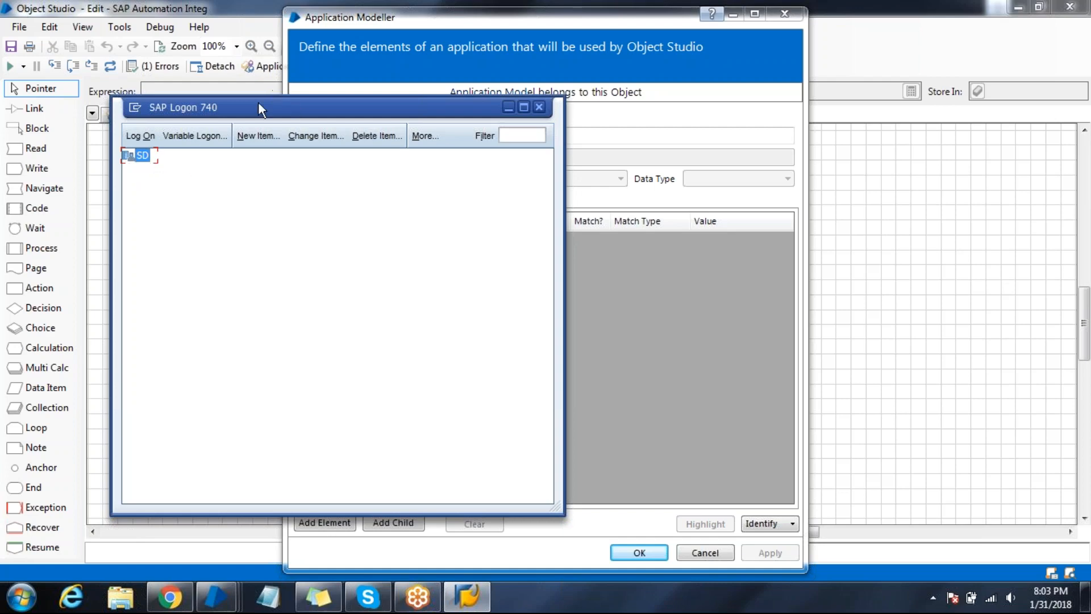
pyautogui.moveTo(260, 107); pyautogui.dragTo(167, 109)
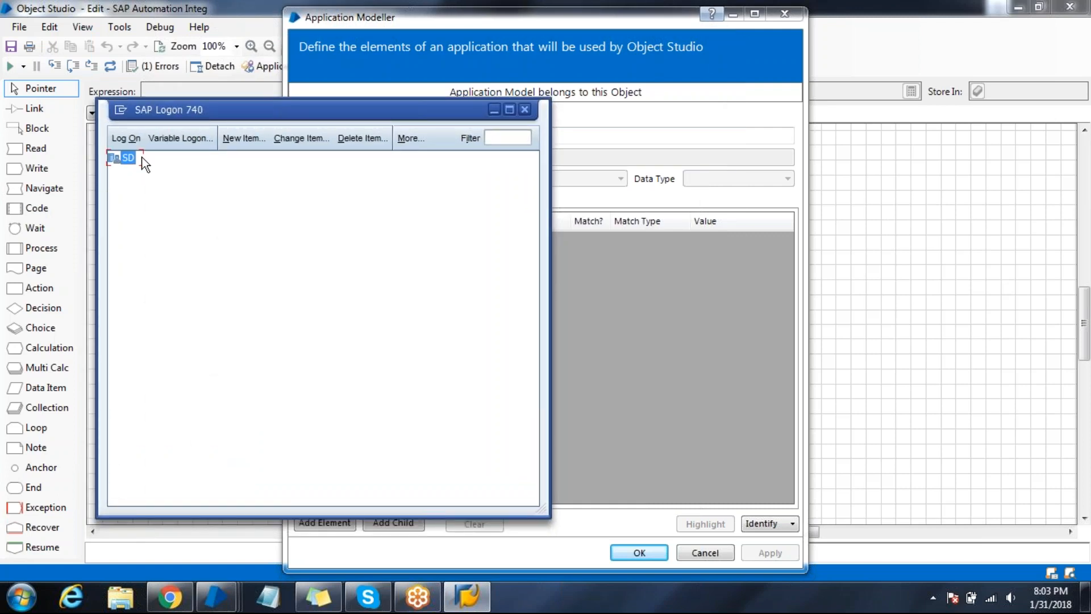
pyautogui.moveTo(672, 206)
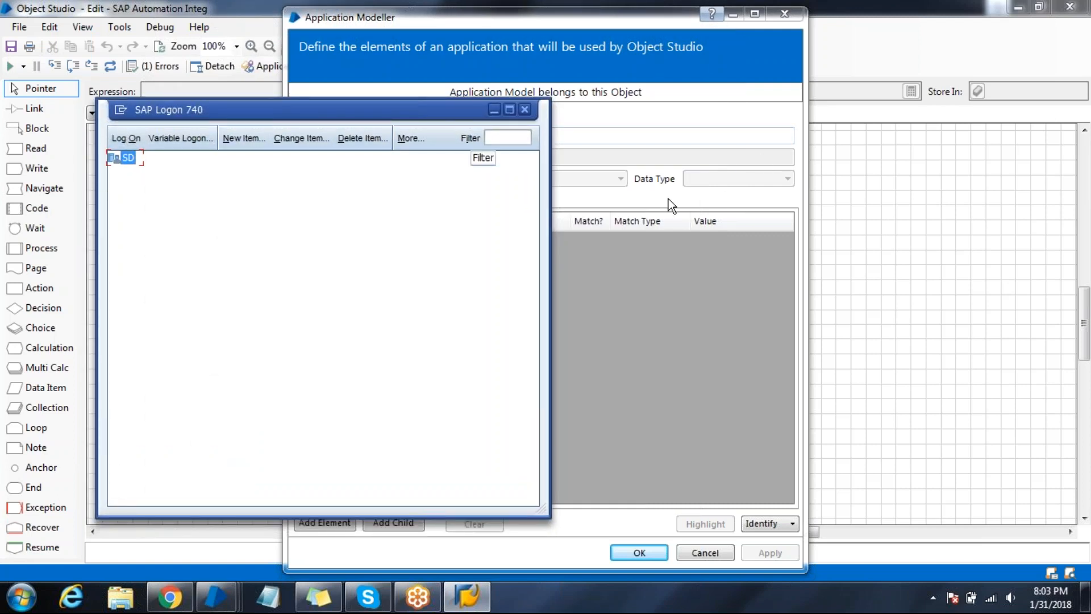
pyautogui.click(323, 522)
pyautogui.write('Logon')
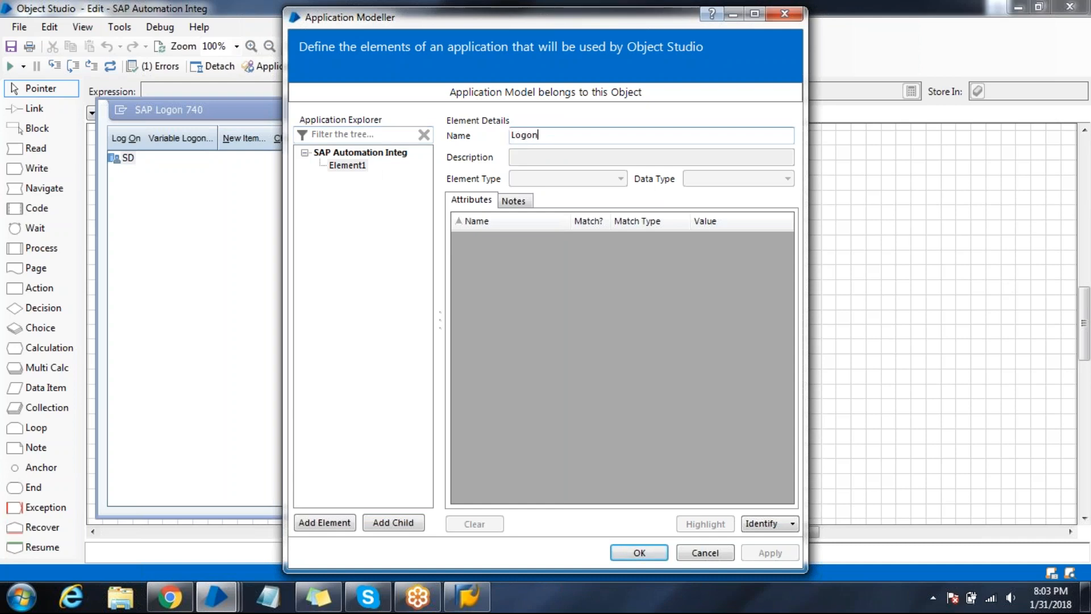
# Capture SAP Logon's Log On button as the Logon element and add a Navigate stage
pyautogui.click(764, 523)
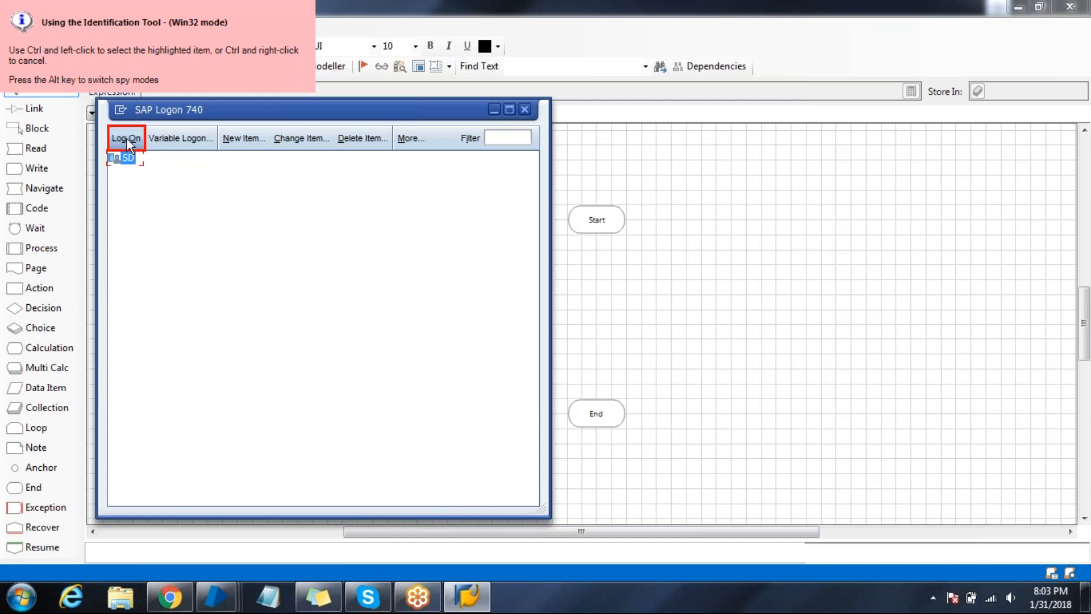
pyautogui.click(125, 145)
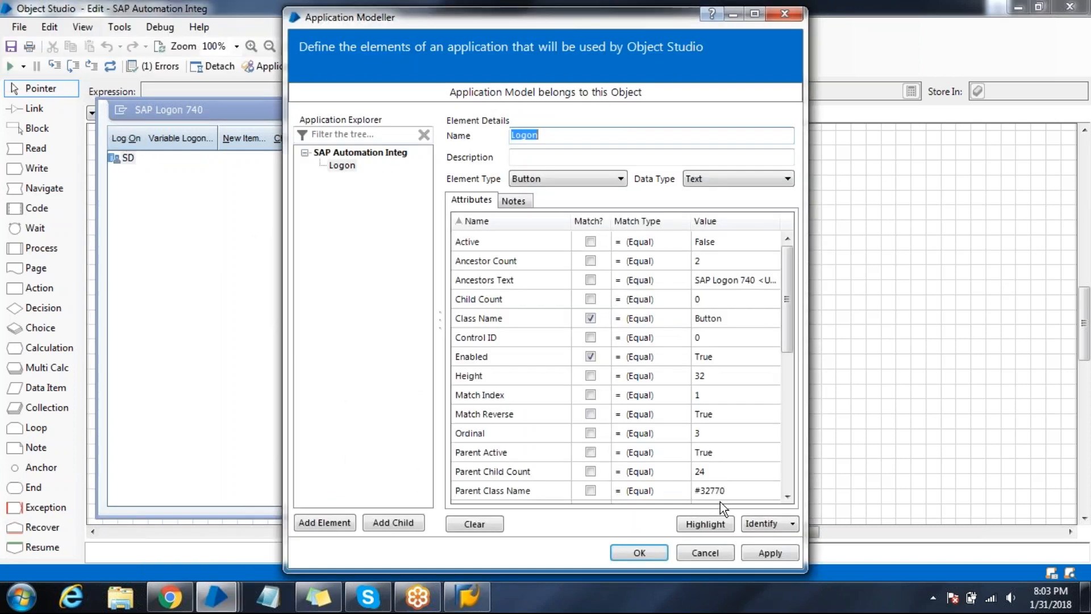
pyautogui.click(637, 551)
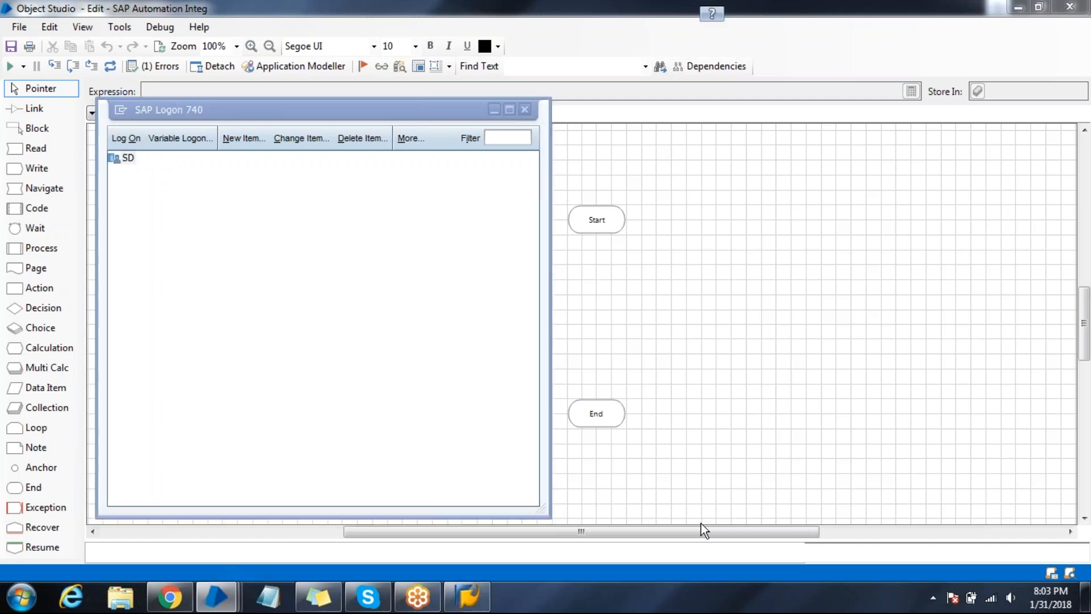
pyautogui.click(301, 66)
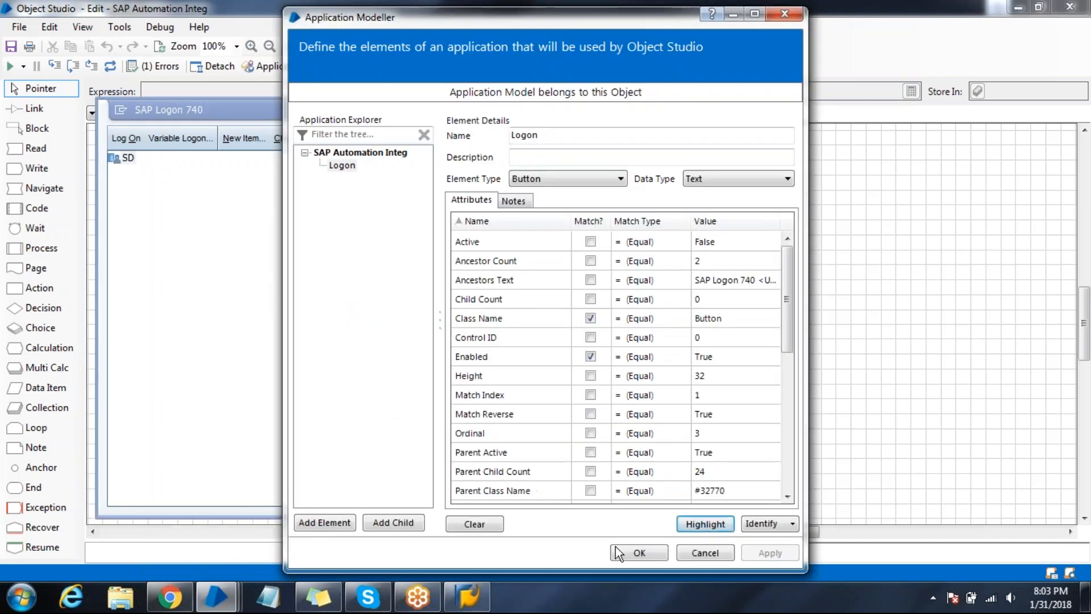
pyautogui.click(638, 552)
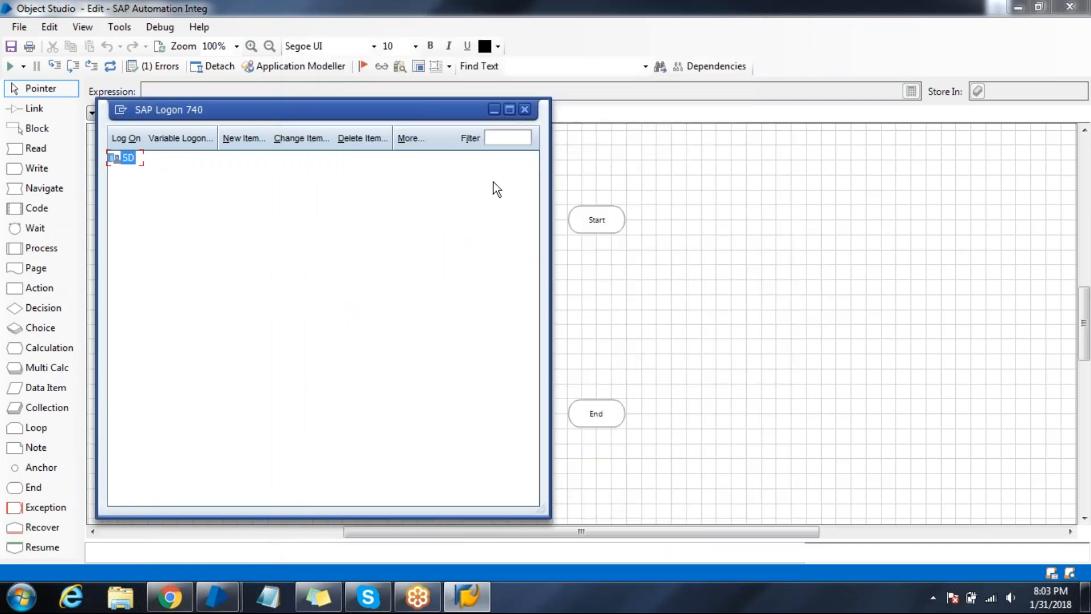
pyautogui.click(524, 110)
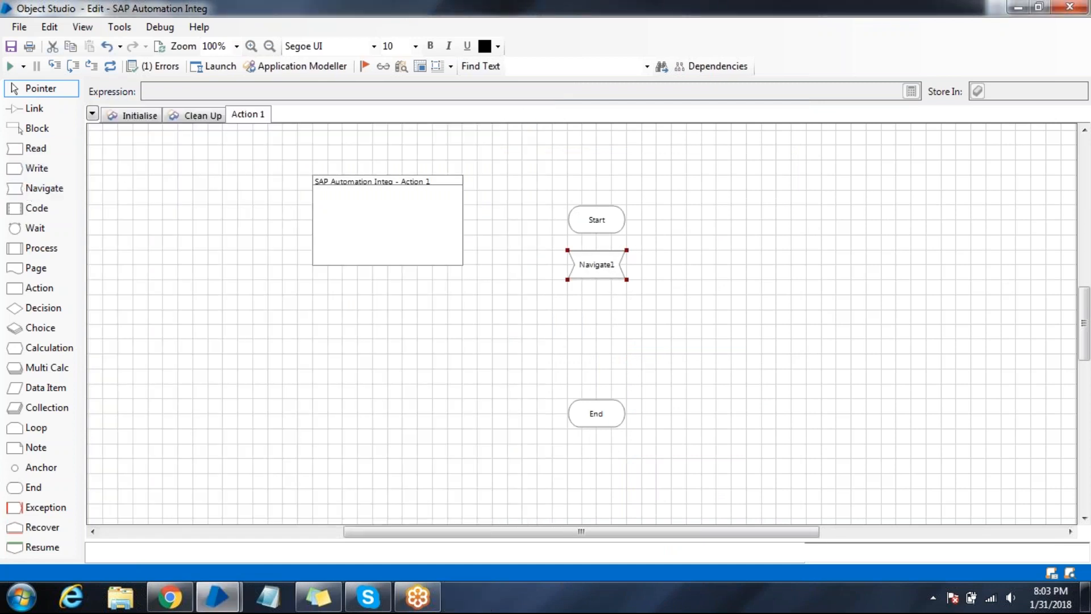
# Set the first navigate stage to the Launch action
pyautogui.doubleClick(596, 264)
pyautogui.write('launch')
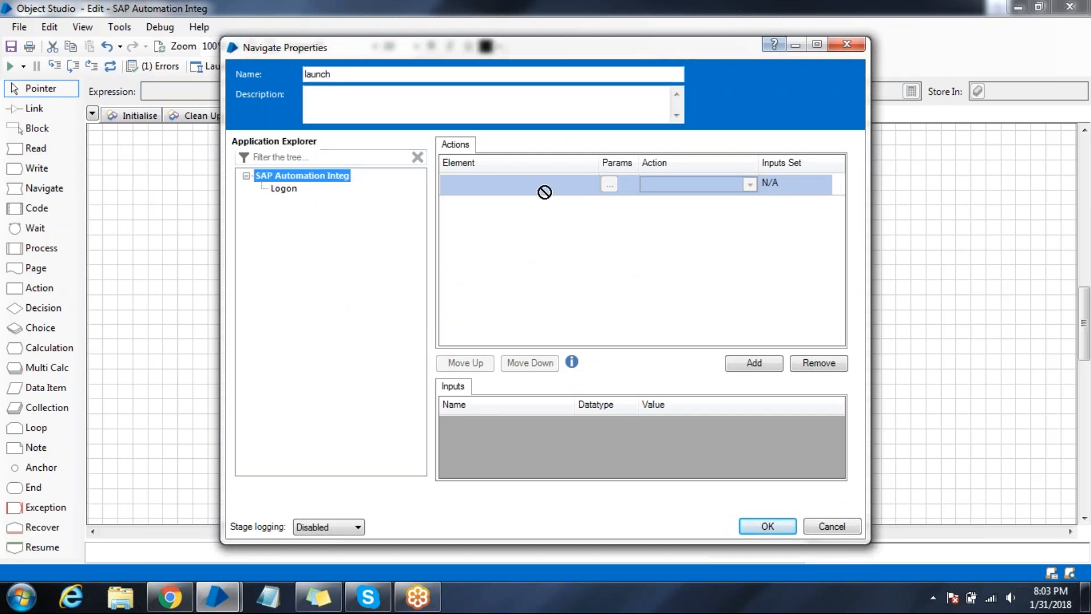
pyautogui.click(750, 183)
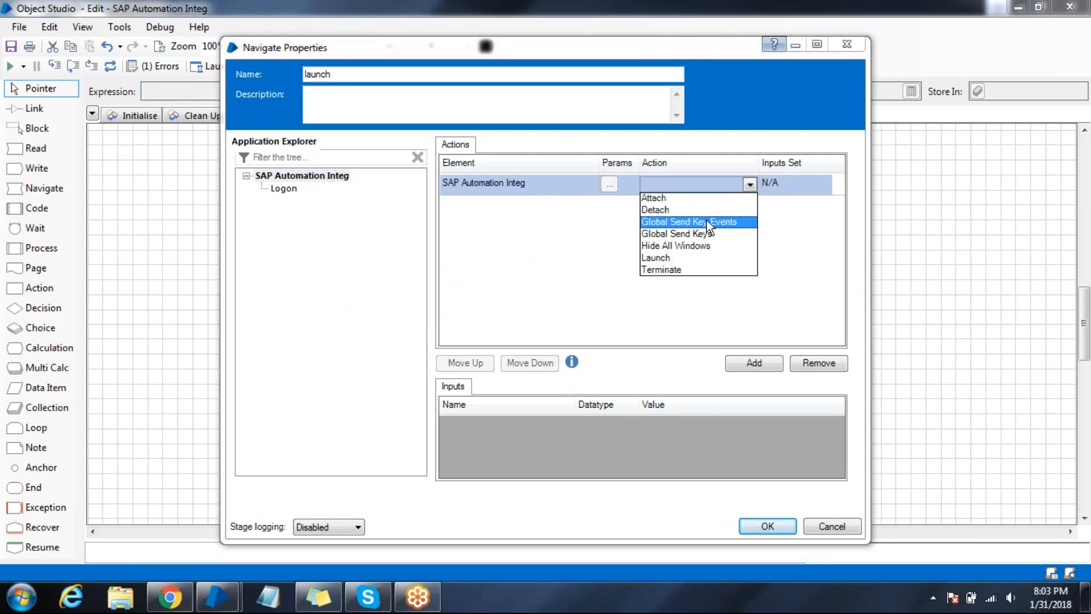
pyautogui.click(655, 257)
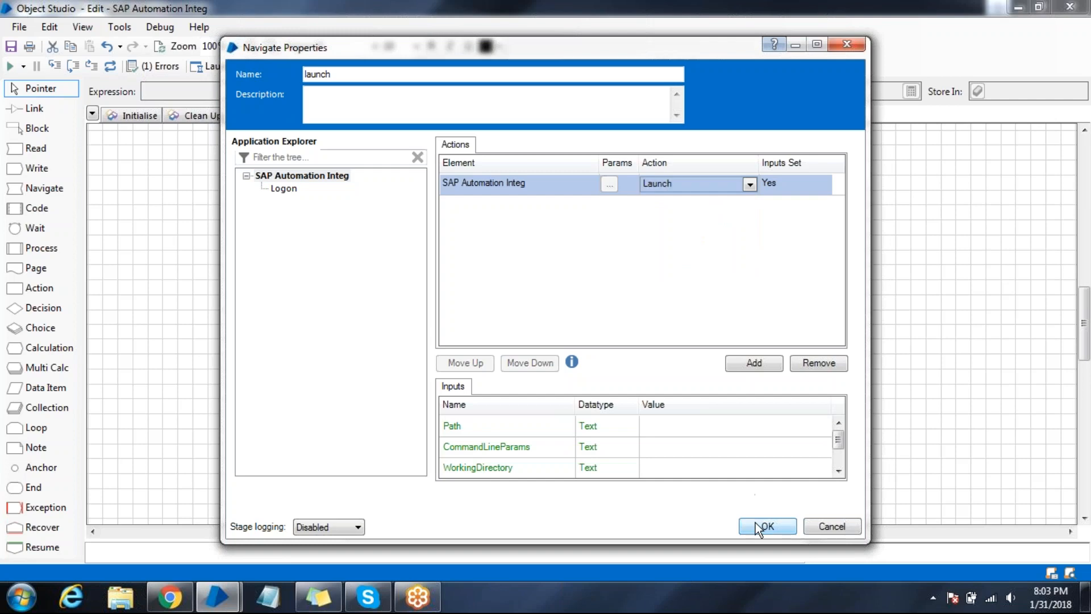
pyautogui.click(767, 526)
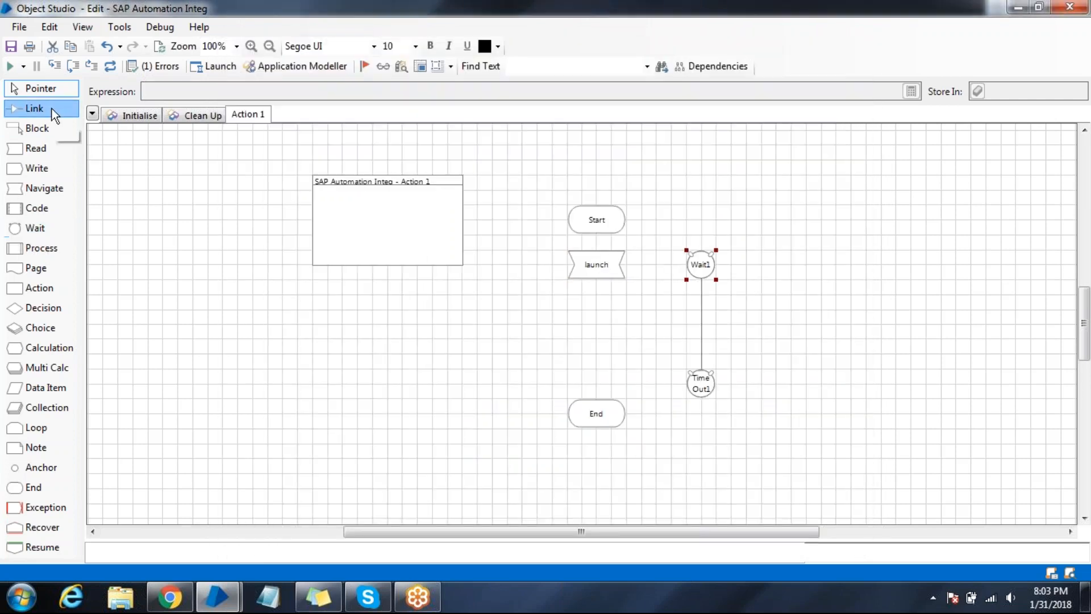
# Add a second navigate stage before End that presses the Logon element
pyautogui.click(595, 264)
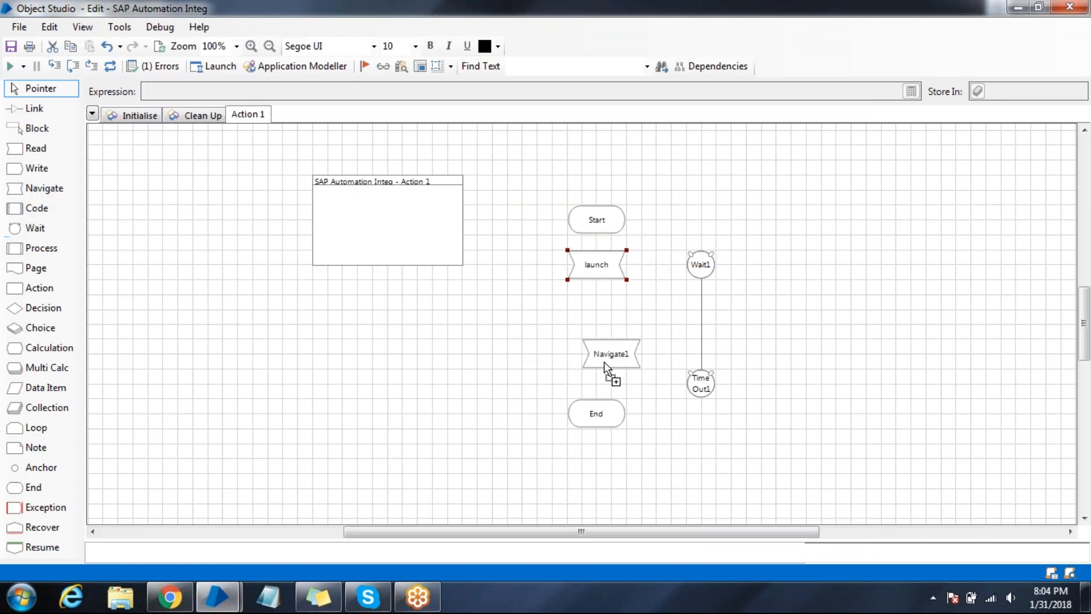
pyautogui.doubleClick(610, 353)
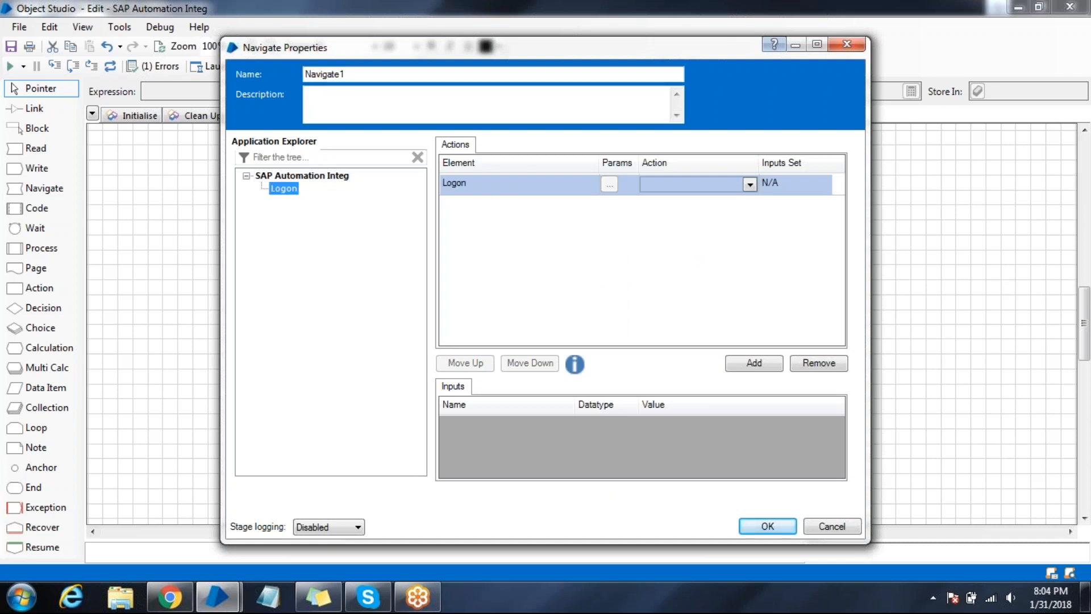
pyautogui.click(749, 184)
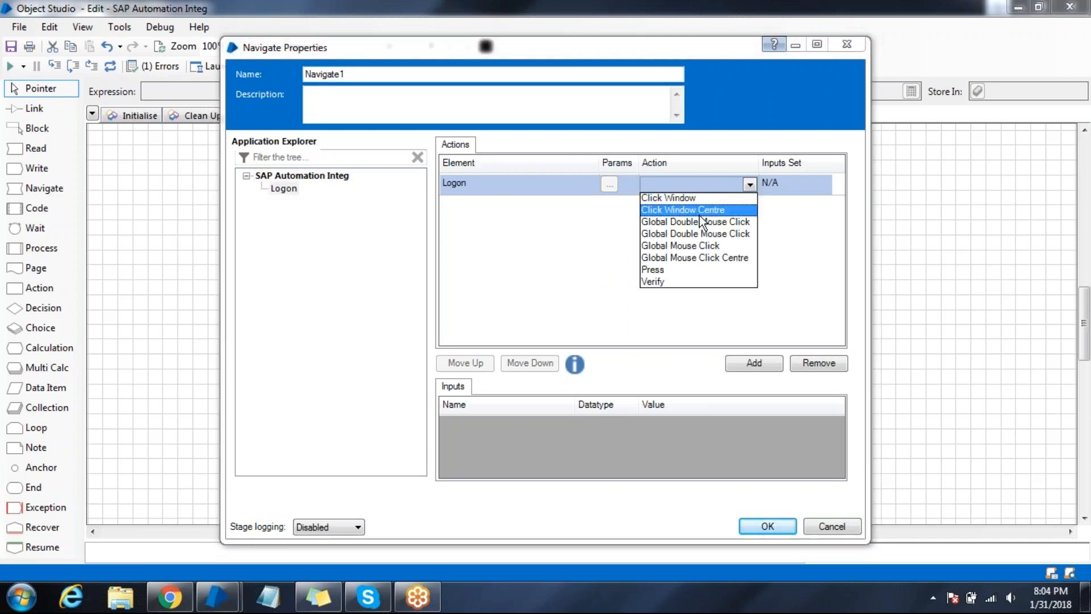
pyautogui.click(652, 270)
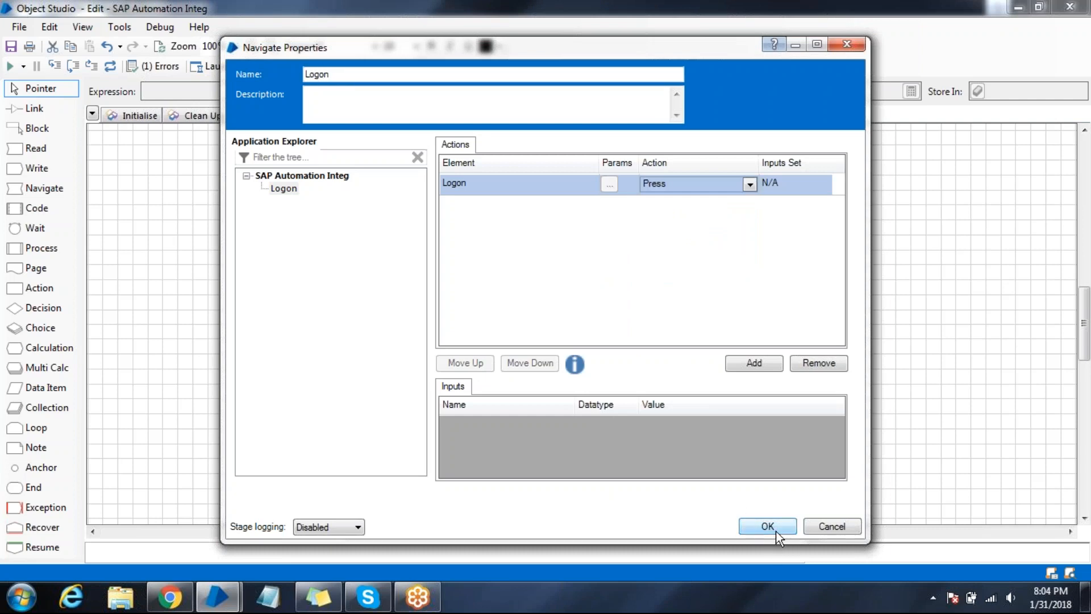
pyautogui.click(766, 525)
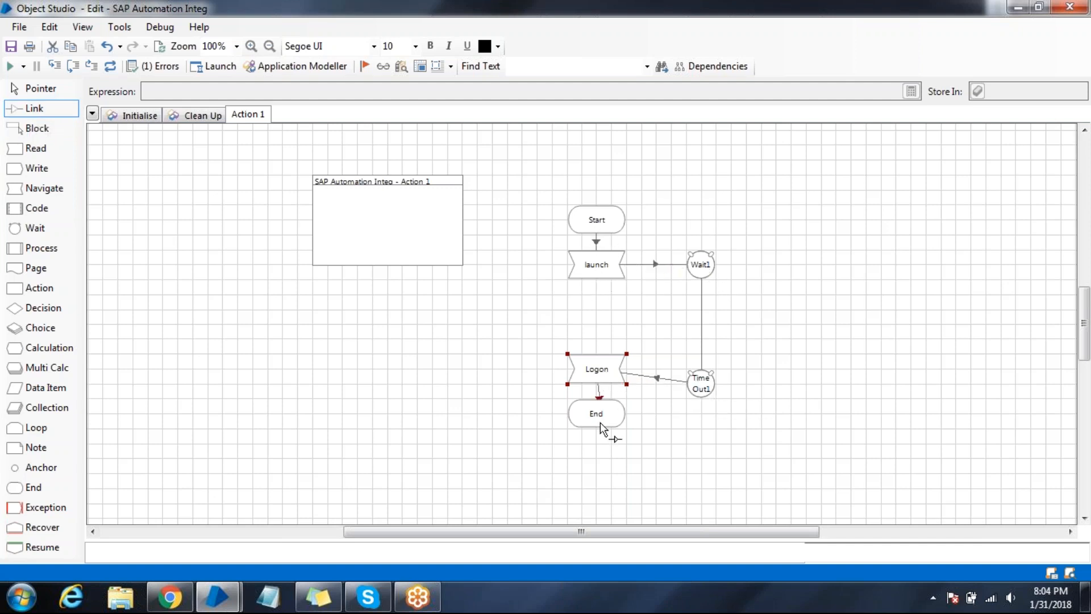
# Give the Wait1 stage a 5-second timeout
pyautogui.click(41, 88)
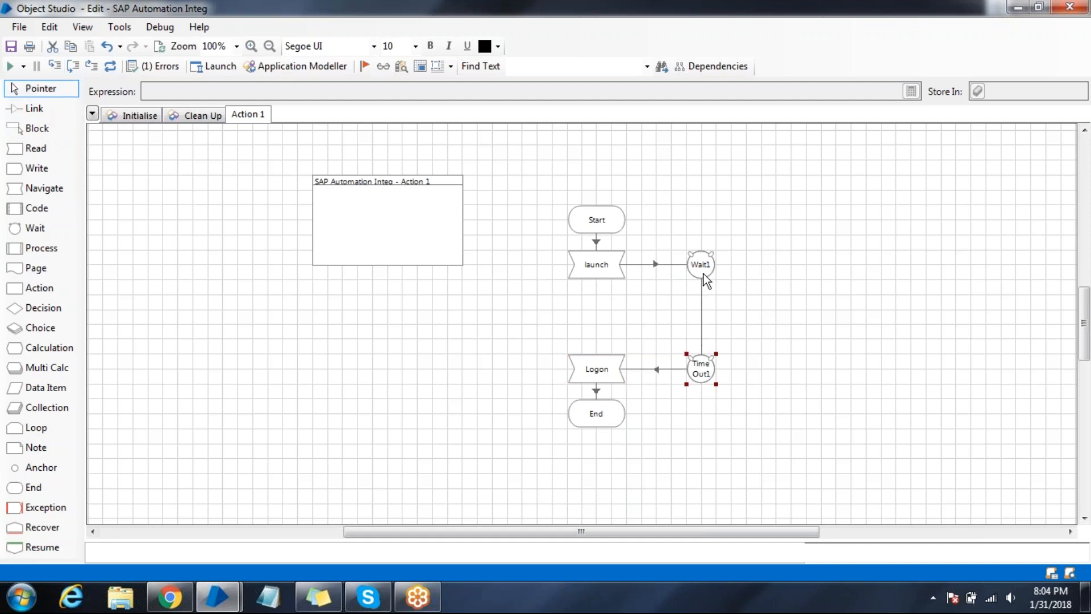
pyautogui.doubleClick(701, 263)
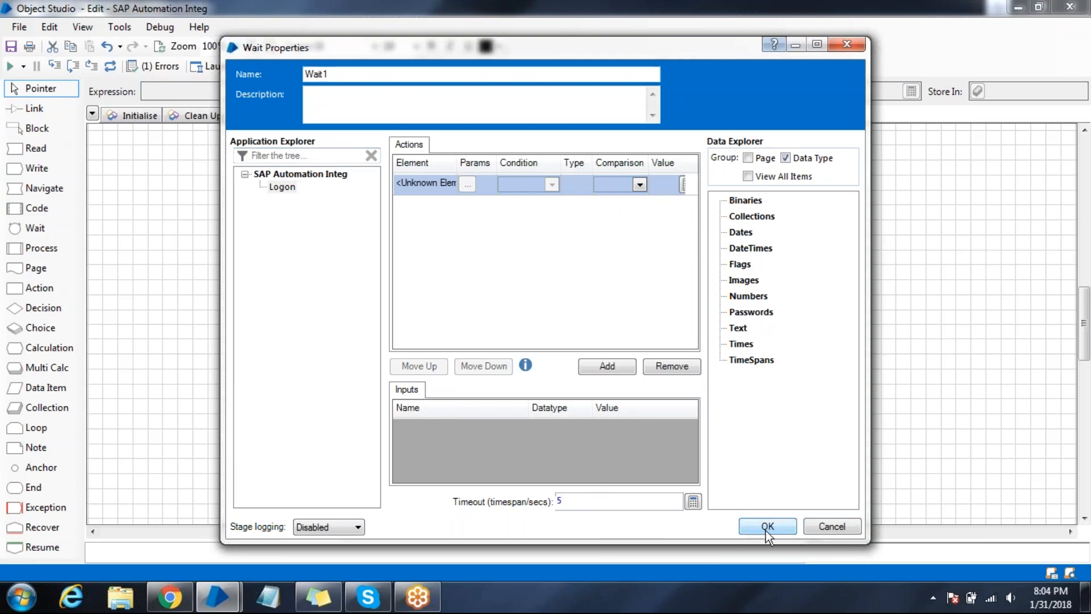
pyautogui.click(766, 526)
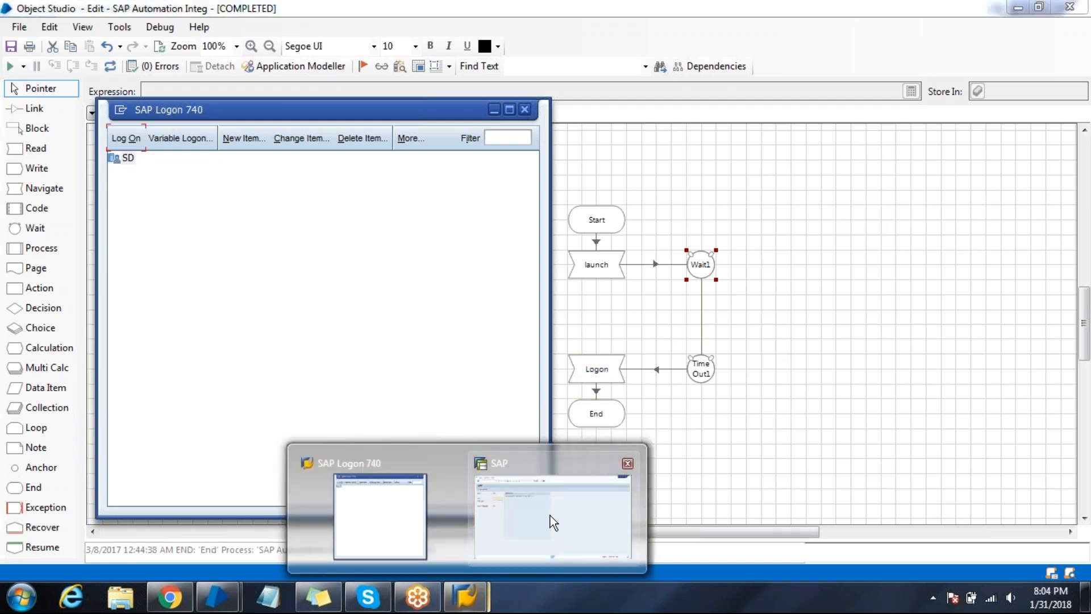
# Review the modelled Logon element in the application model, then close it
pyautogui.click(552, 518)
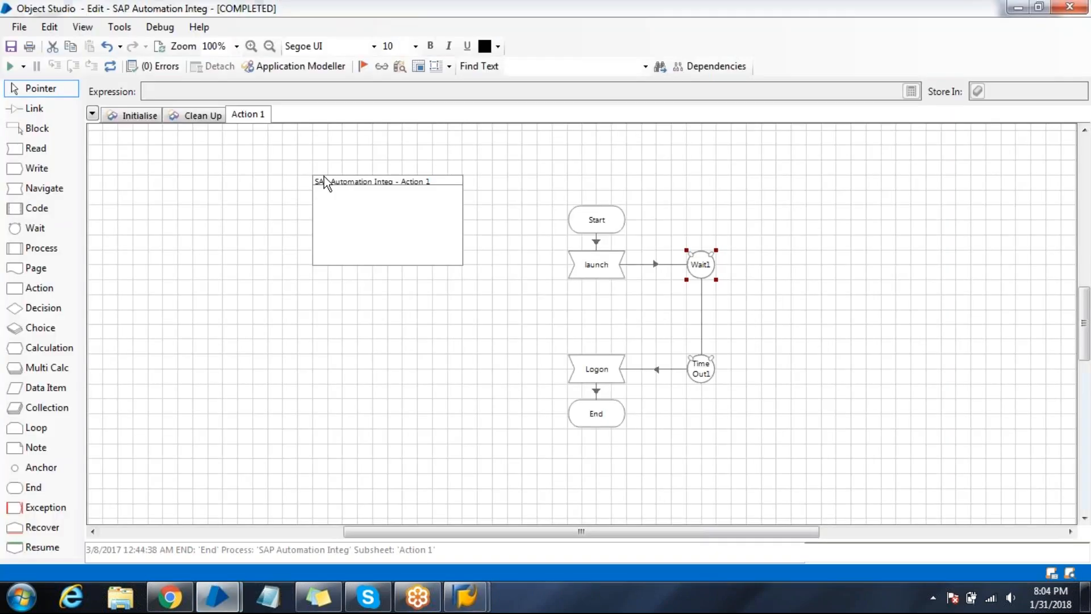
pyautogui.click(293, 66)
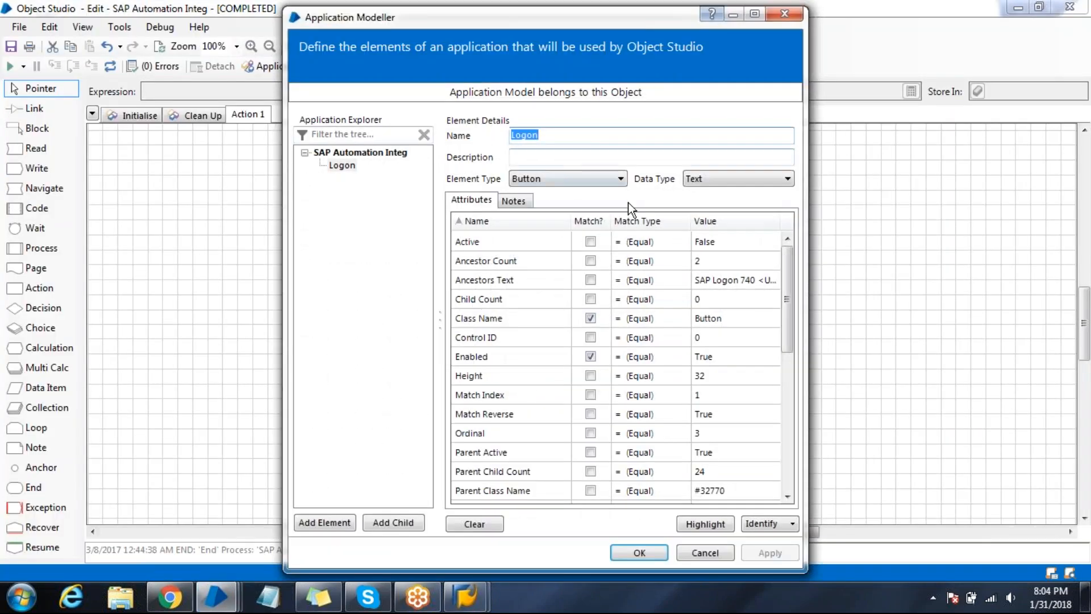
pyautogui.click(637, 552)
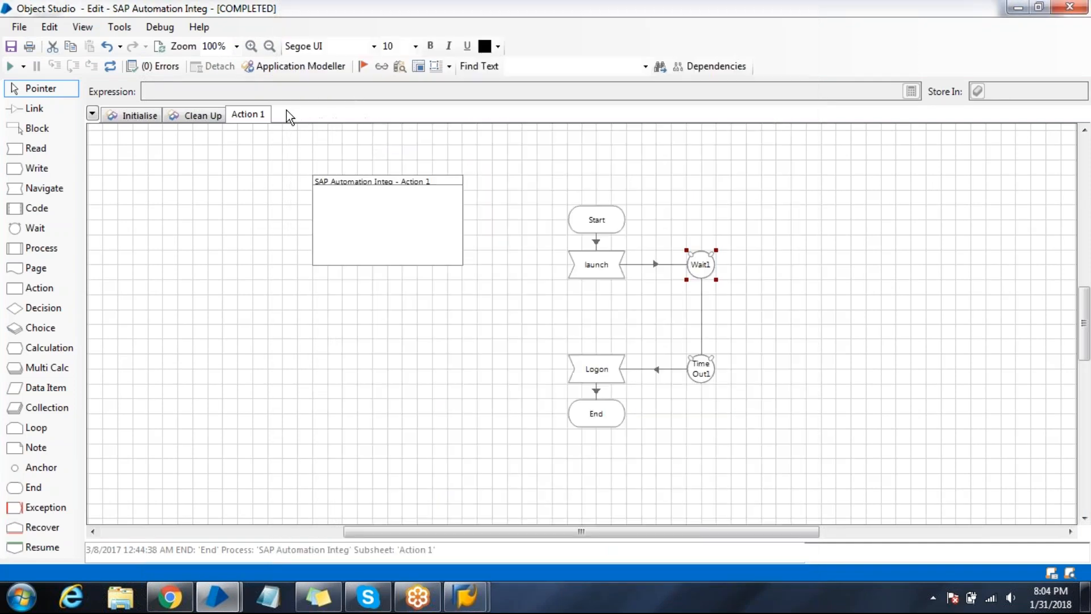
pyautogui.moveTo(266, 124)
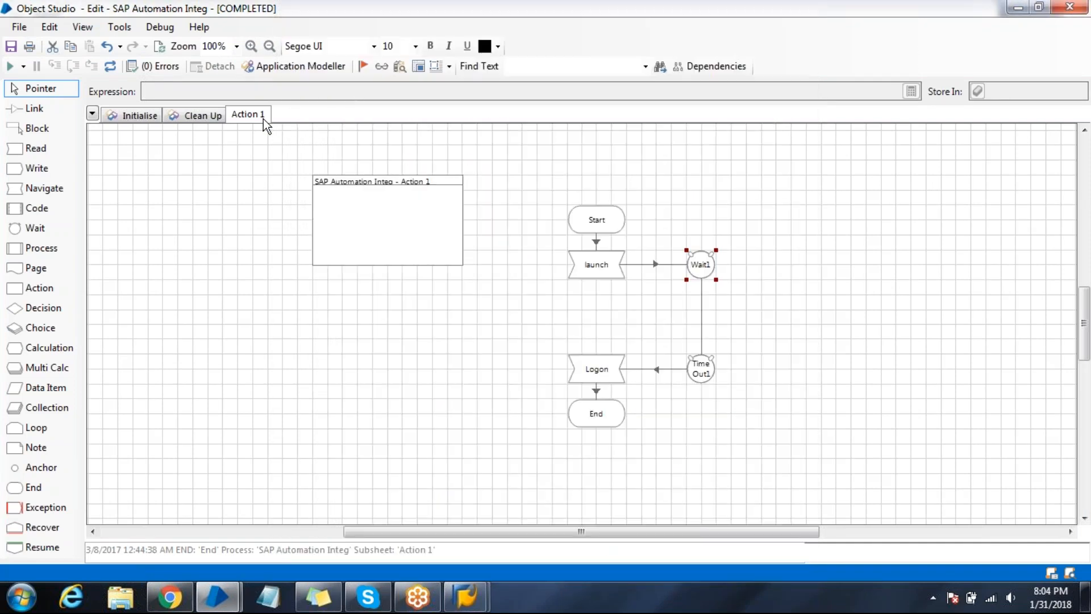
# Rename page Action 1 to 'Launch' and add a new page named 'Login'
pyautogui.doubleClick(247, 114)
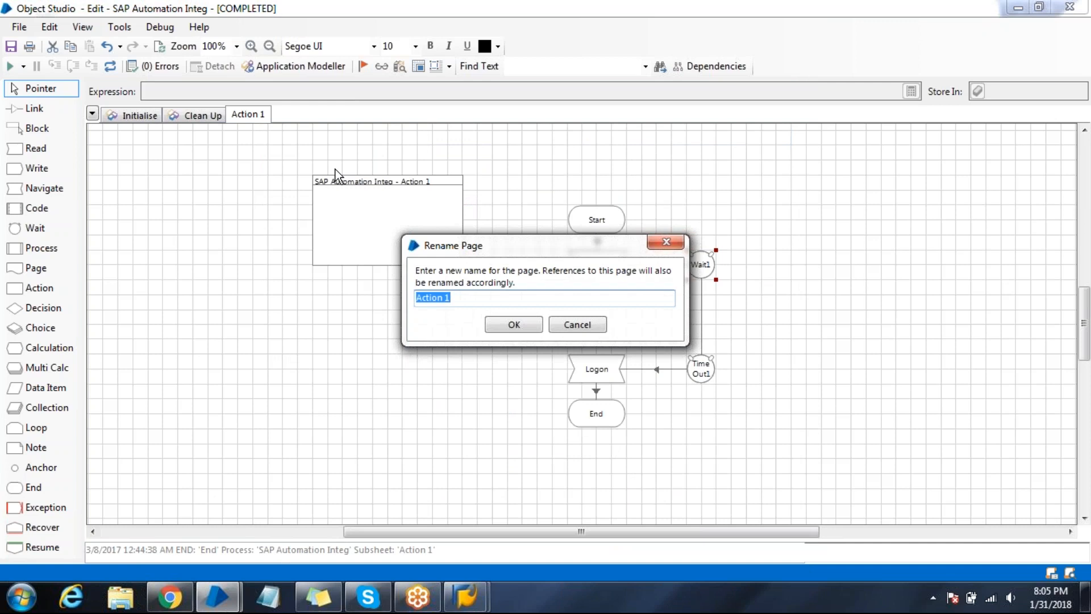
pyautogui.write('Launch')
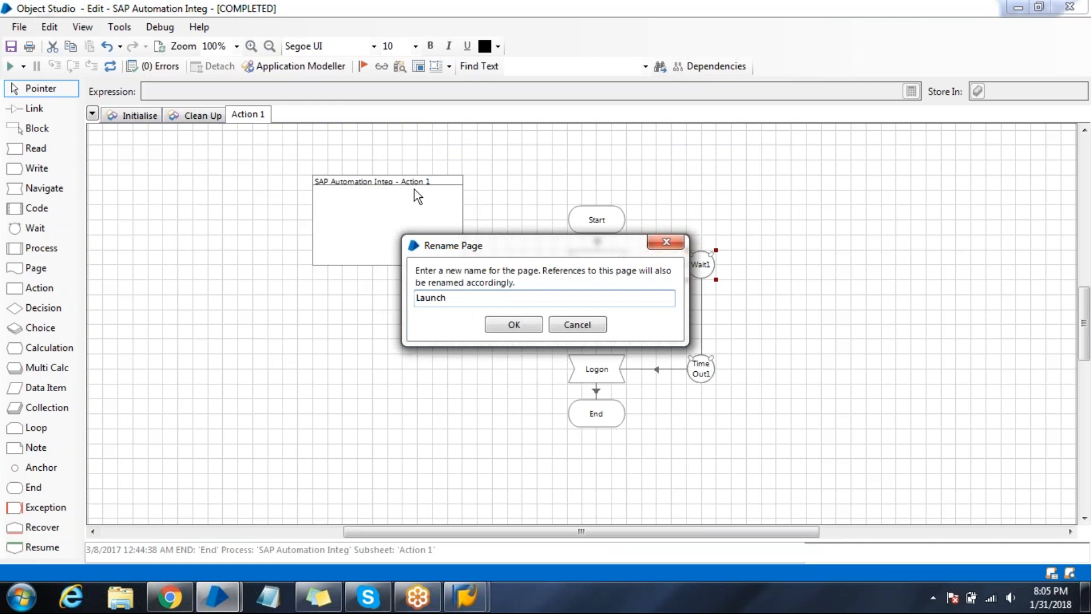
pyautogui.click(514, 324)
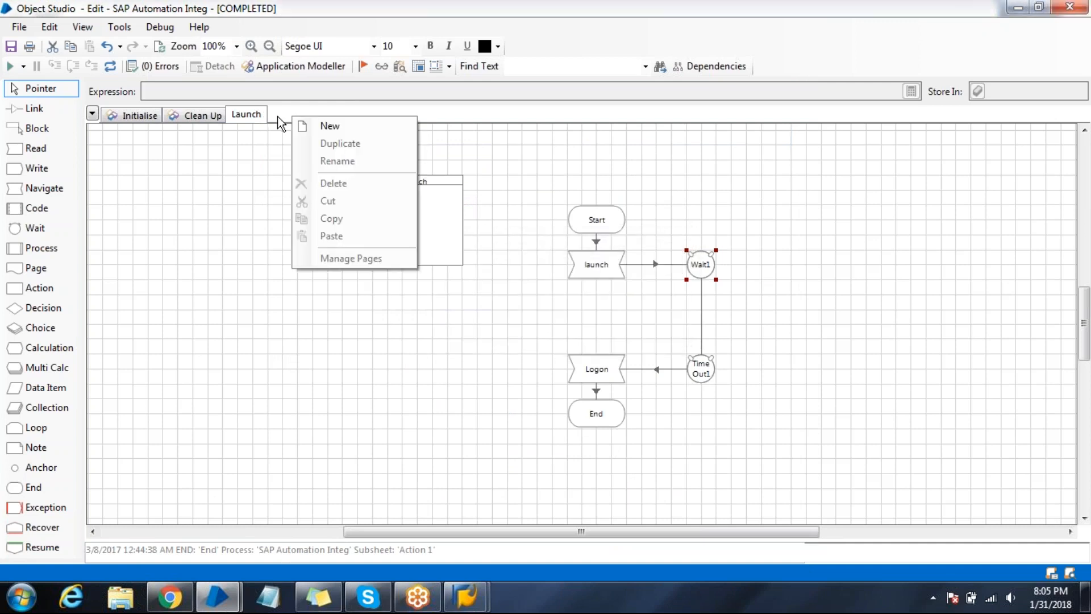
pyautogui.click(329, 126)
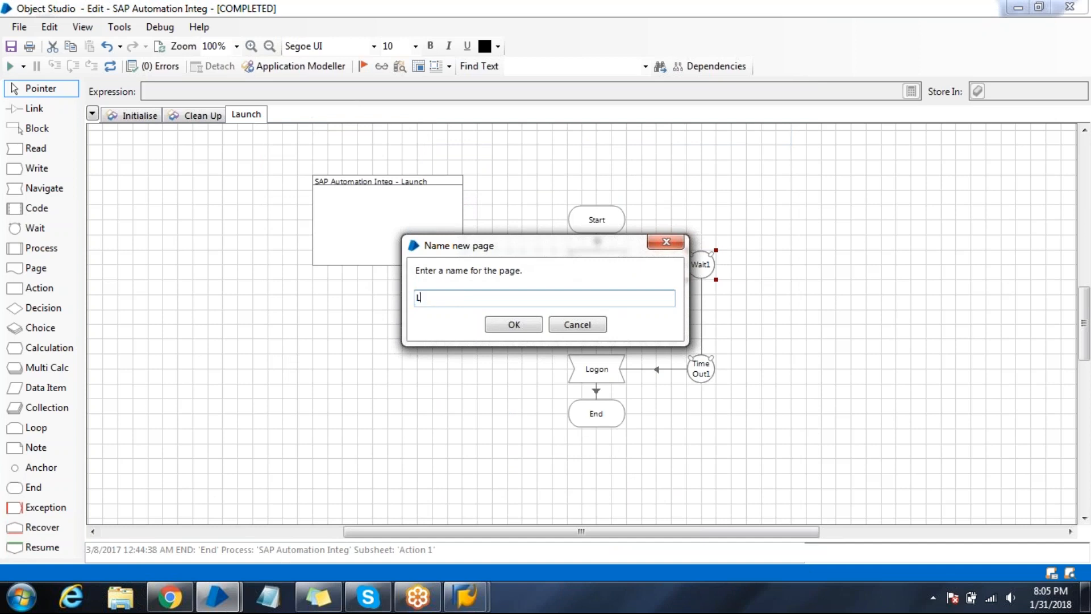
pyautogui.write('ogin')
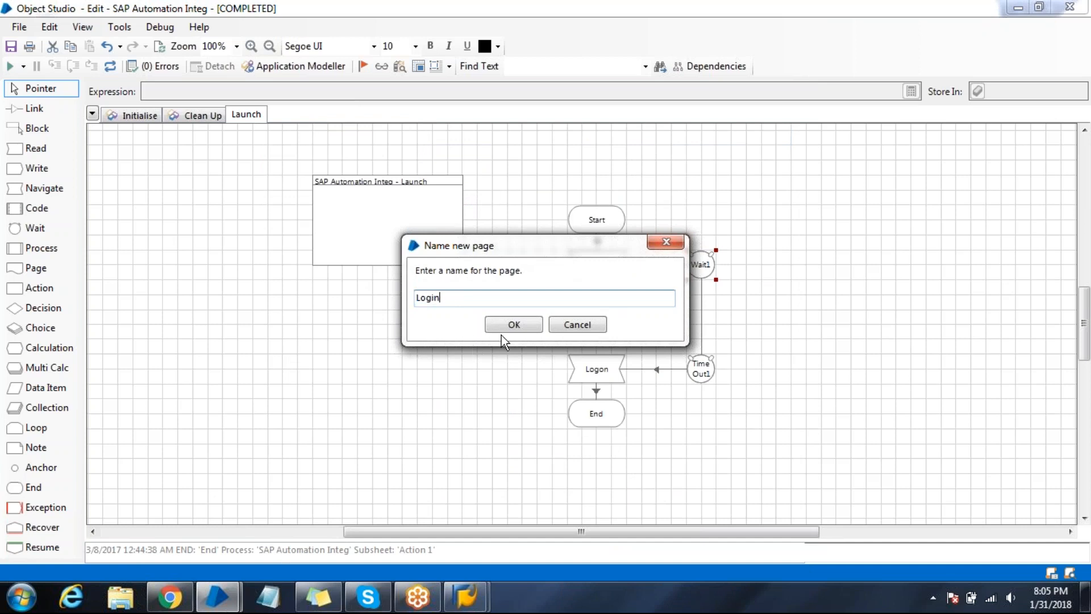
pyautogui.click(514, 324)
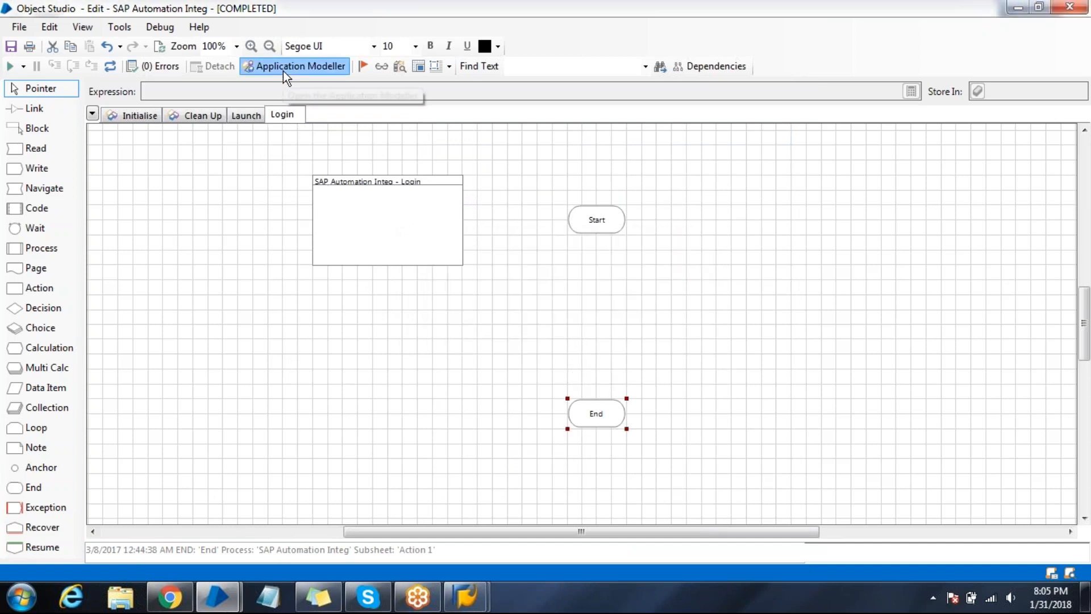
# Add a 'username' element in the application model and start identifying it in SAP
pyautogui.click(295, 66)
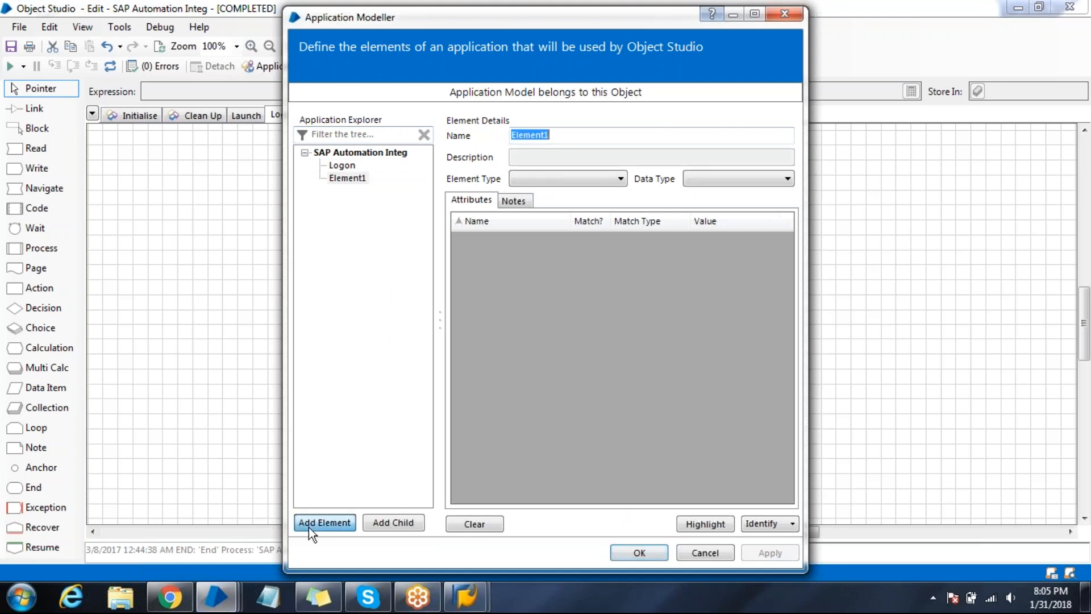
pyautogui.write('username')
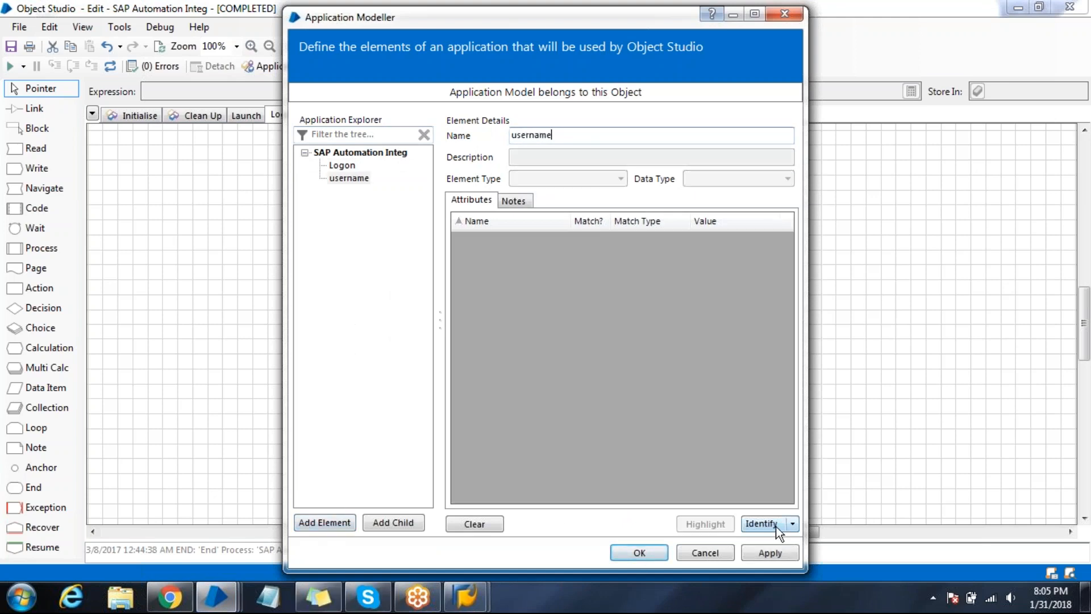
pyautogui.click(761, 523)
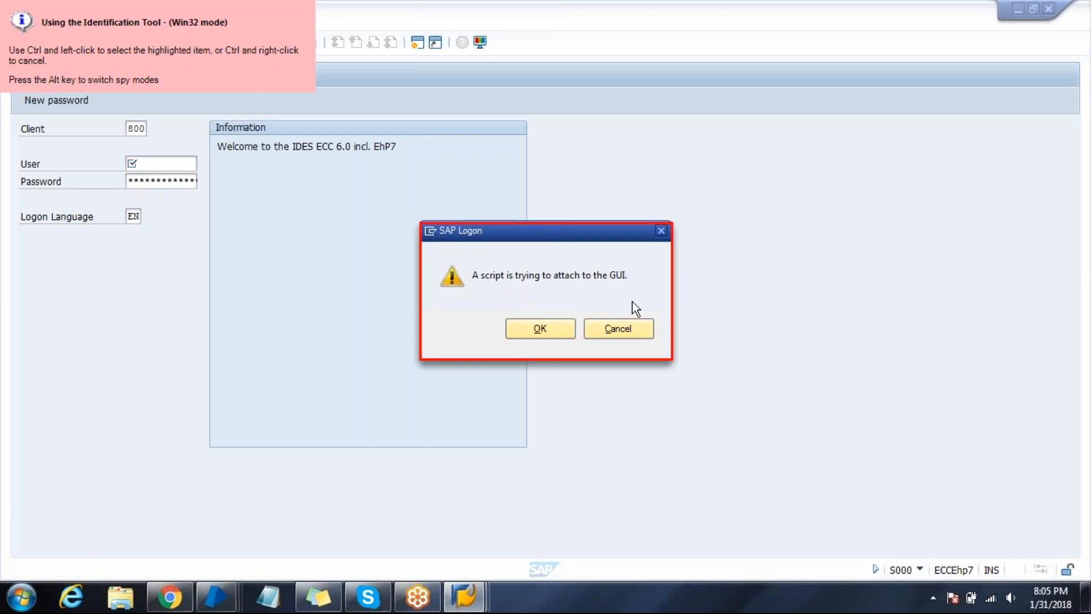
# Accept SAP GUI's script-attach warning and switch the identification tool to SAP mode
pyautogui.click(540, 329)
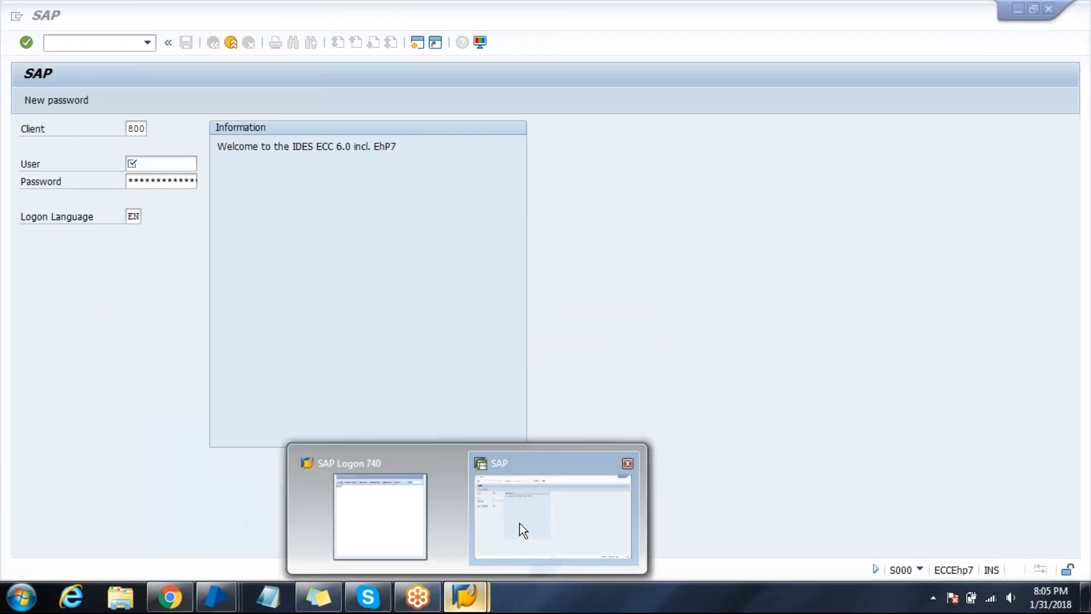
pyautogui.click(380, 517)
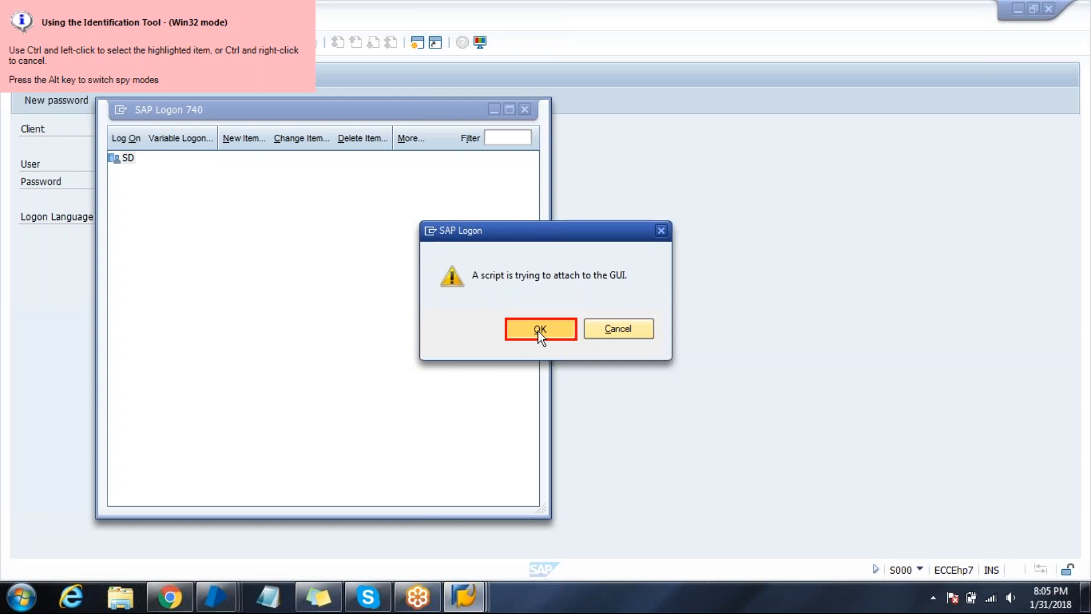
pyautogui.click(539, 328)
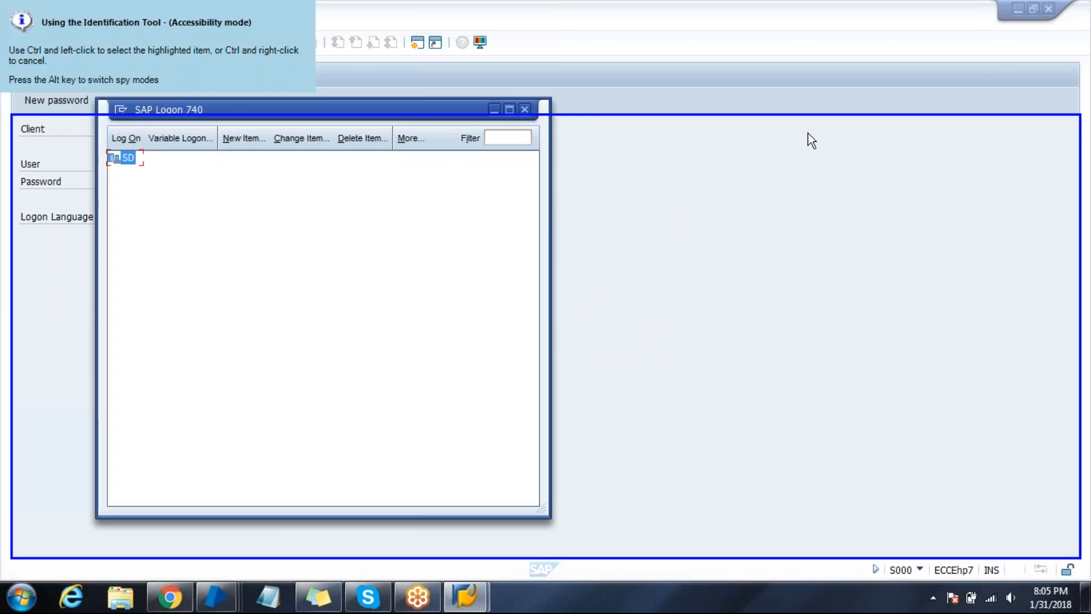
pyautogui.press('alt')
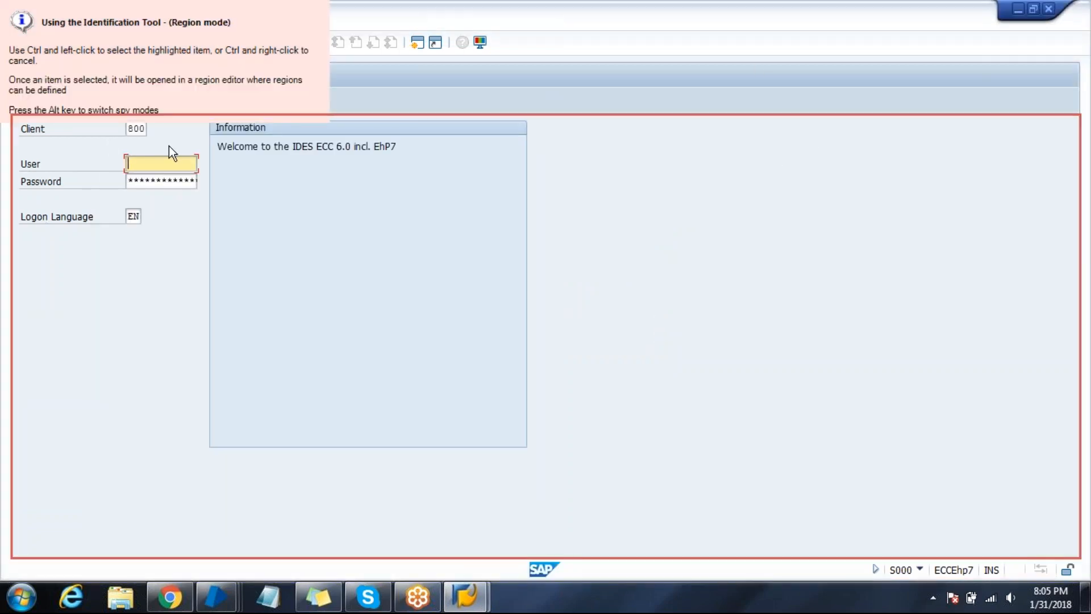
pyautogui.press('alt')
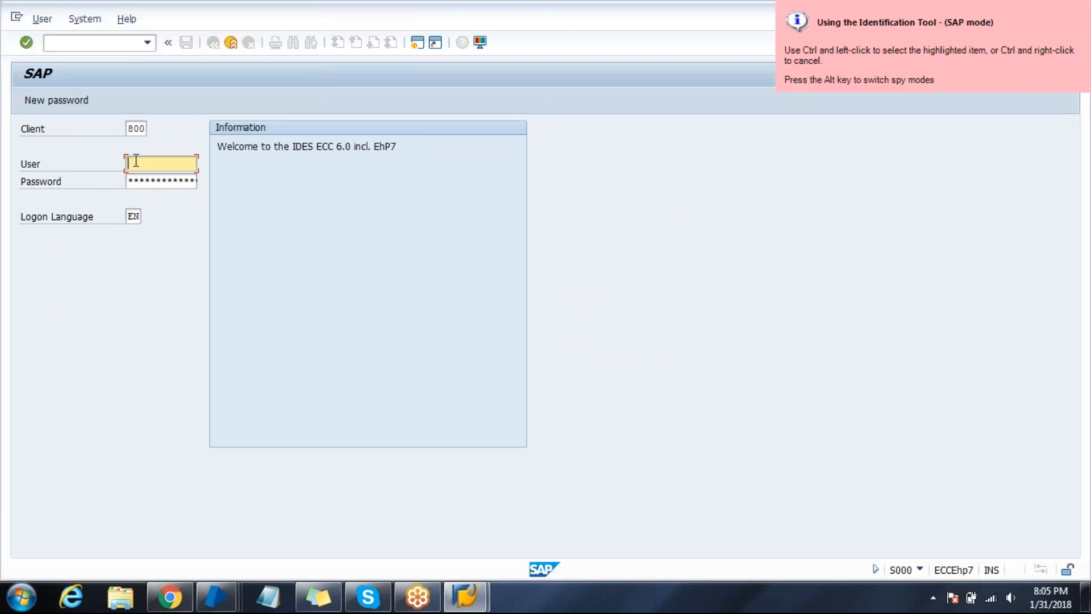
pyautogui.moveTo(161, 163)
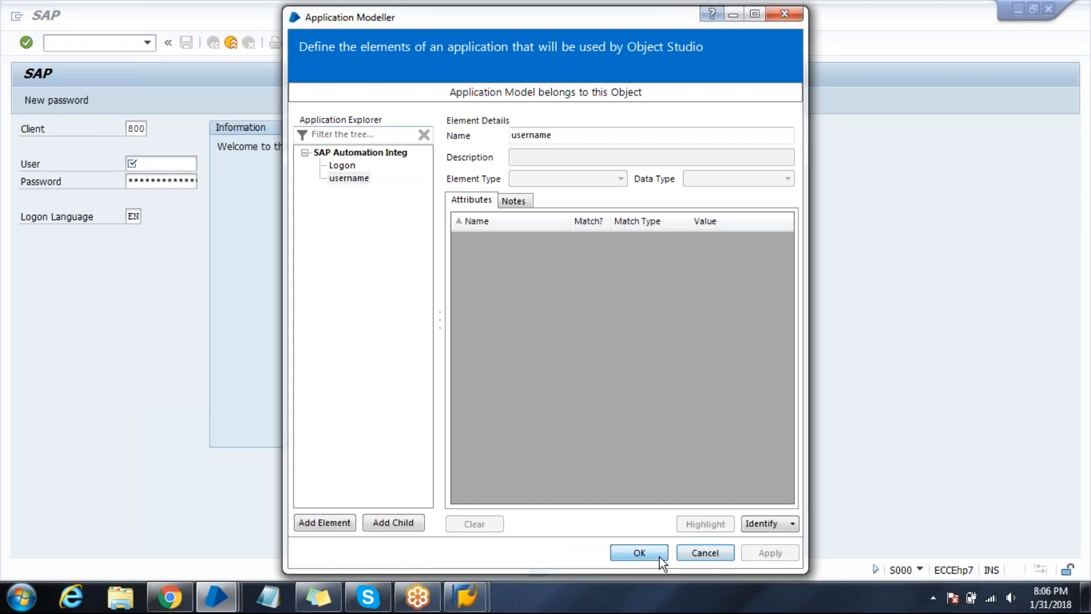
# Save the username element, enter user 'demo4' and log on to SAP
pyautogui.click(638, 552)
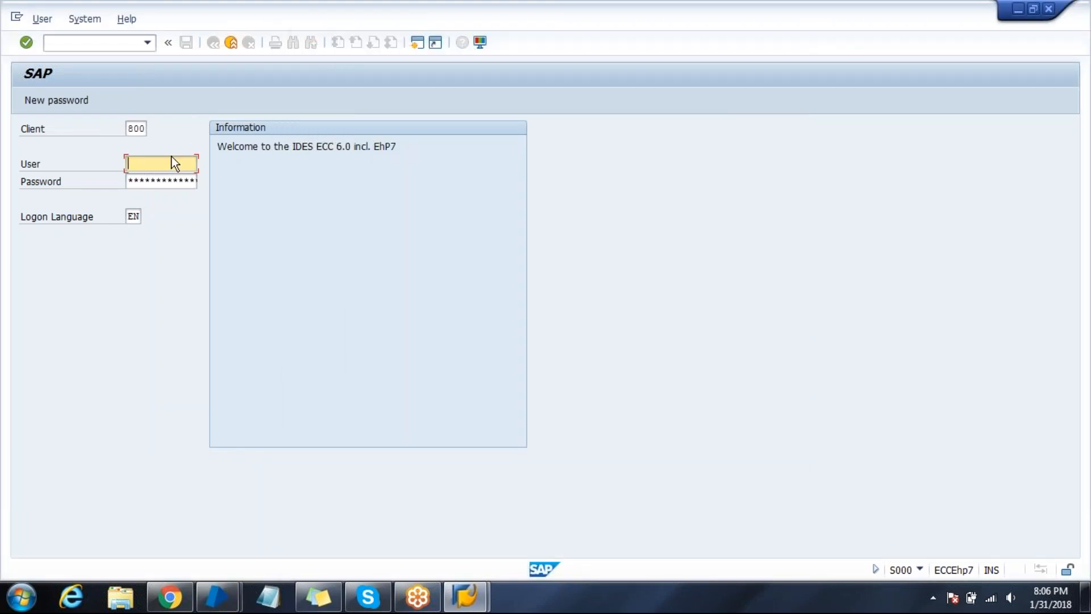
pyautogui.write('demo4')
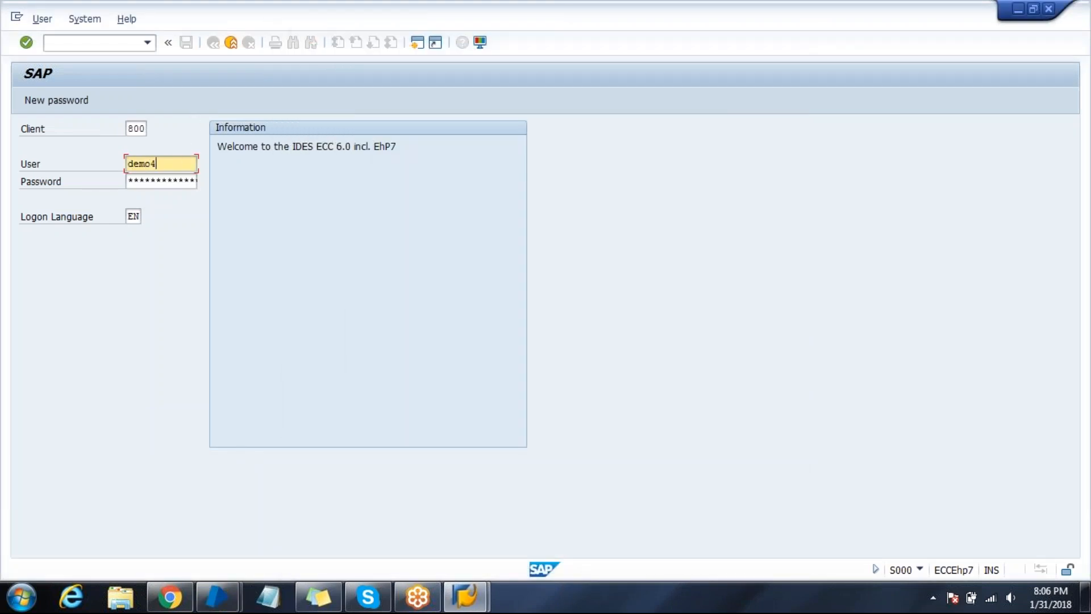
pyautogui.click(161, 180)
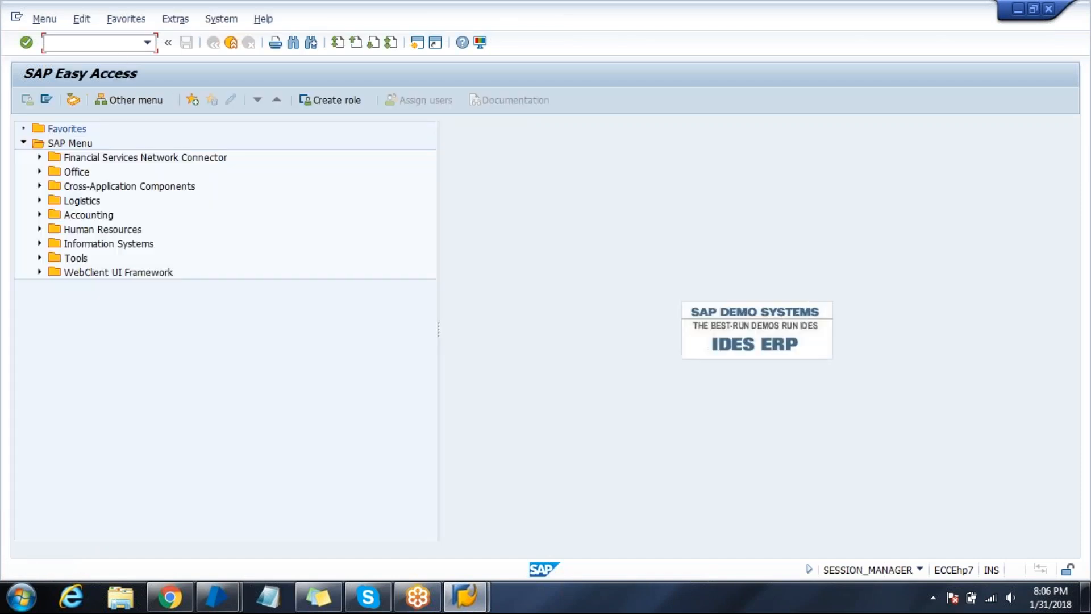
# Use RZ11 to display the sapgui/user_scripting parameter, currently FALSE
pyautogui.write('rz')
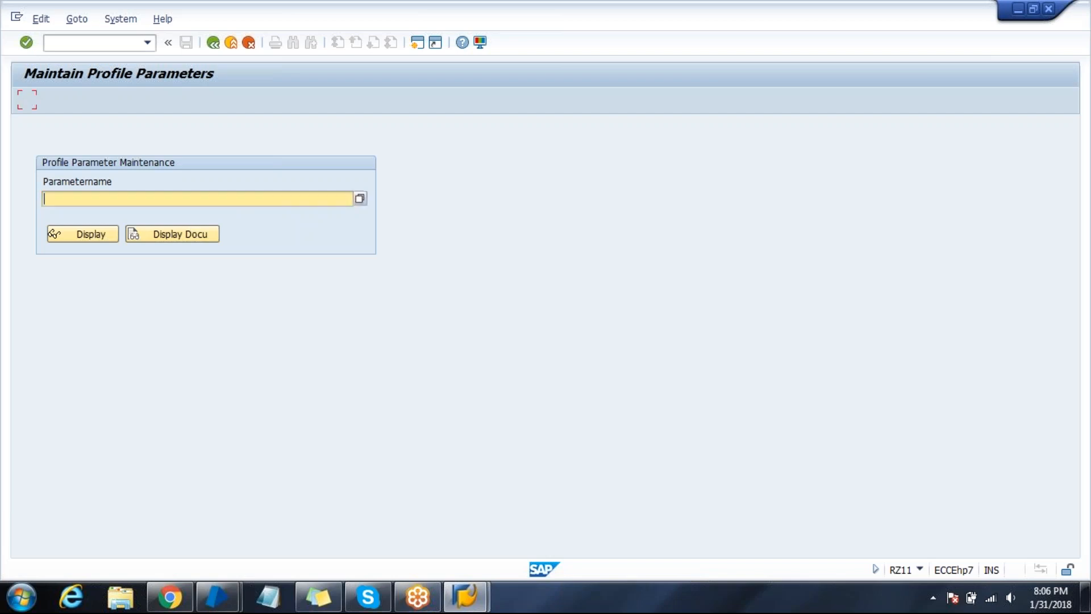
pyautogui.write('sapgui/user_scripting')
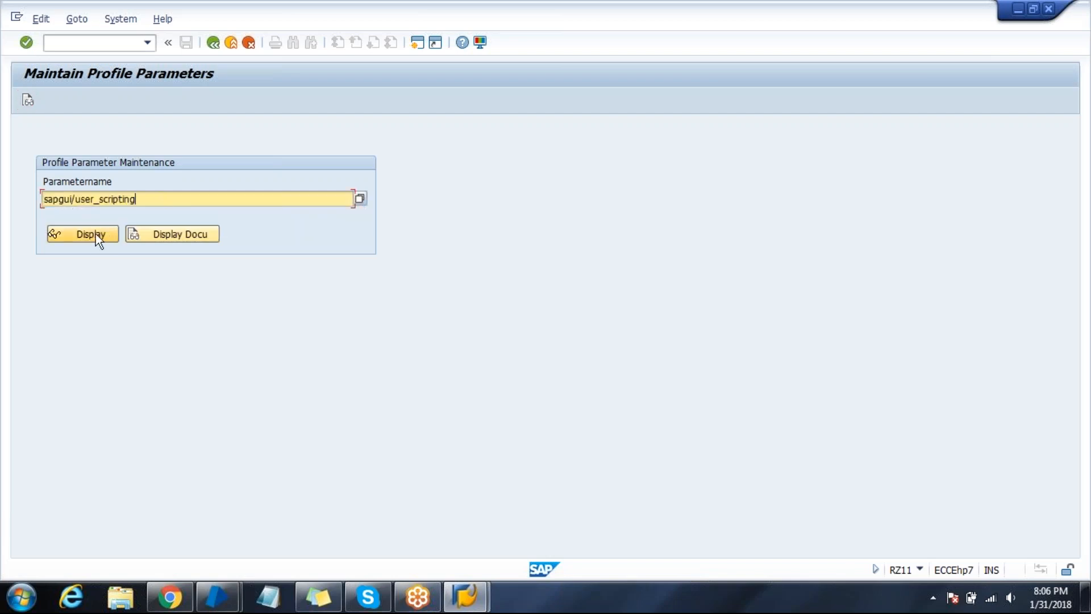
pyautogui.click(82, 233)
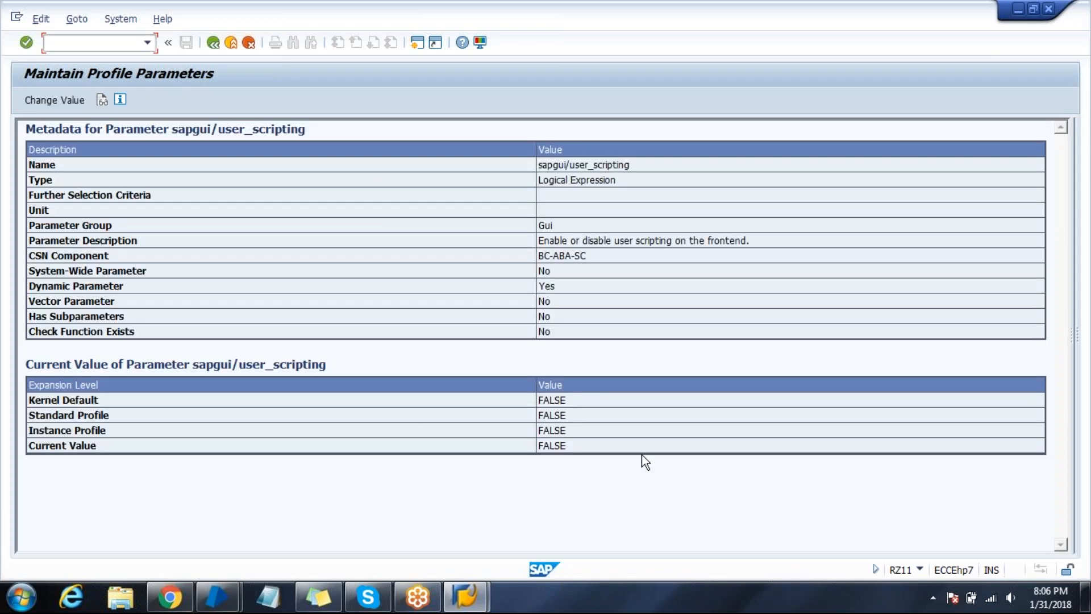
pyautogui.moveTo(571, 443)
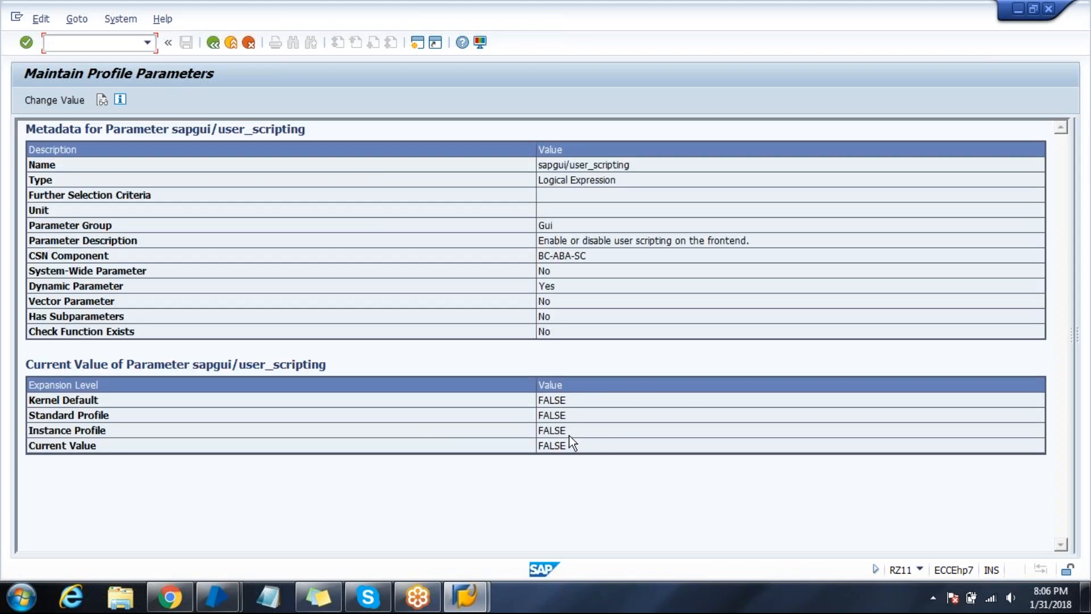
pyautogui.moveTo(583, 458)
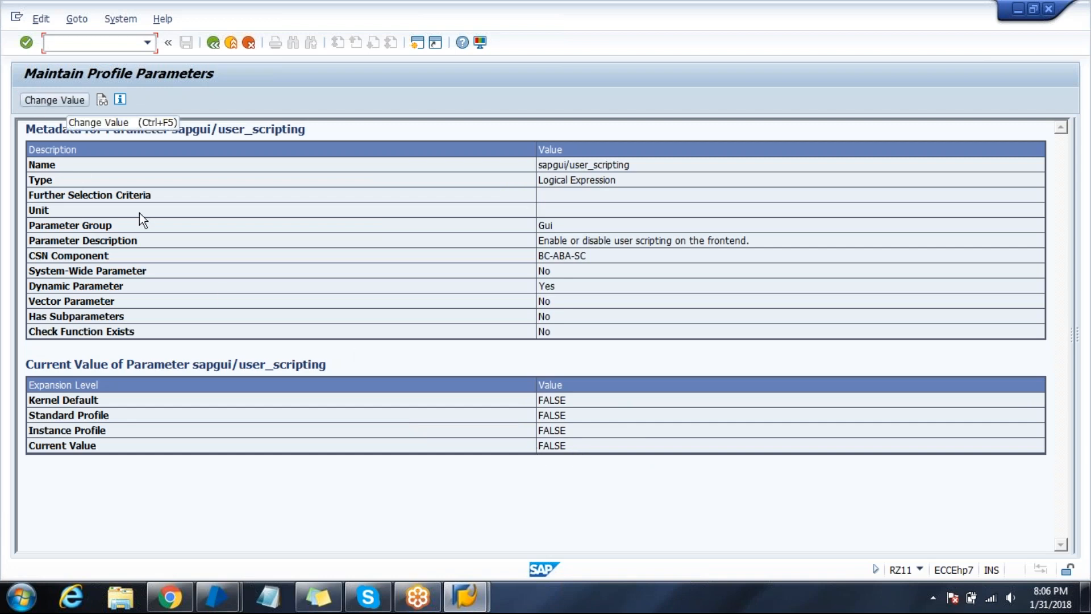
pyautogui.moveTo(341, 369)
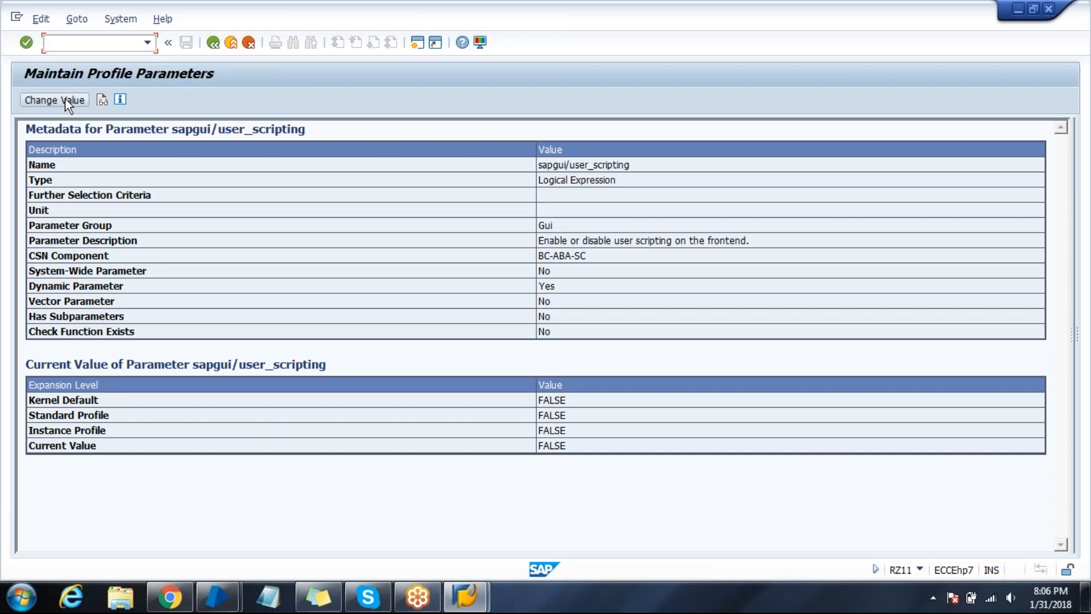
# Set sapgui/user_scripting current value to TRUE, save, and accept the temporary-change warning
pyautogui.click(53, 100)
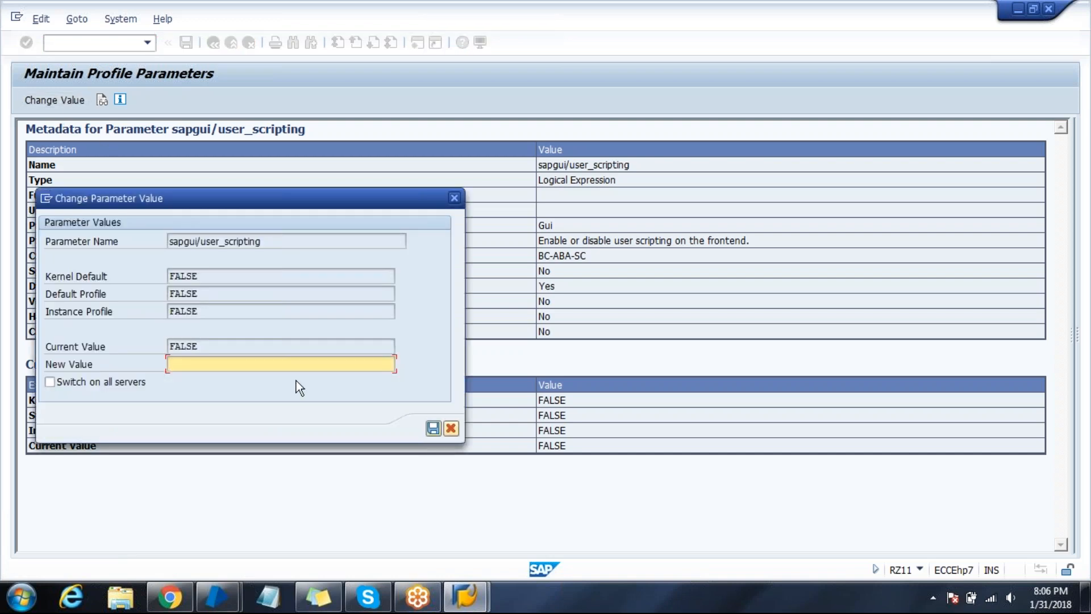
pyautogui.moveTo(190, 348)
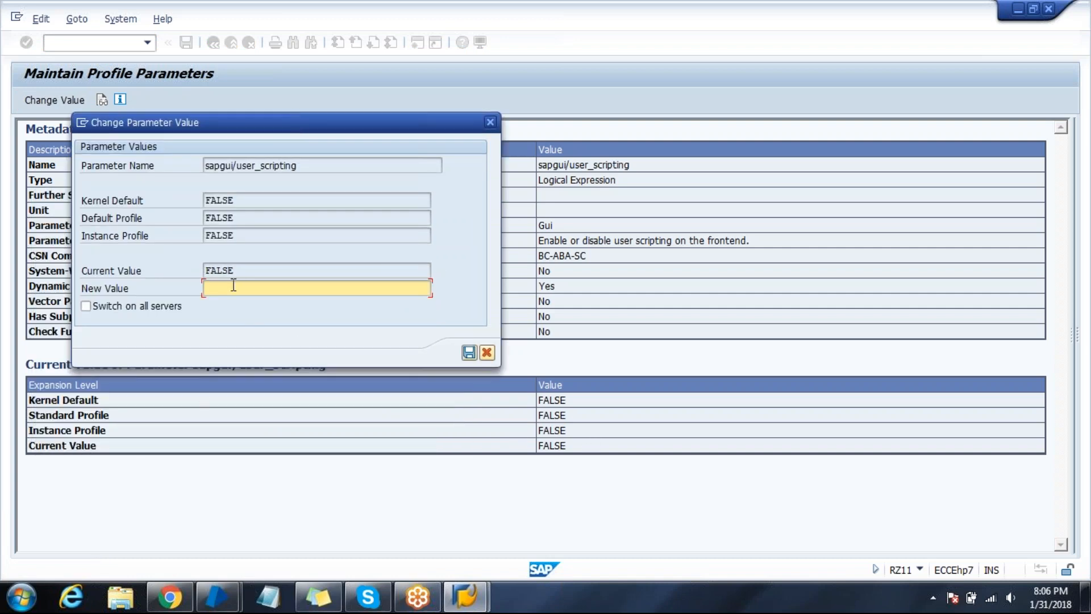
pyautogui.write('TRU')
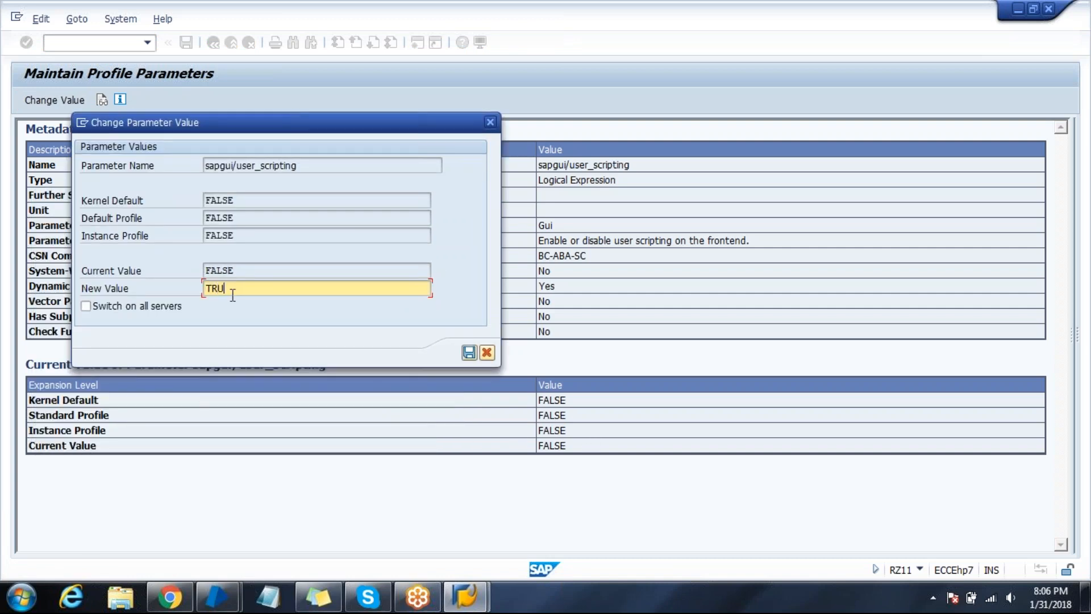
pyautogui.write('E')
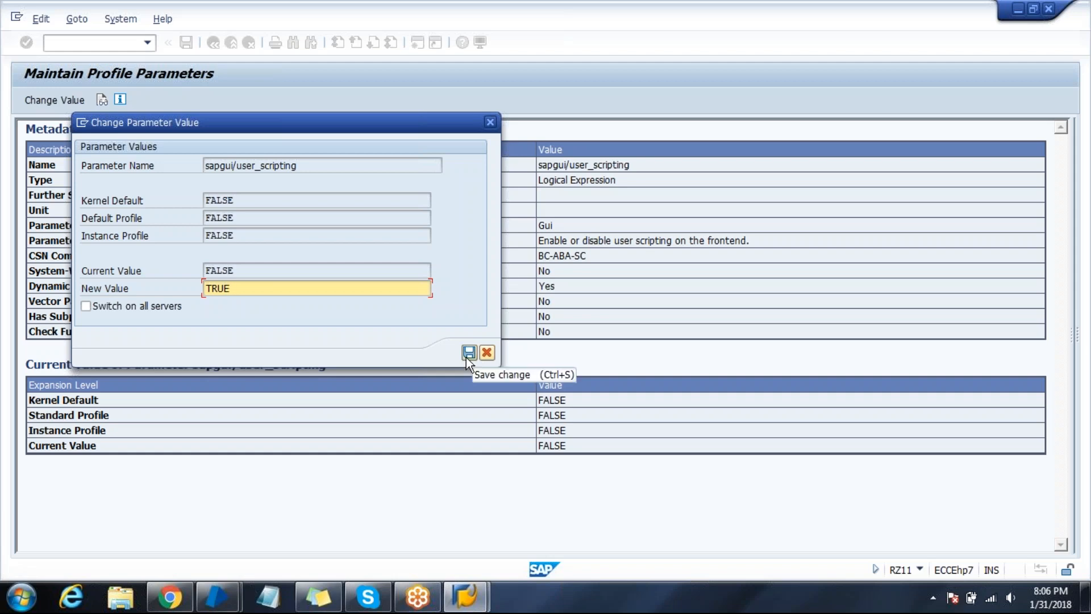
pyautogui.click(470, 353)
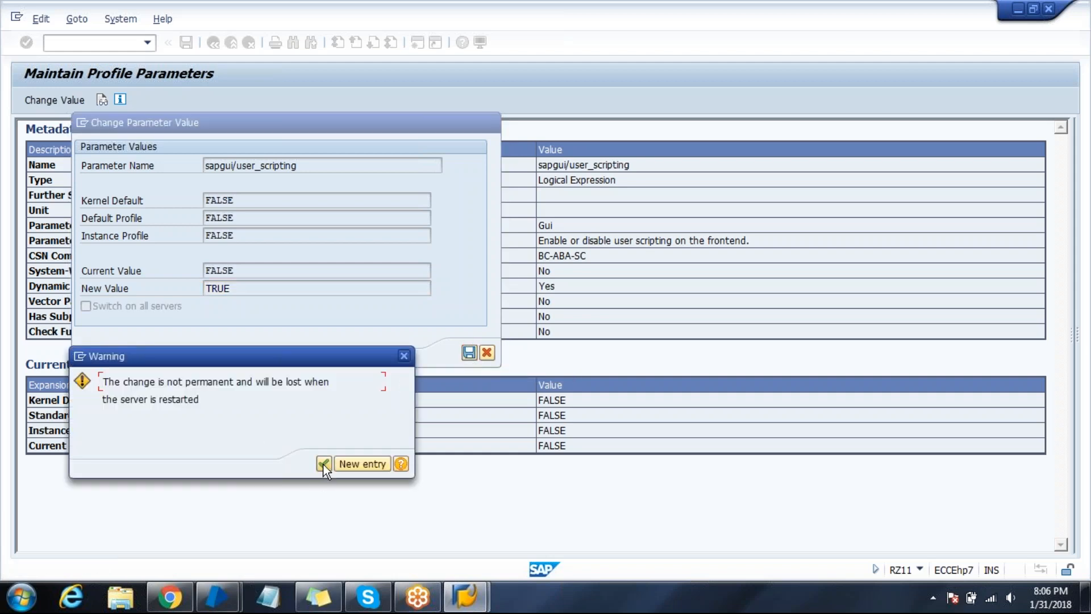
pyautogui.click(322, 464)
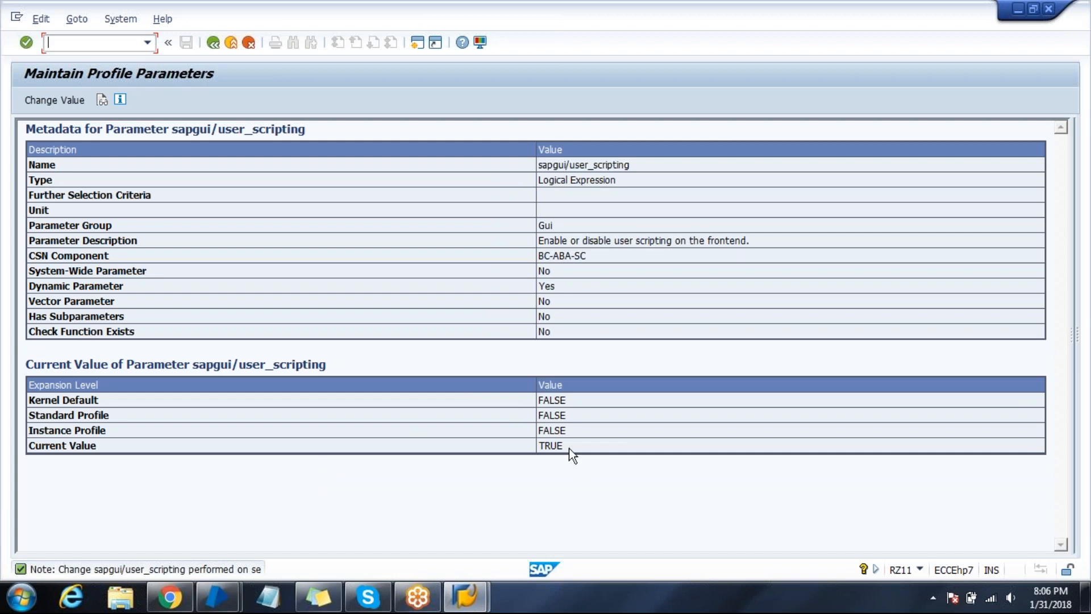
pyautogui.doubleClick(551, 445)
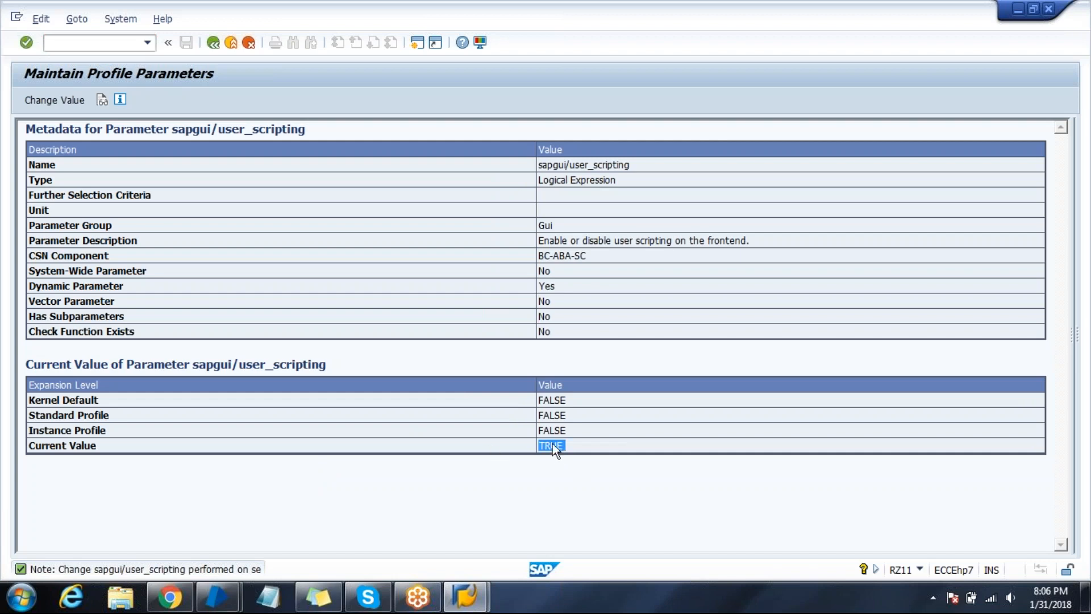
pyautogui.click(213, 42)
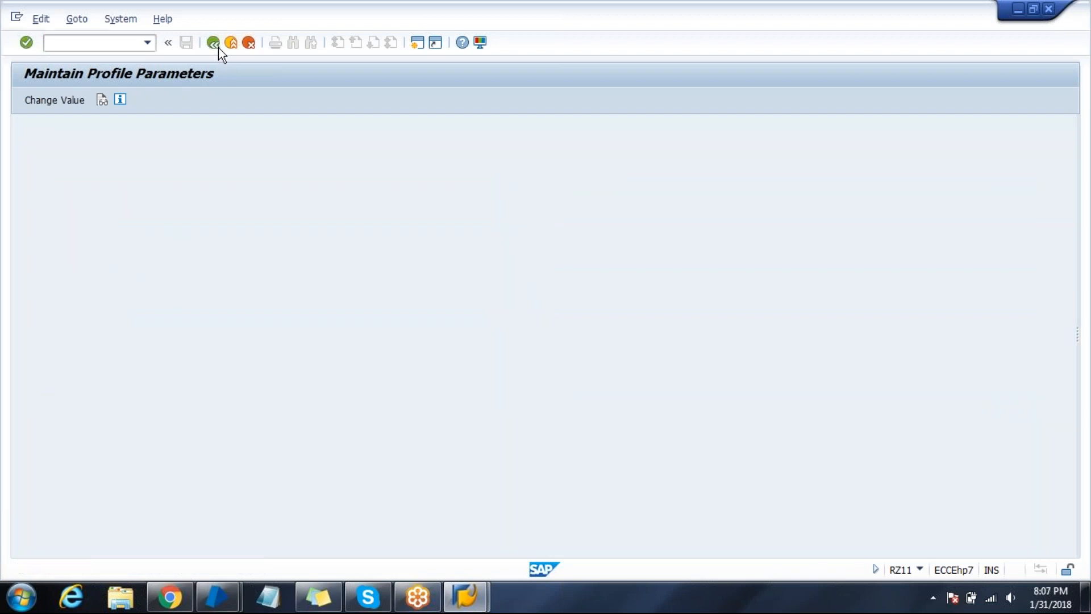
# In SAP GUI Options, uncheck both script attach and connection notifications
pyautogui.click(213, 42)
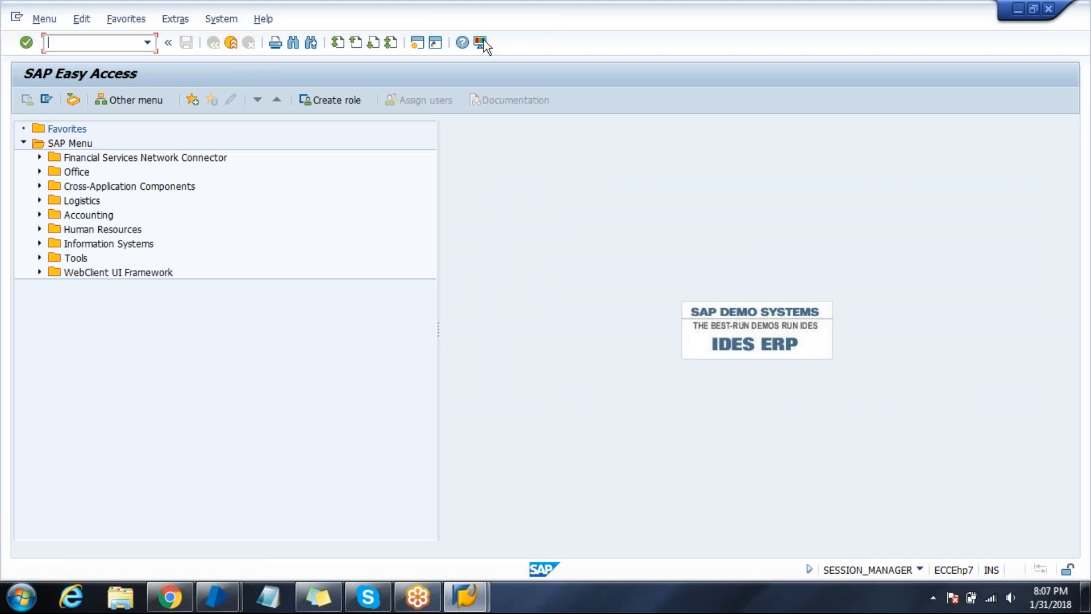
pyautogui.moveTo(478, 43)
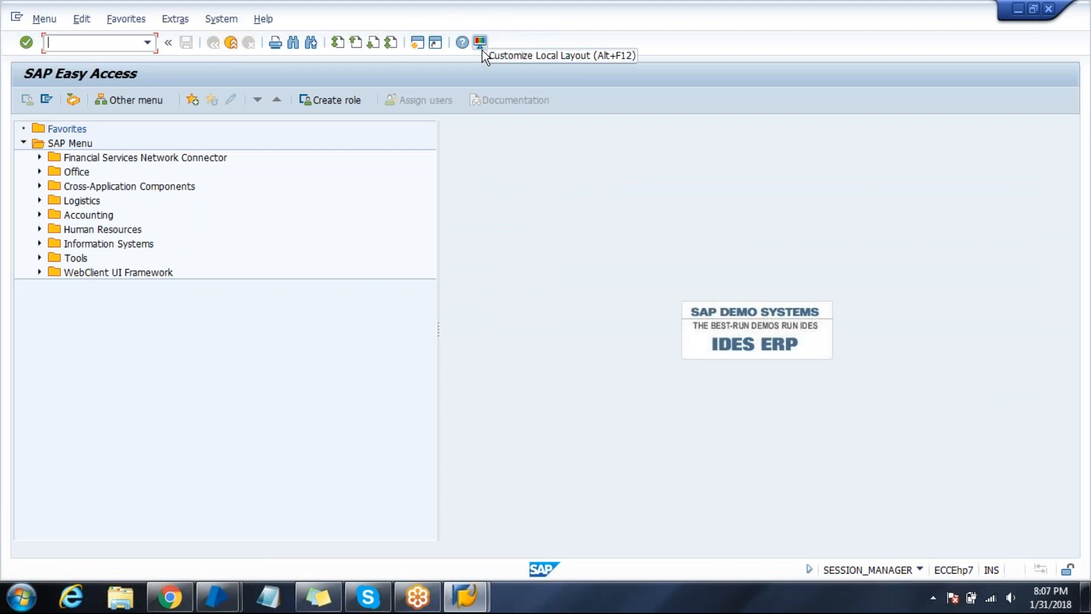
pyautogui.click(478, 43)
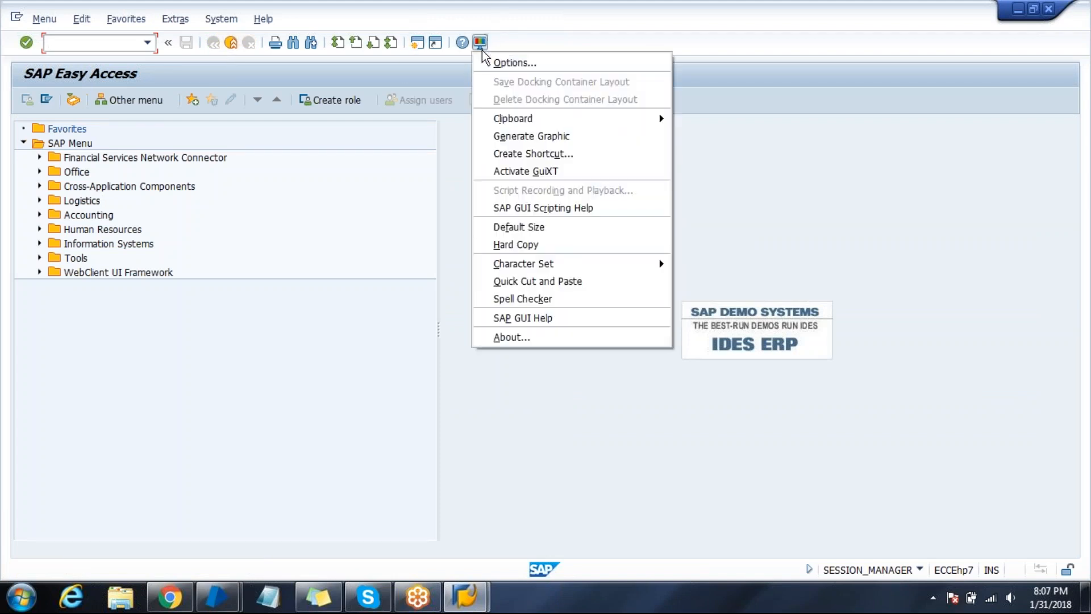
pyautogui.moveTo(514, 62)
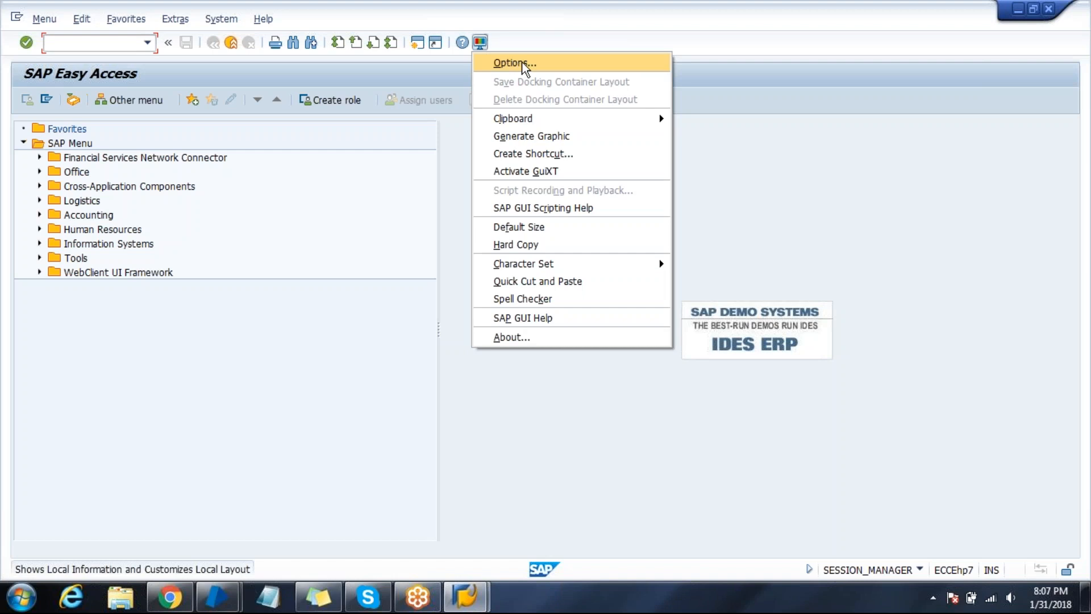
pyautogui.click(513, 63)
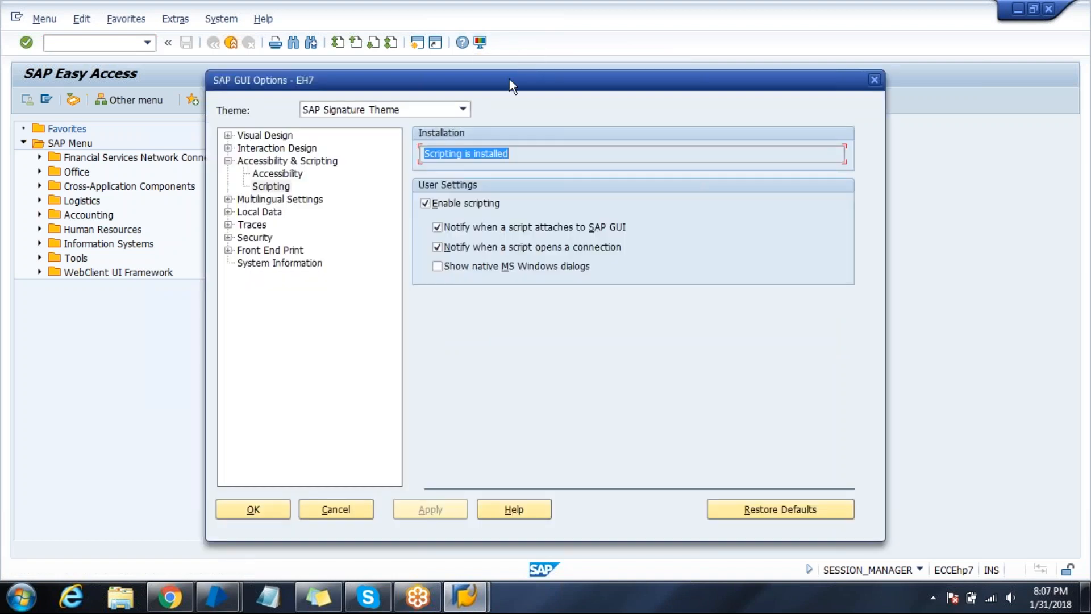
pyautogui.moveTo(269, 172)
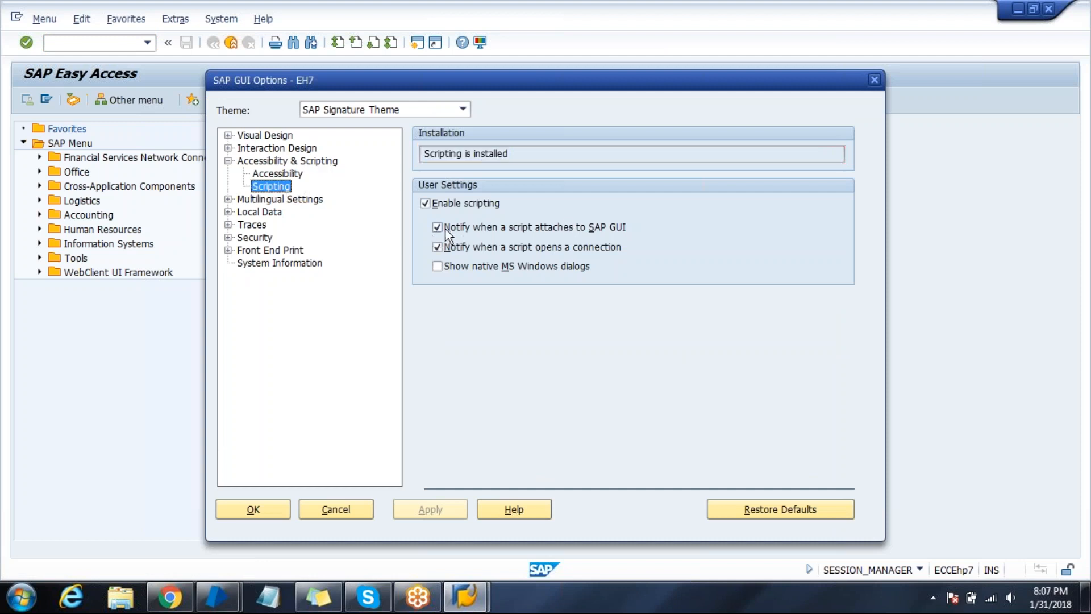
pyautogui.click(437, 227)
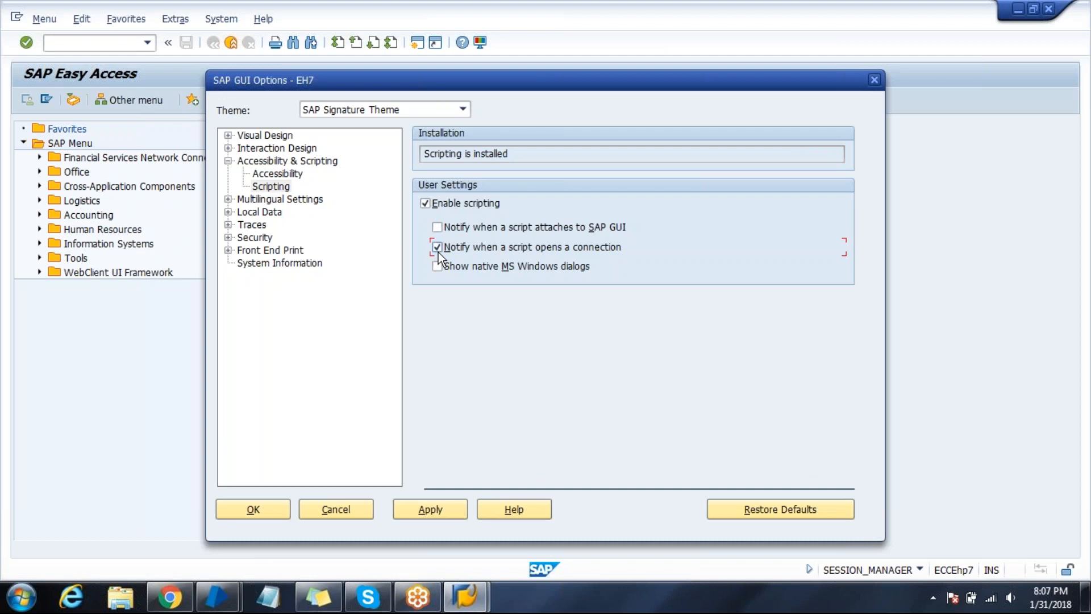
pyautogui.click(437, 248)
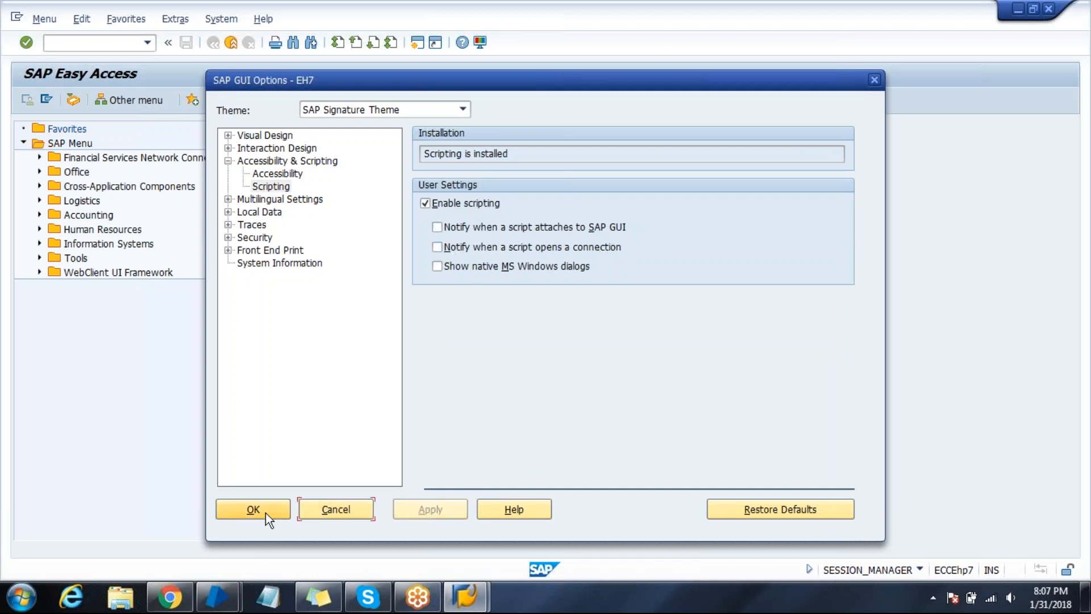
pyautogui.click(252, 509)
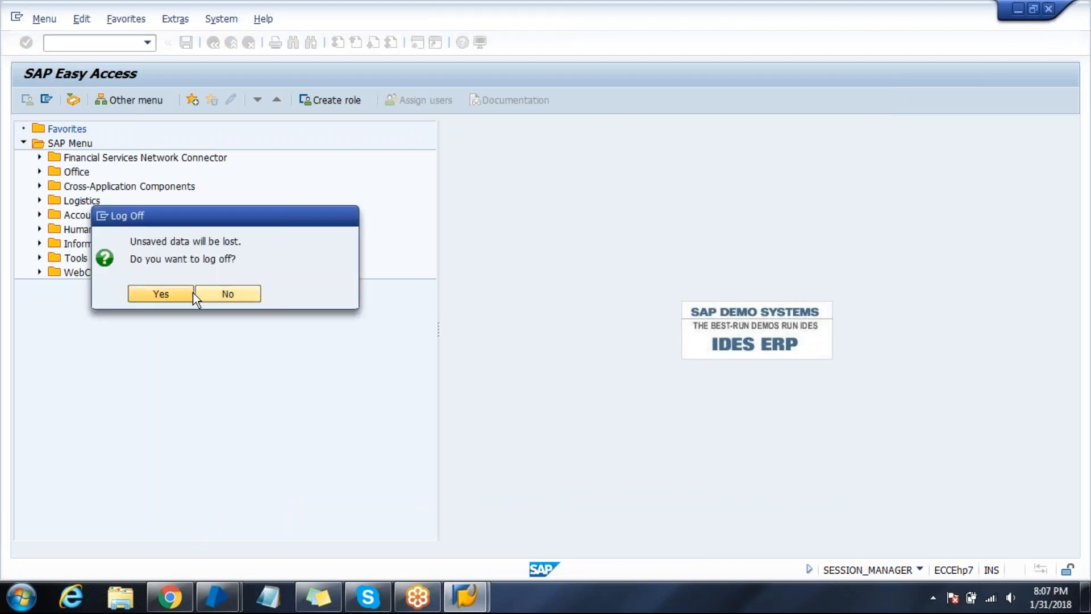
# Confirm SAP log off, close SAP Logon 740, and run the Launch page
pyautogui.click(161, 294)
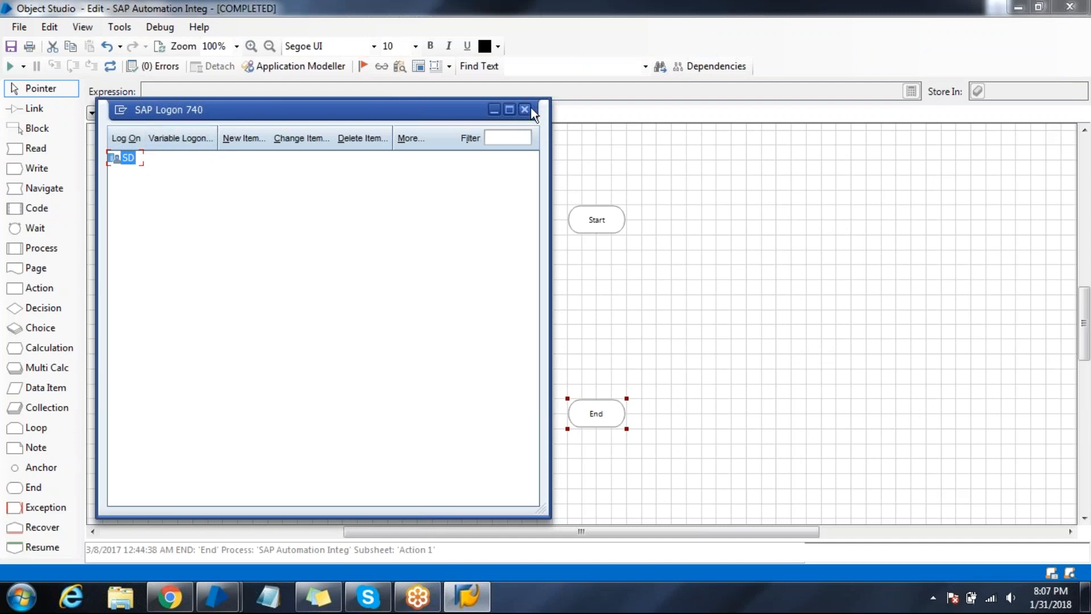
pyautogui.click(524, 109)
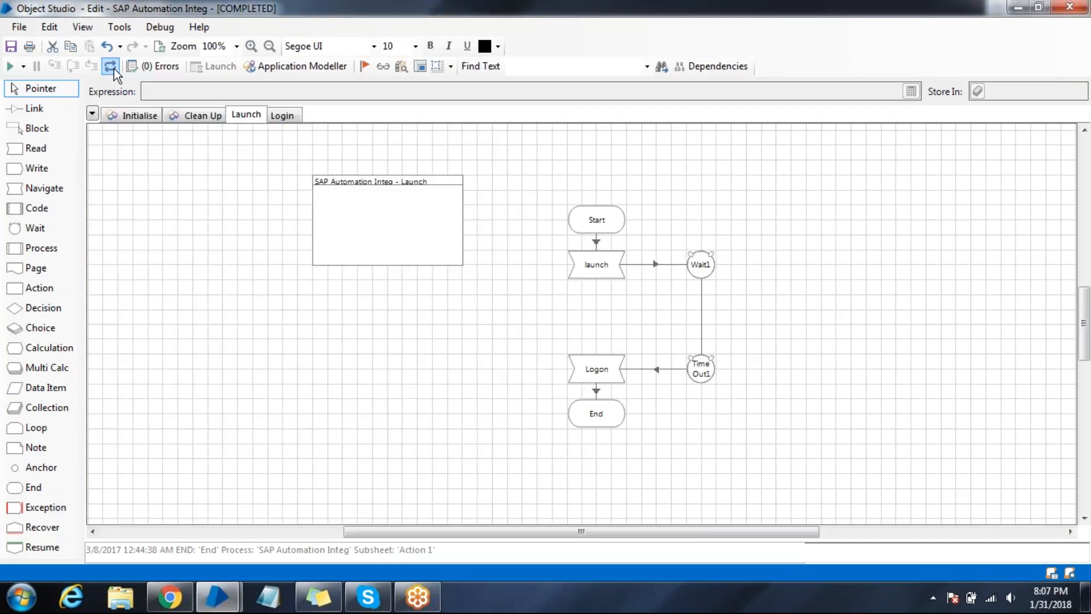
pyautogui.click(9, 65)
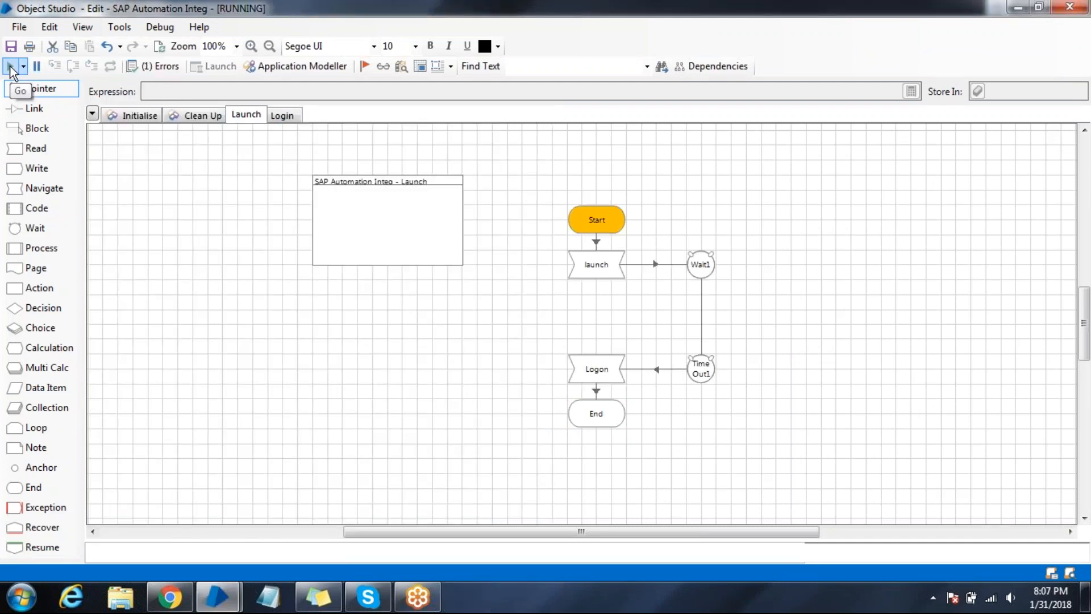
pyautogui.click(9, 66)
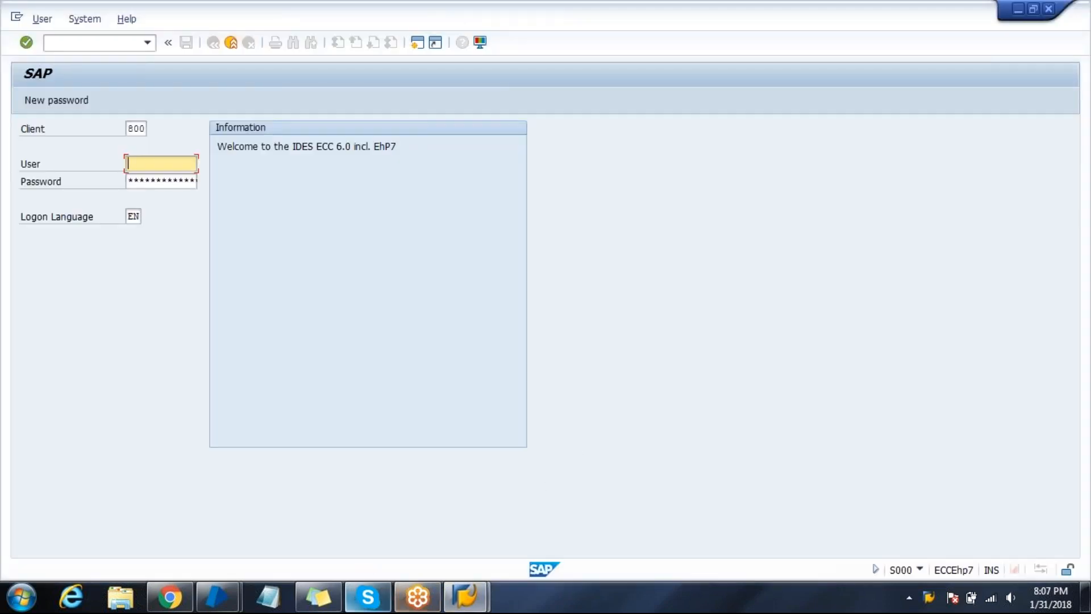
pyautogui.moveTo(217, 596)
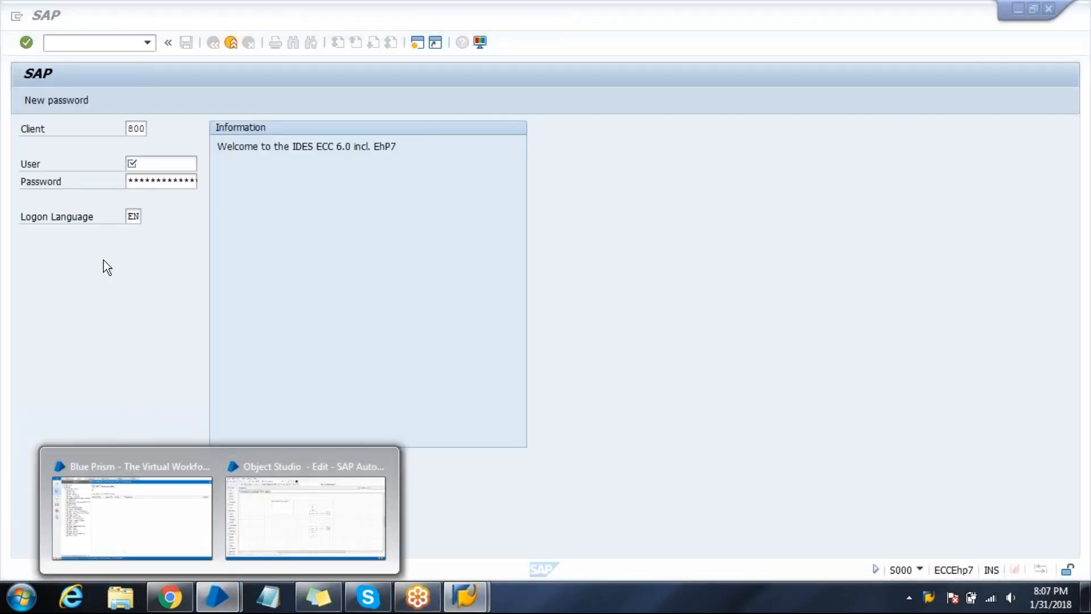
# Reopen the application model and capture the SAP logon User field in SAP mode
pyautogui.click(304, 514)
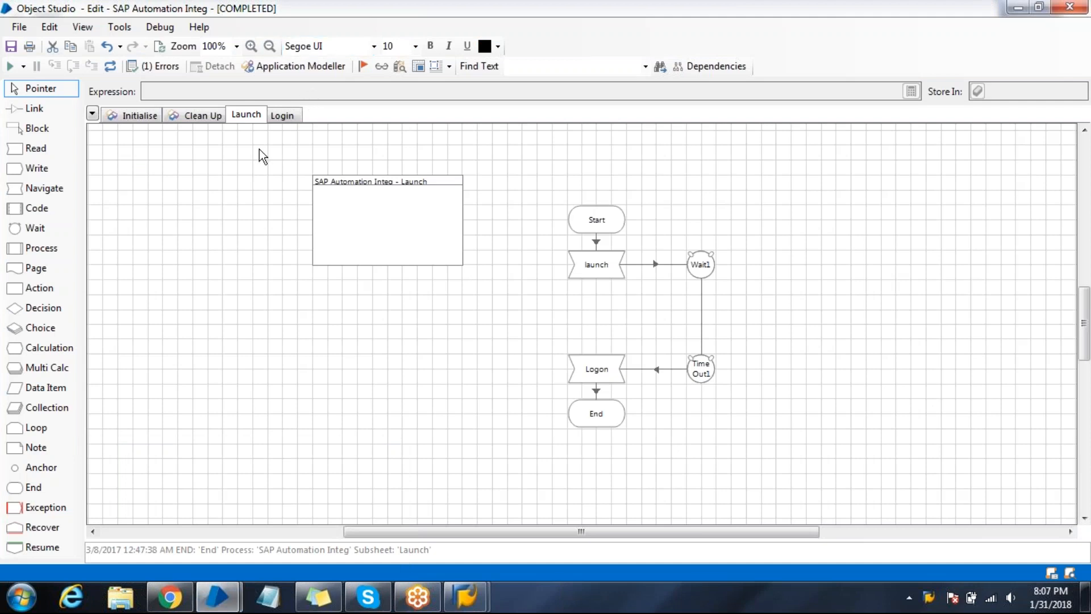
pyautogui.click(294, 66)
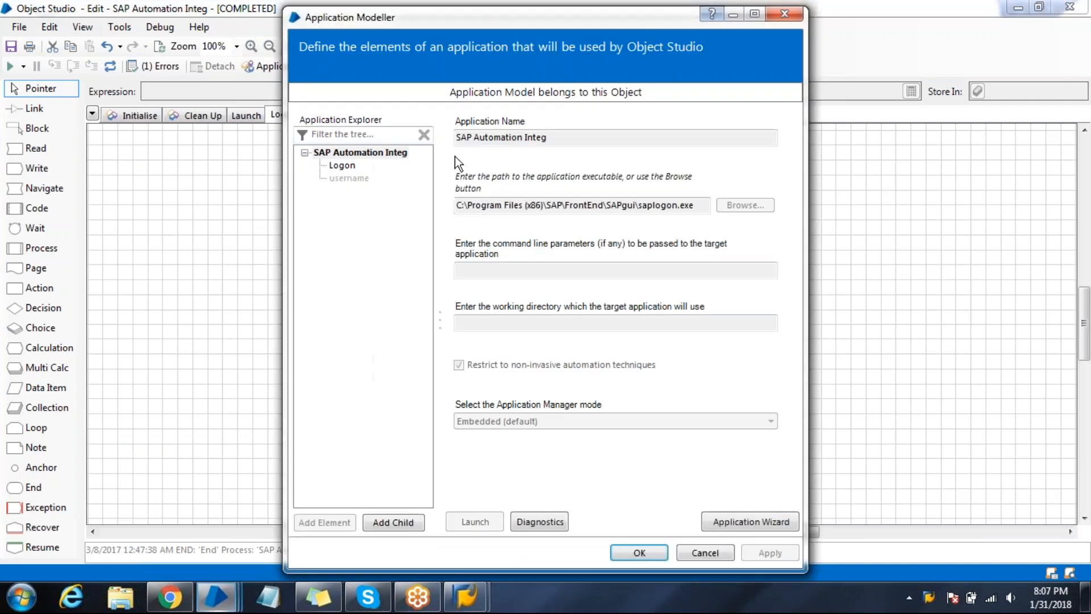
pyautogui.click(352, 177)
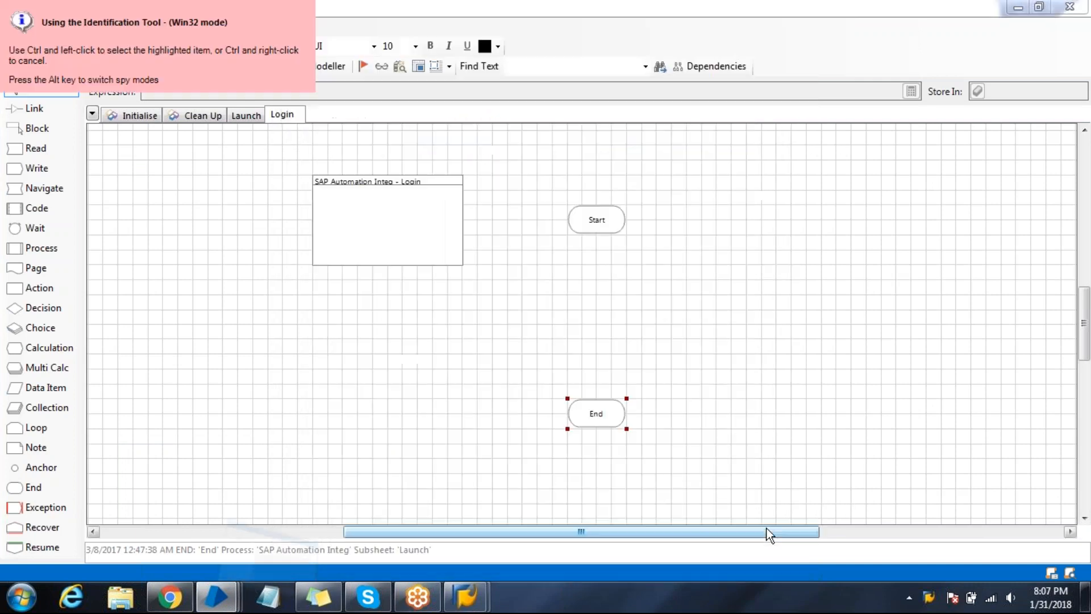
pyautogui.moveTo(465, 596)
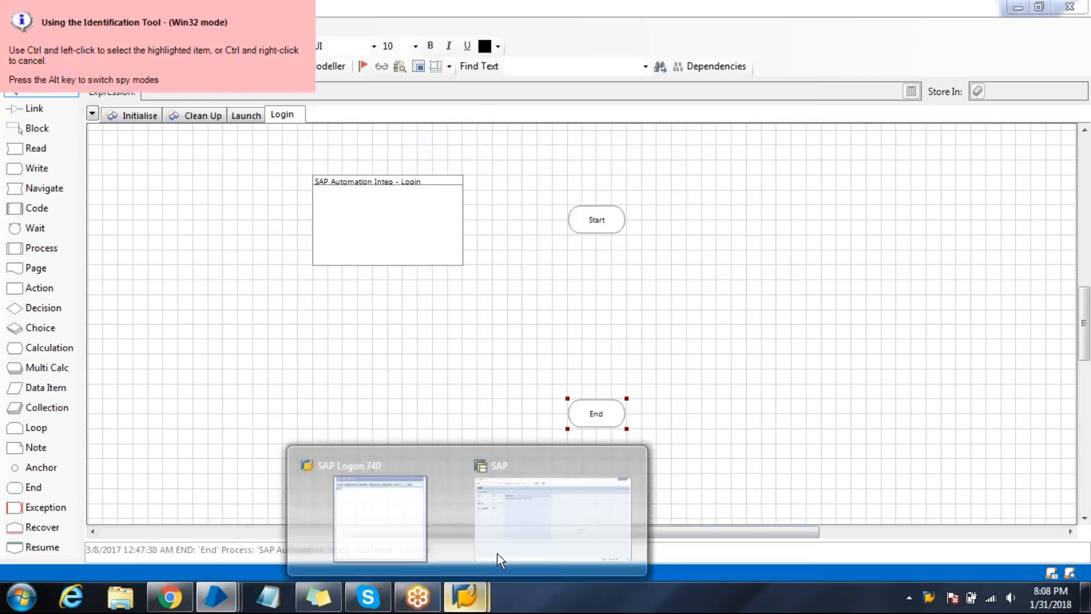
pyautogui.click(552, 518)
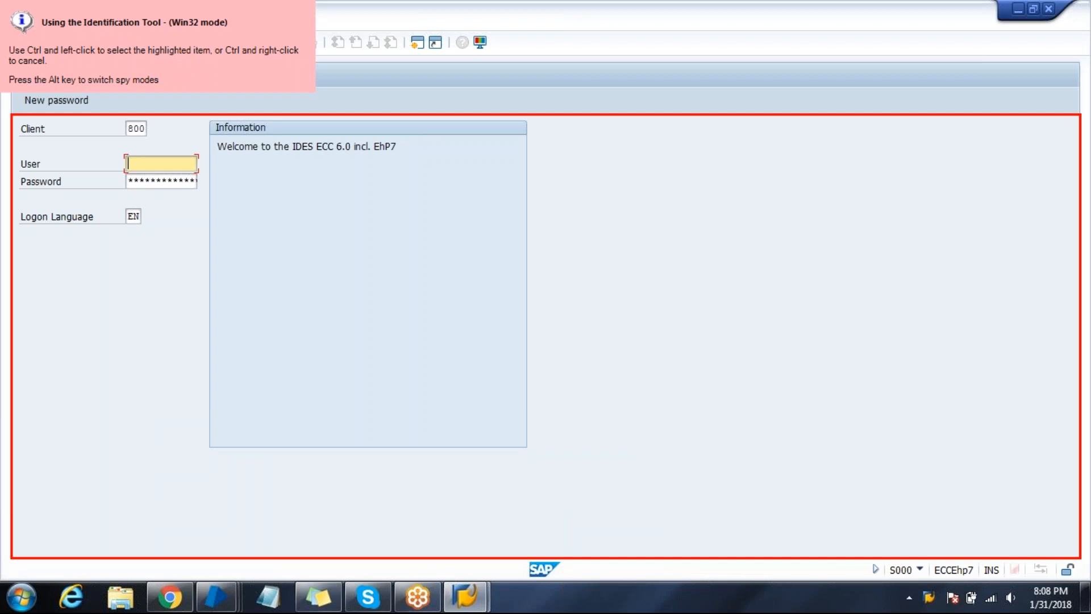
pyautogui.press('alt')
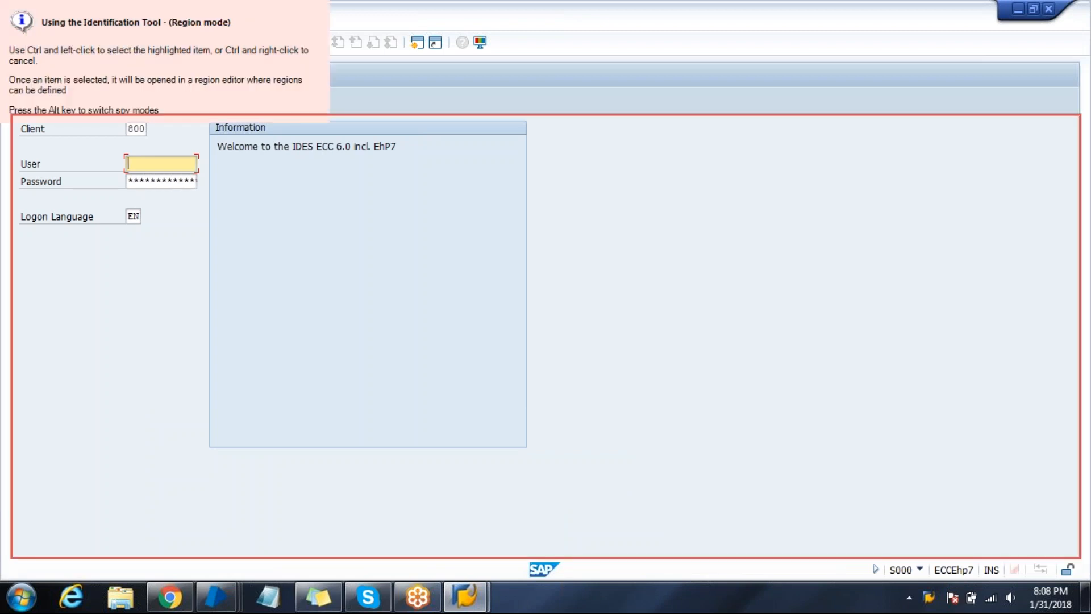
pyautogui.press('alt')
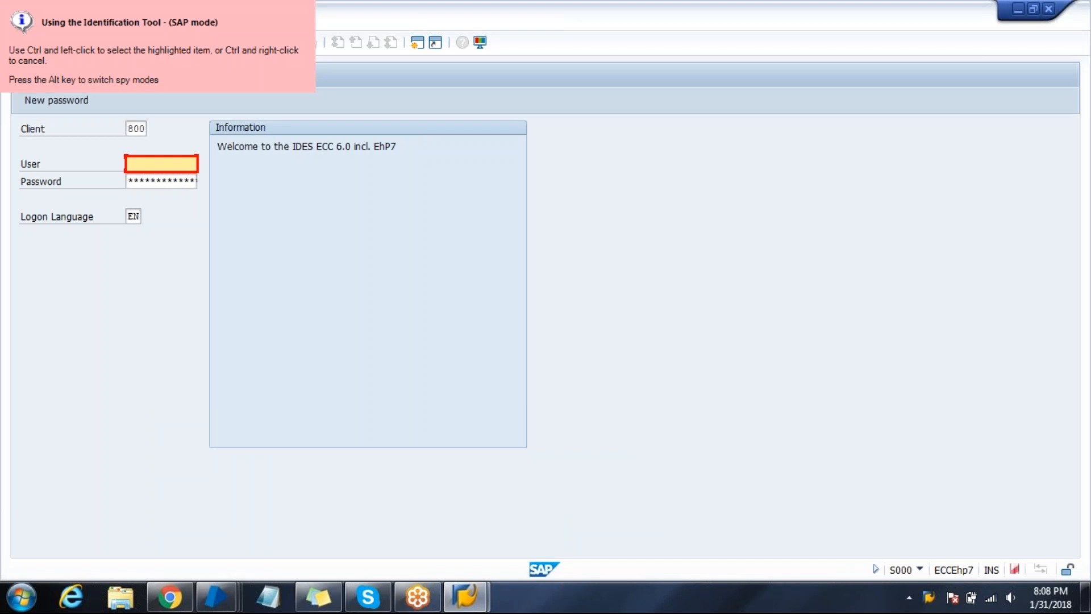
pyautogui.moveTo(161, 165)
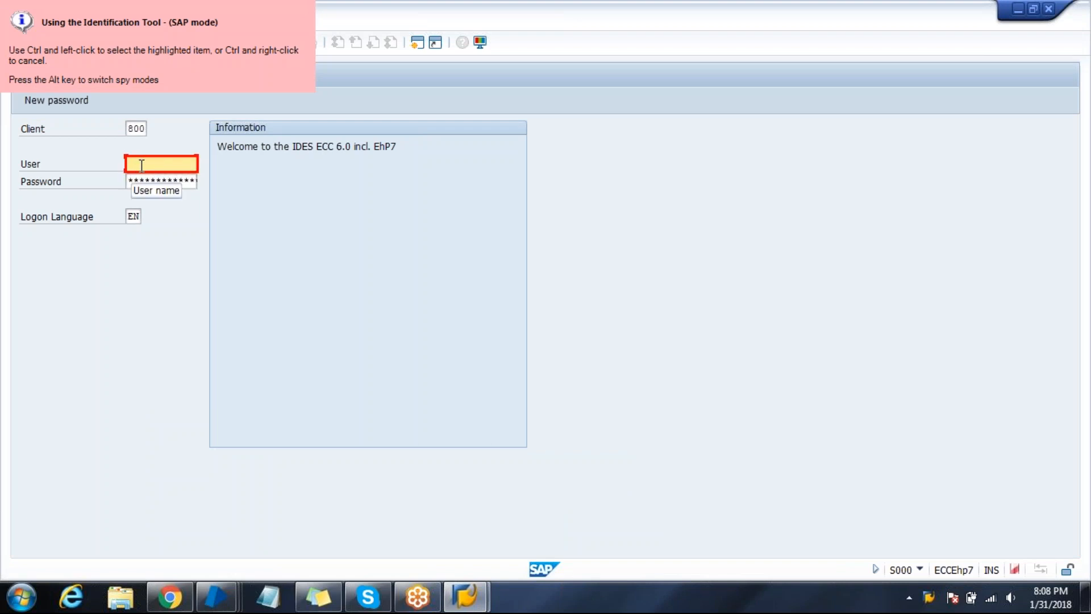
pyautogui.click(161, 165)
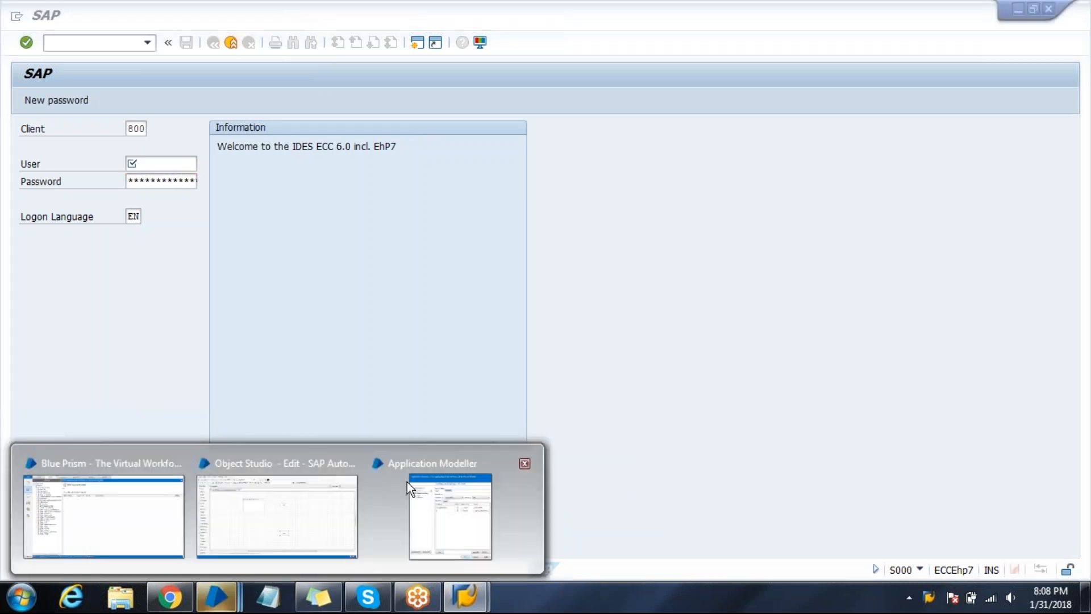
# Add a Pwd element and identify the SAP Password field in SAP mode
pyautogui.click(449, 515)
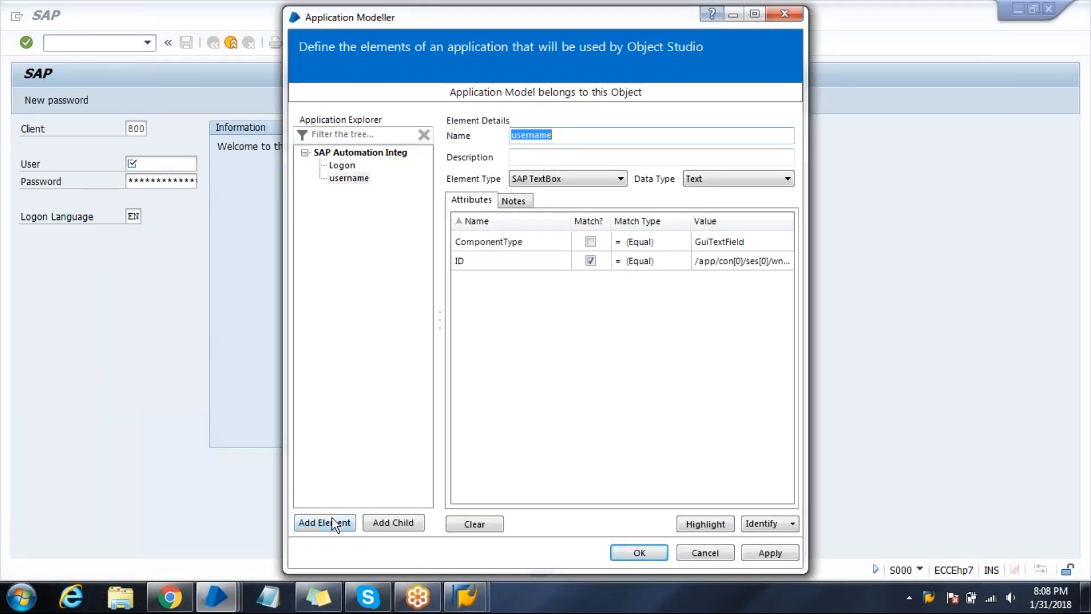
pyautogui.click(325, 523)
pyautogui.write('Pwd')
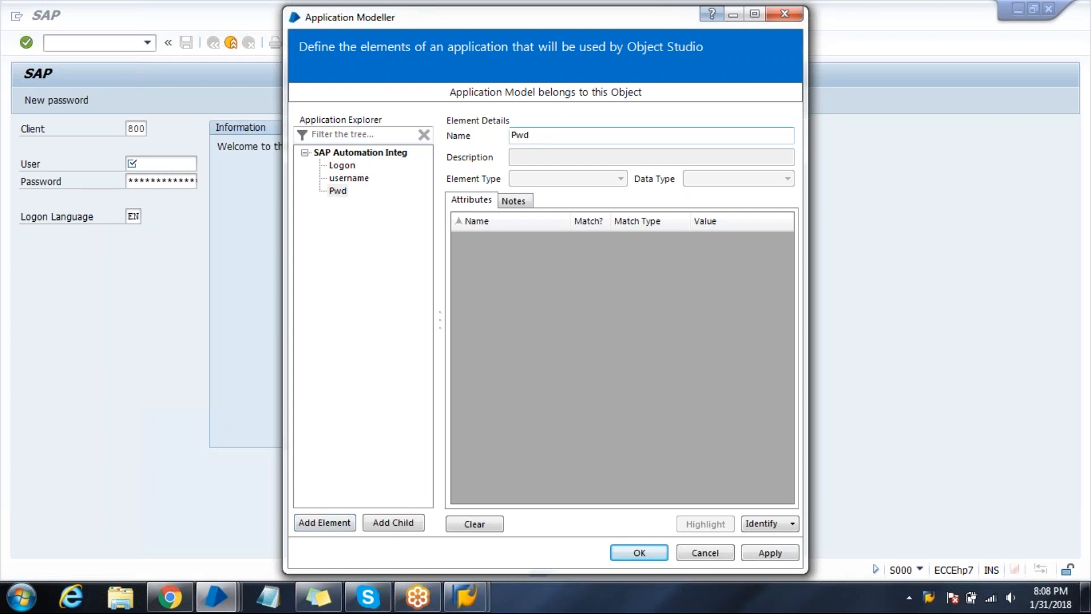
pyautogui.click(765, 523)
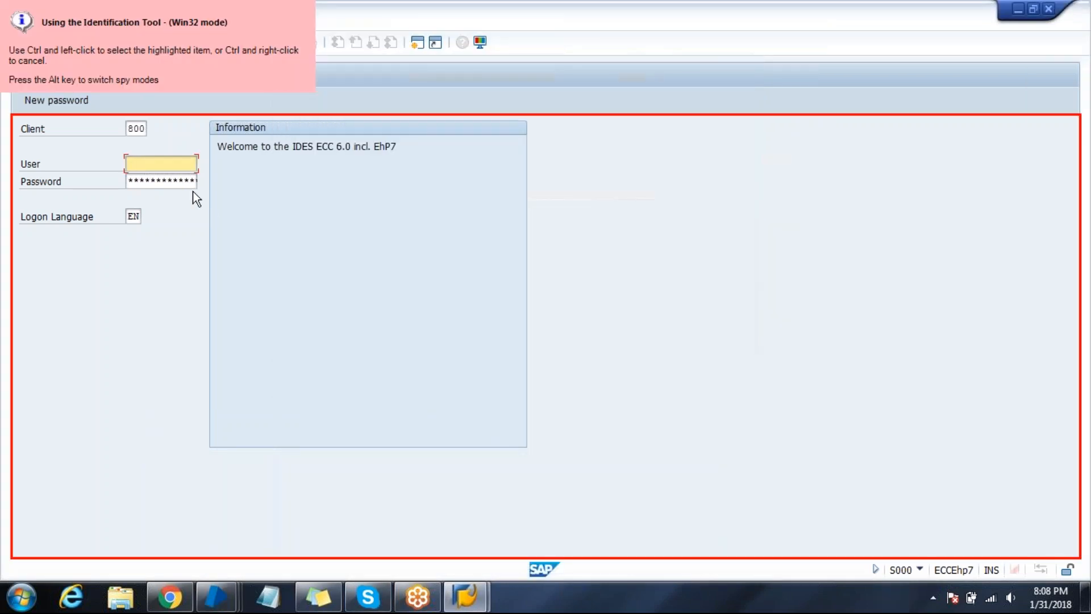
pyautogui.press('alt')
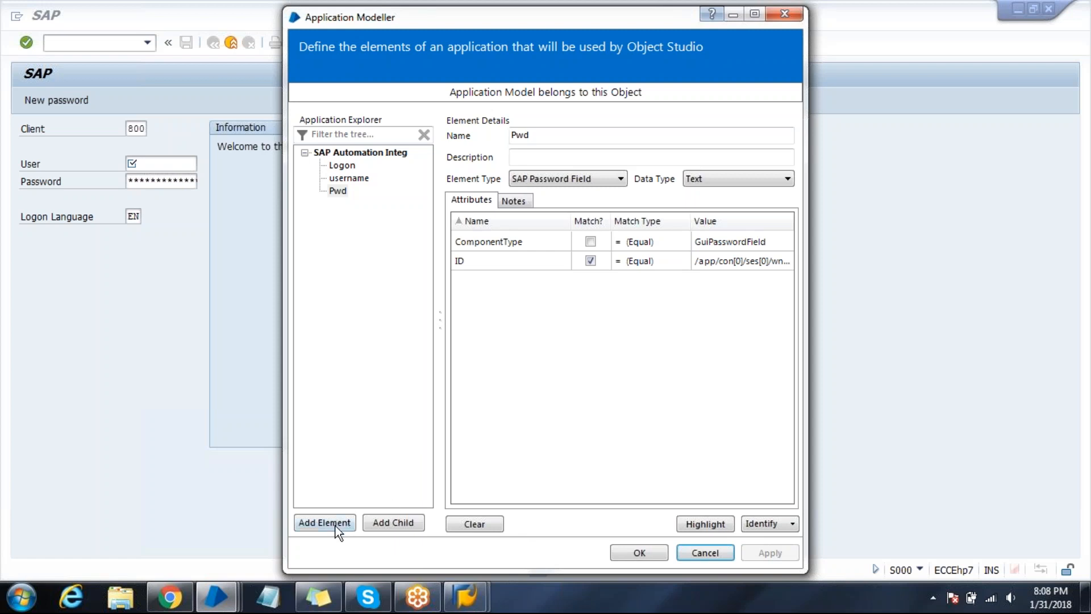
# Add an Enter element captured in SAP mode from the green check button
pyautogui.click(325, 522)
pyautogui.write('Enter')
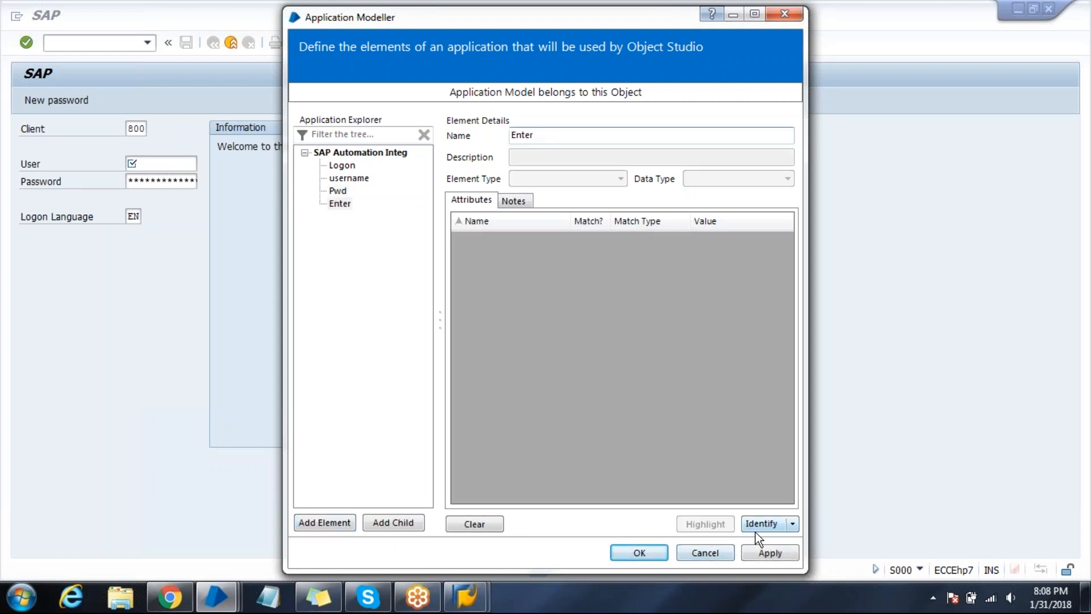
pyautogui.click(762, 523)
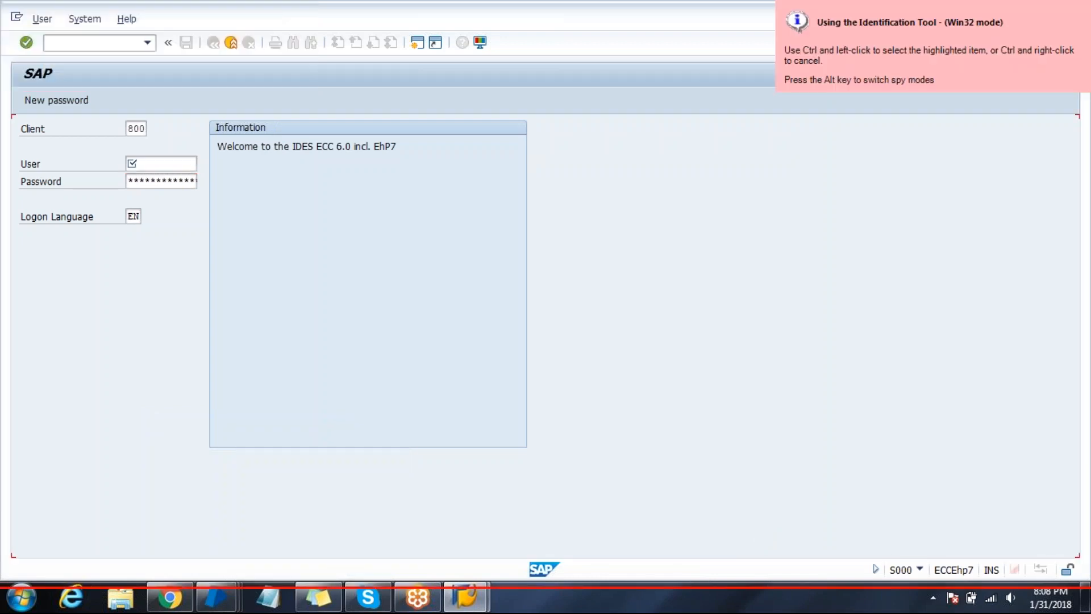
pyautogui.press('alt')
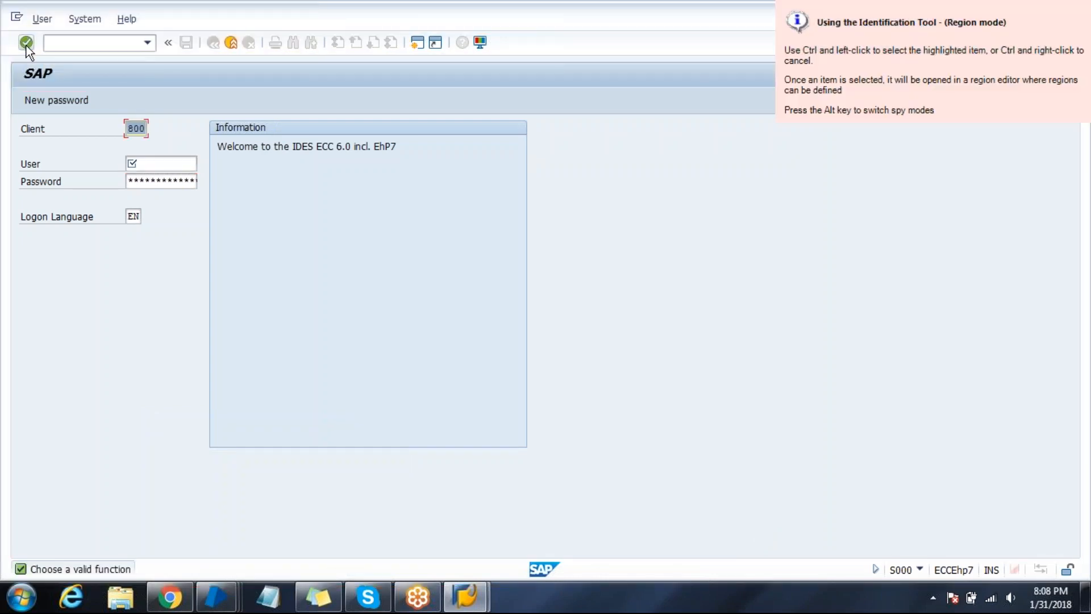
pyautogui.press('alt')
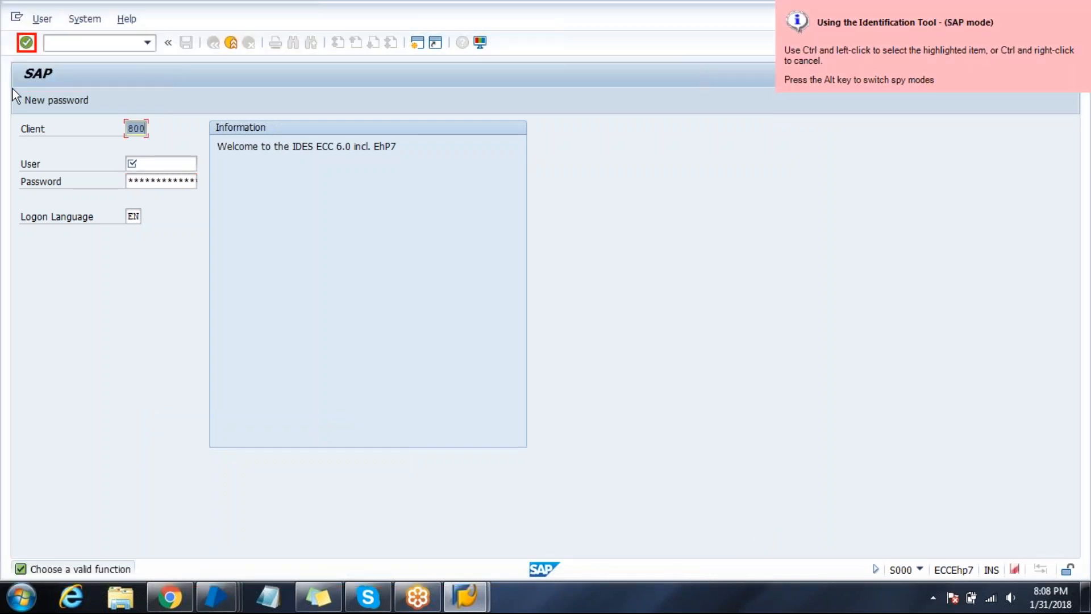
pyautogui.moveTo(27, 42)
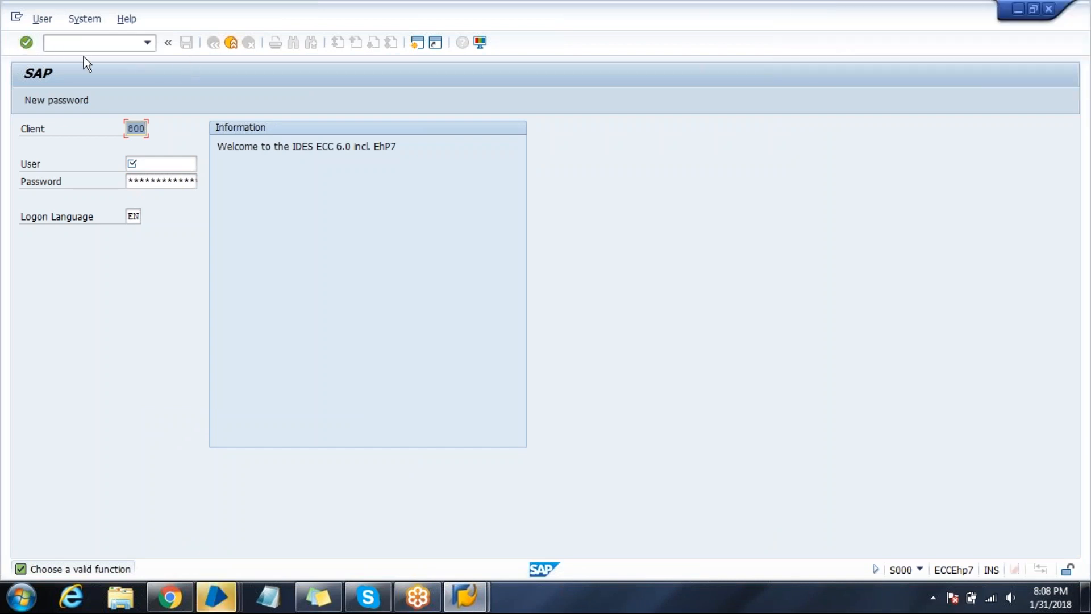
pyautogui.moveTo(311, 55)
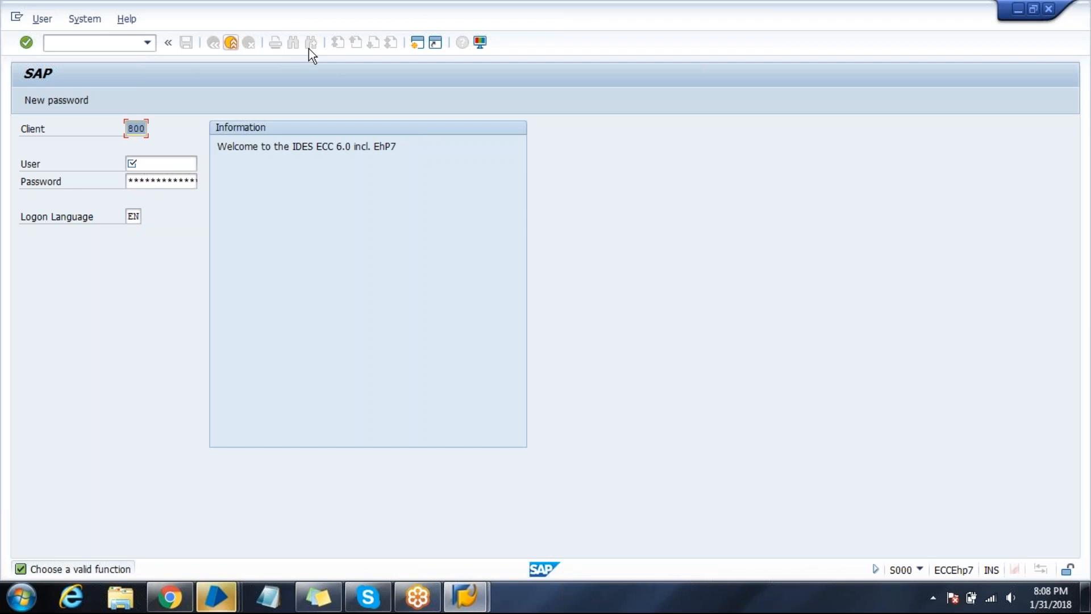
pyautogui.moveTo(50, 66)
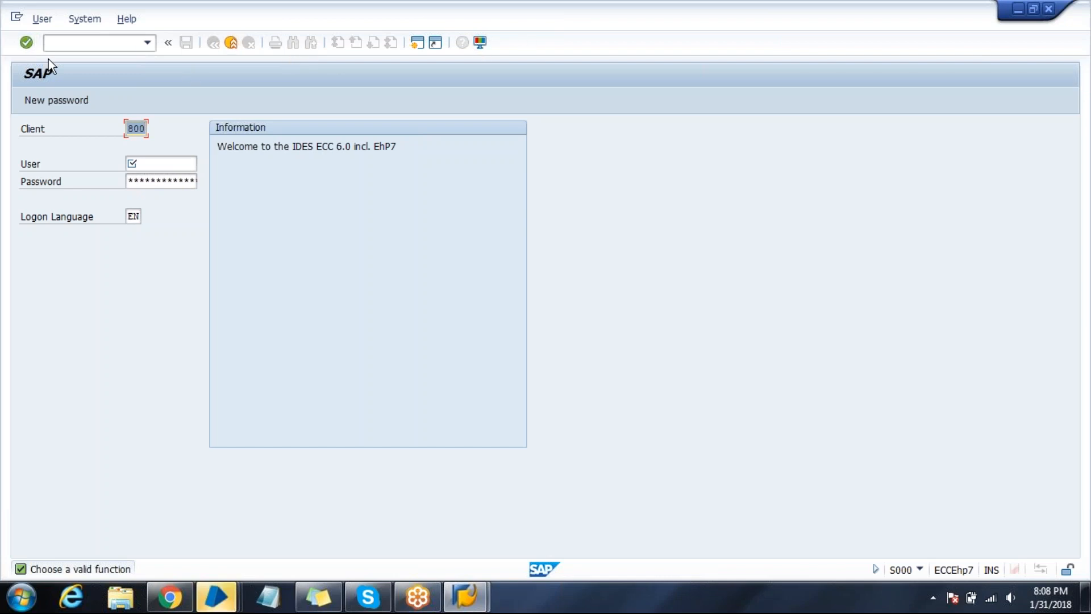
pyautogui.moveTo(198, 66)
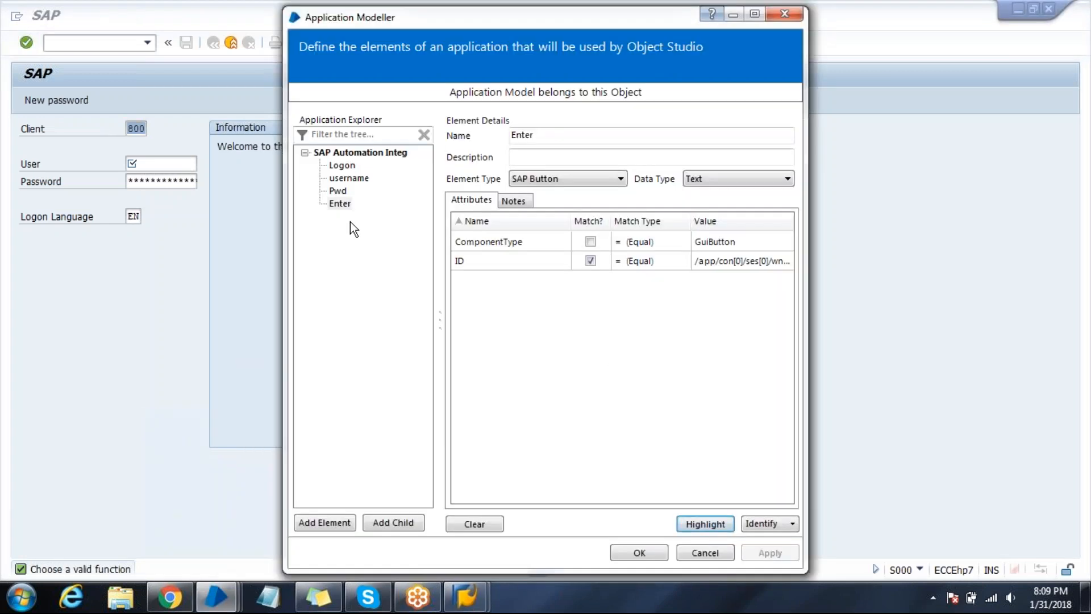
pyautogui.moveTo(659, 122)
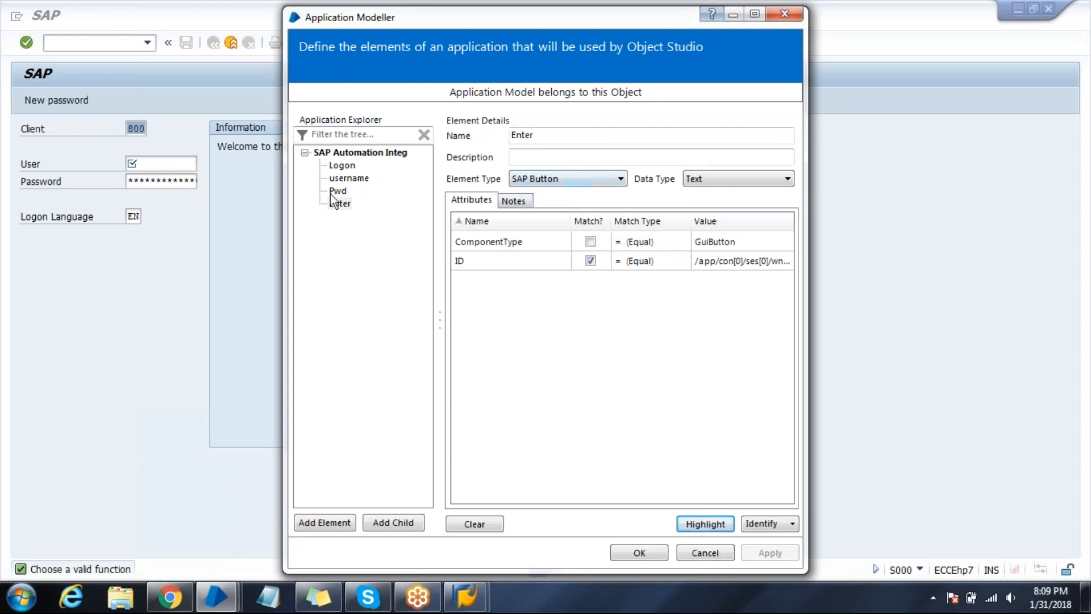
# Review the Pwd, username and Enter elements, then close Application Modeller
pyautogui.click(338, 190)
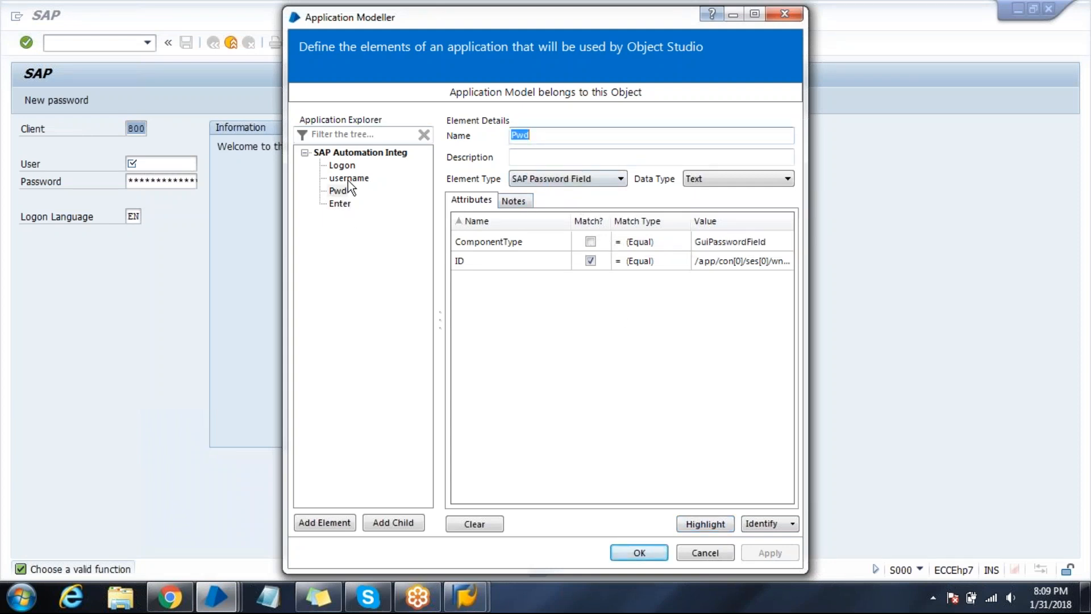
pyautogui.click(348, 178)
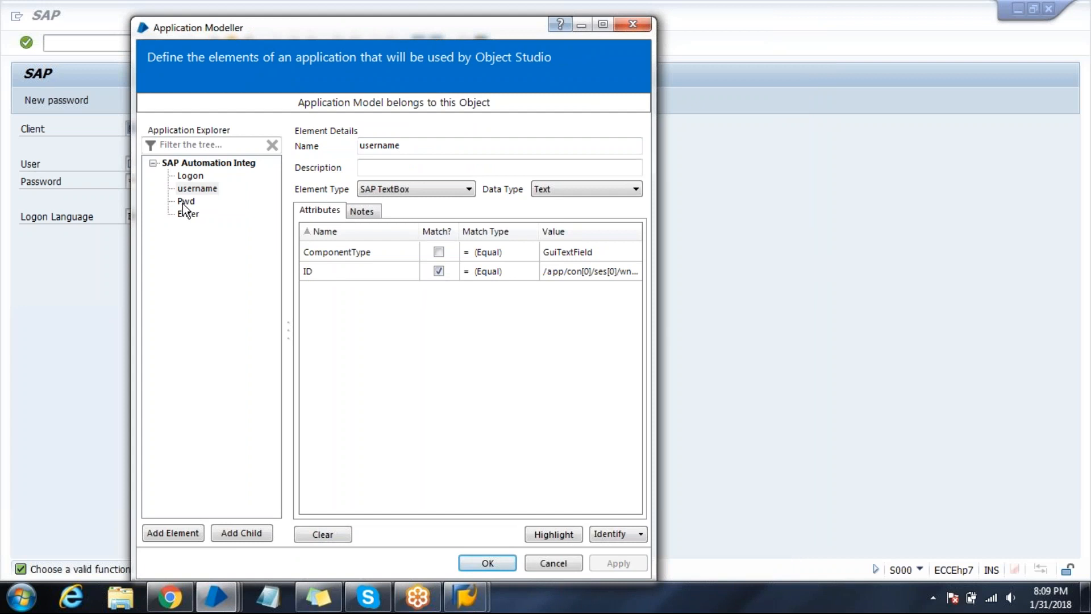
pyautogui.click(187, 214)
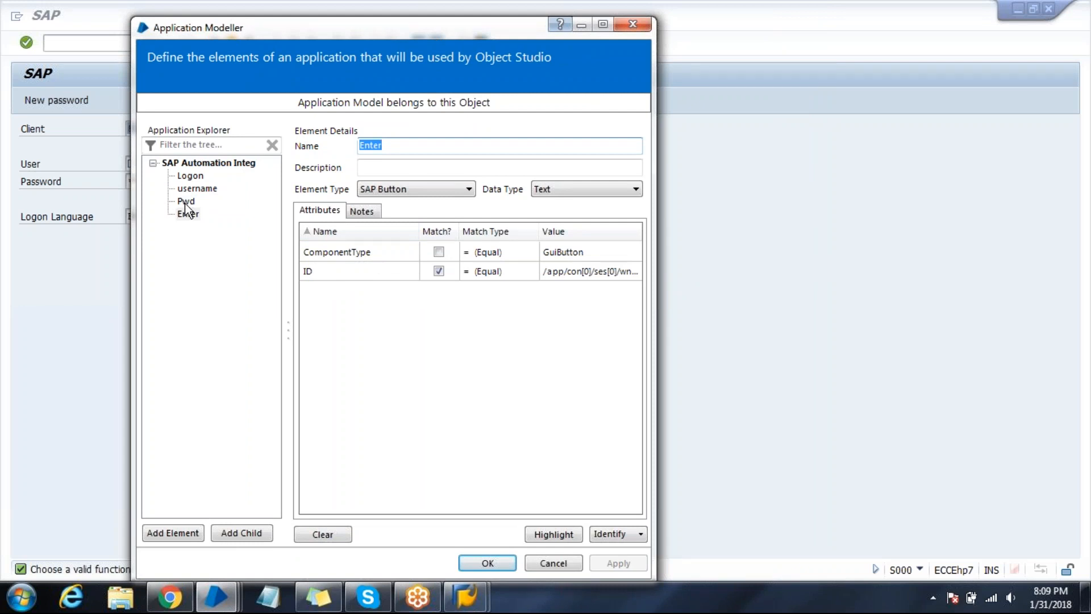
pyautogui.click(197, 188)
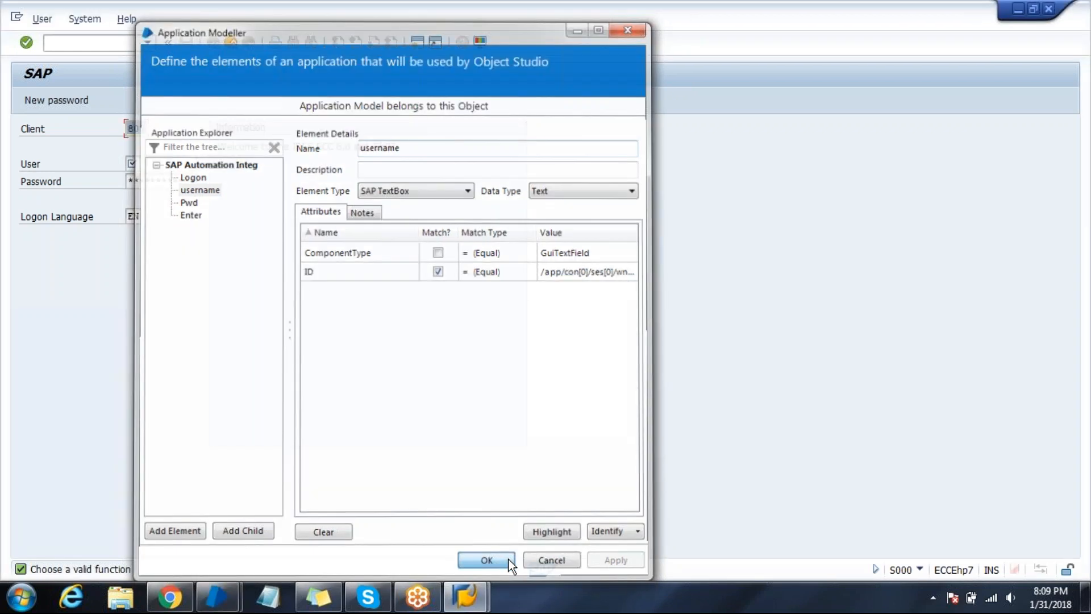
pyautogui.click(486, 560)
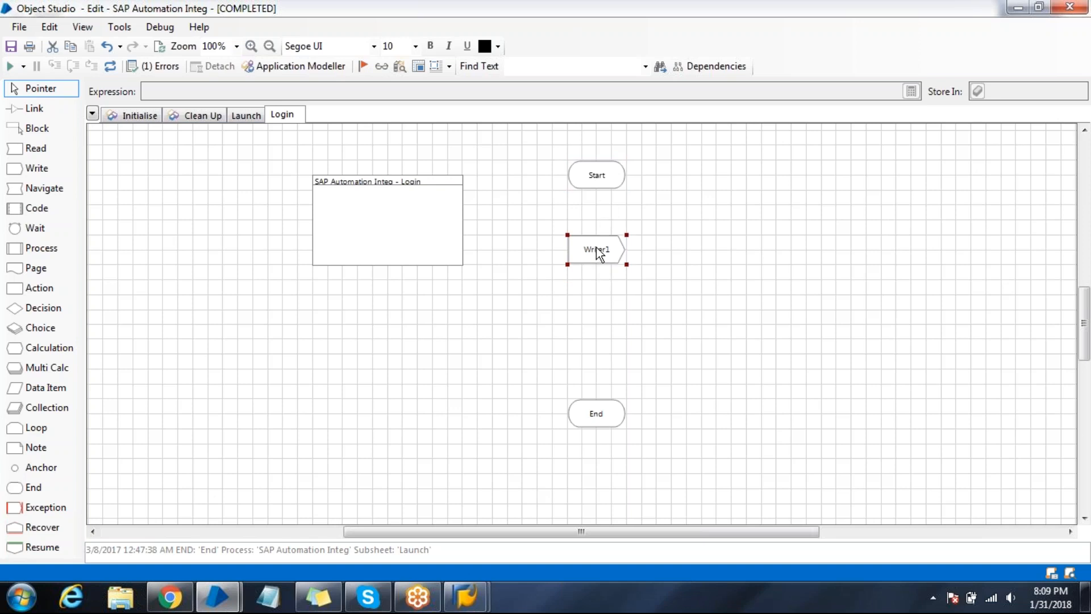
# Name the Writer1 stage 'Credentials' and add a Pwd password data item
pyautogui.doubleClick(595, 249)
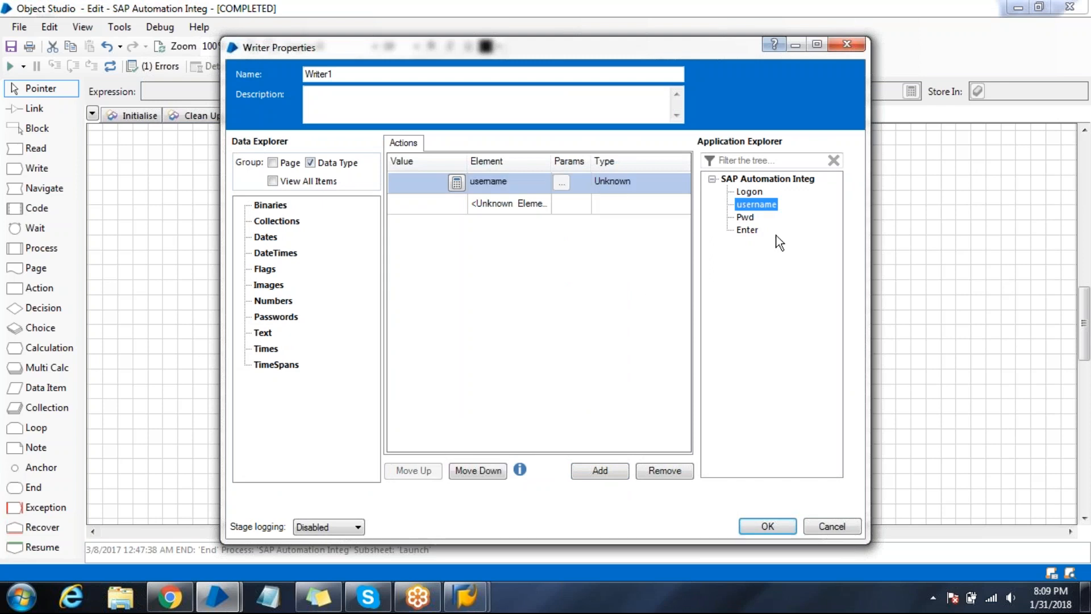
pyautogui.click(745, 217)
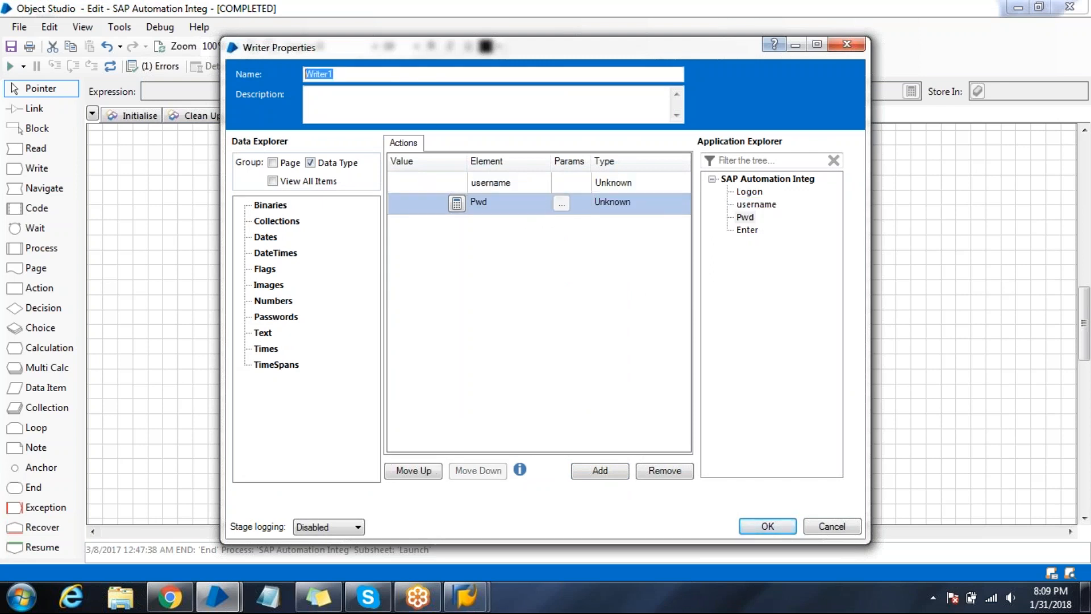
pyautogui.write('Credentials')
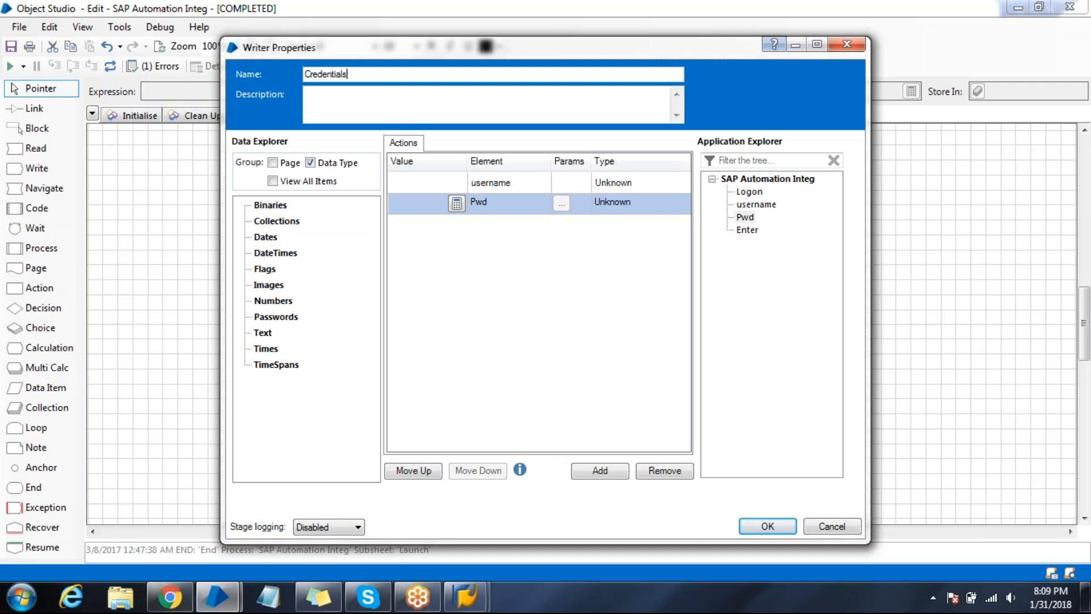
pyautogui.rightClick(276, 316)
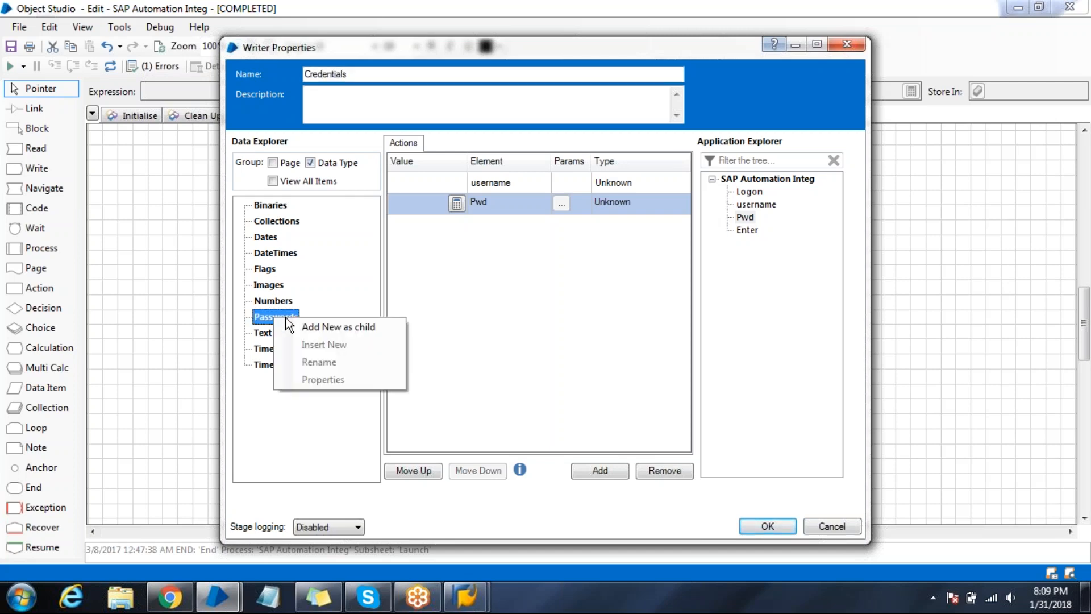
pyautogui.click(338, 326)
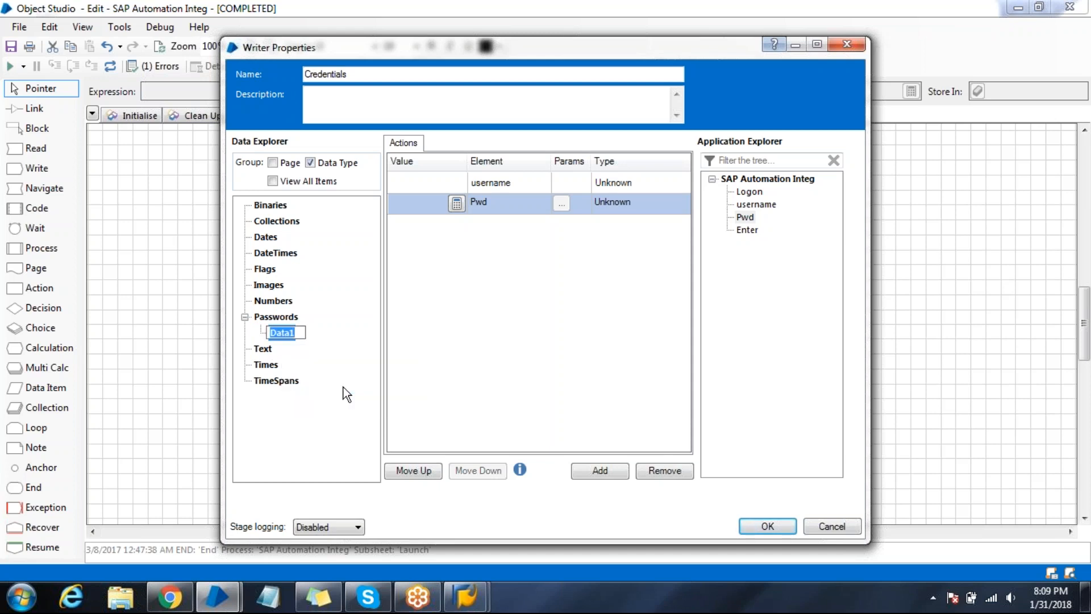
pyautogui.write('Pwd')
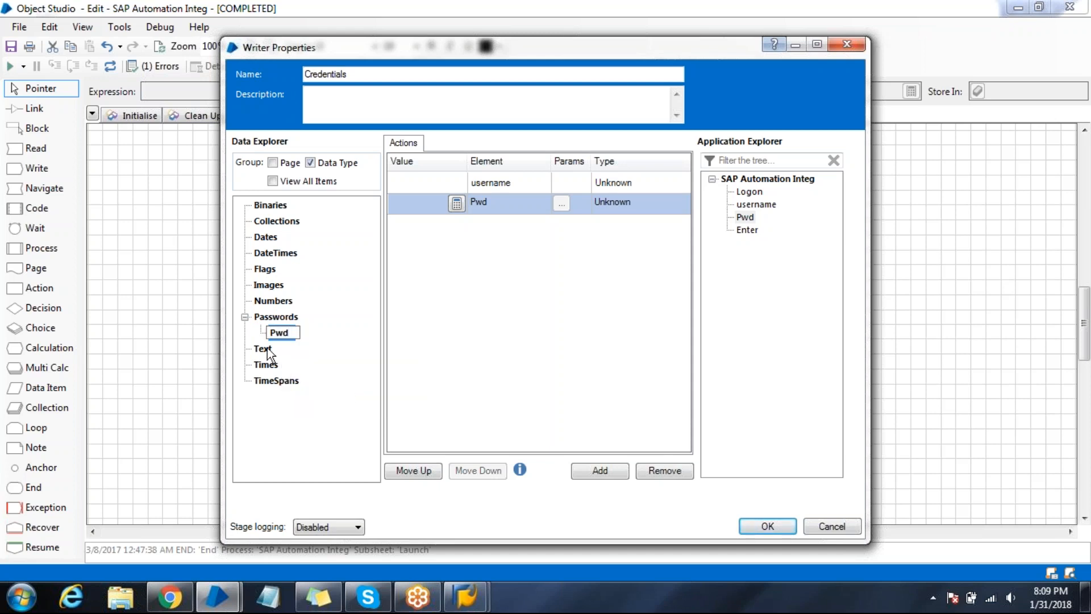
# Add a 'user' text data item, map user and Pwd to the write rows, and confirm
pyautogui.rightClick(263, 348)
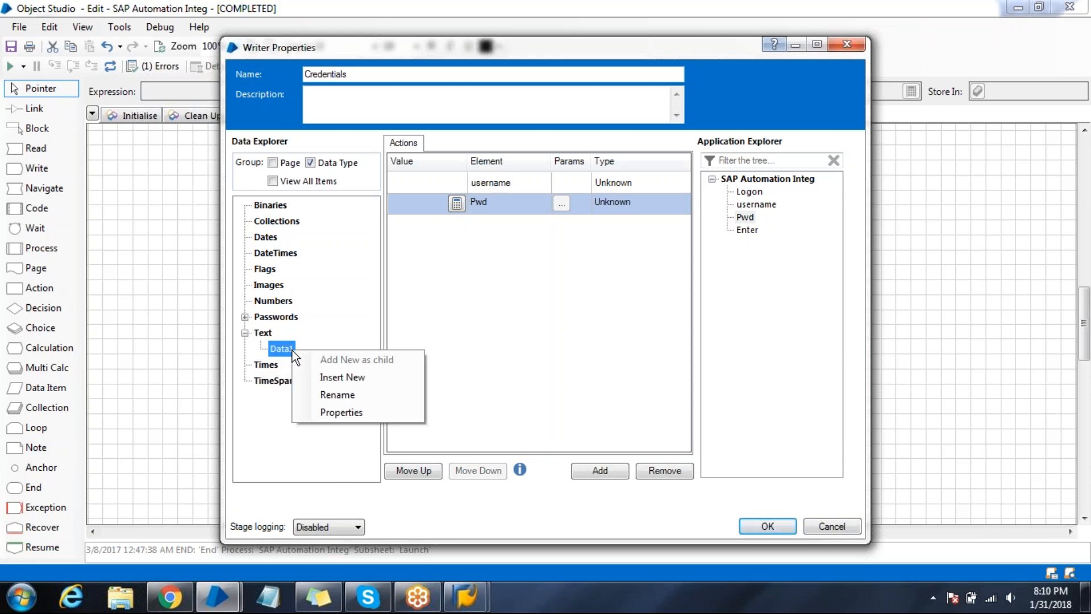
pyautogui.click(337, 395)
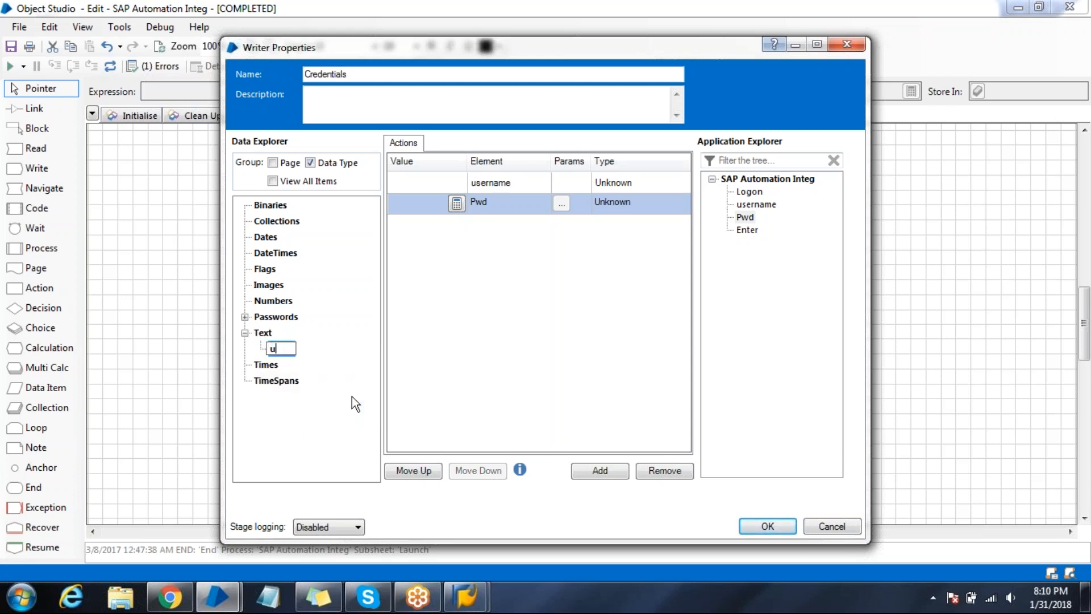
pyautogui.write('ser')
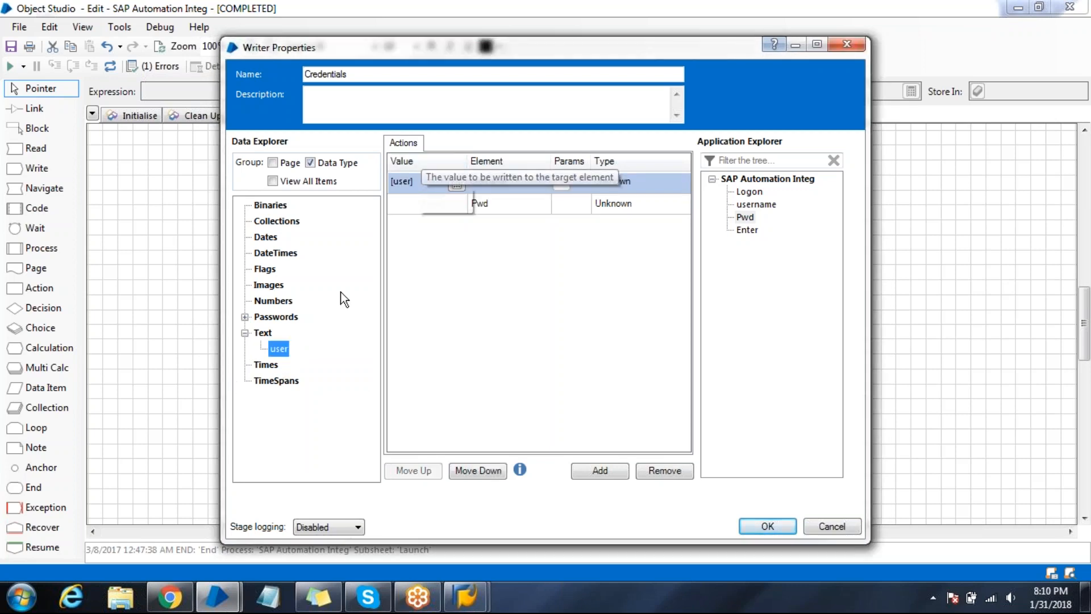
pyautogui.click(246, 317)
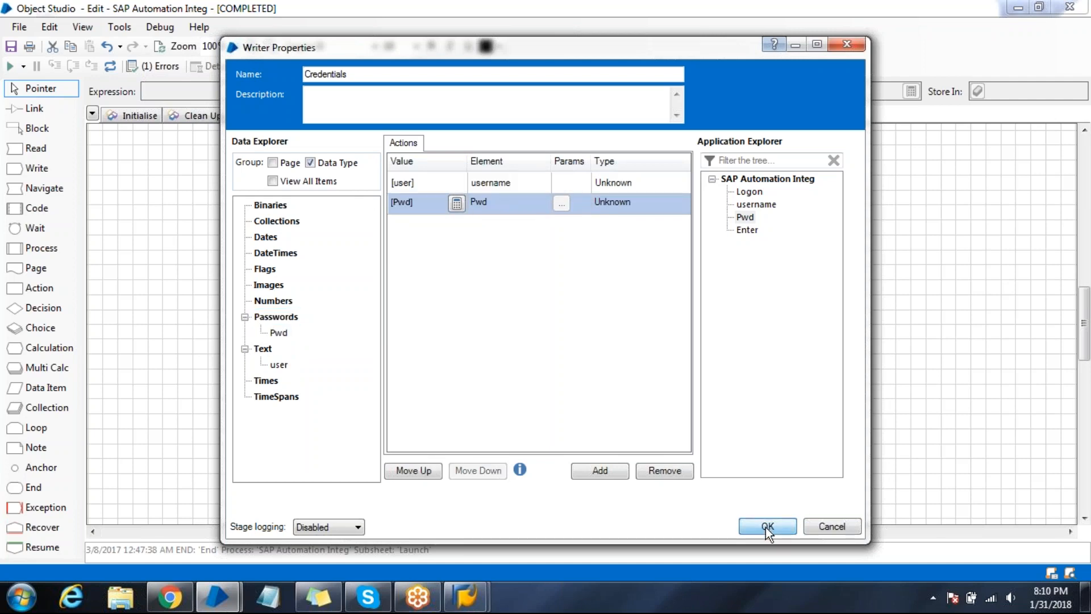
pyautogui.click(767, 526)
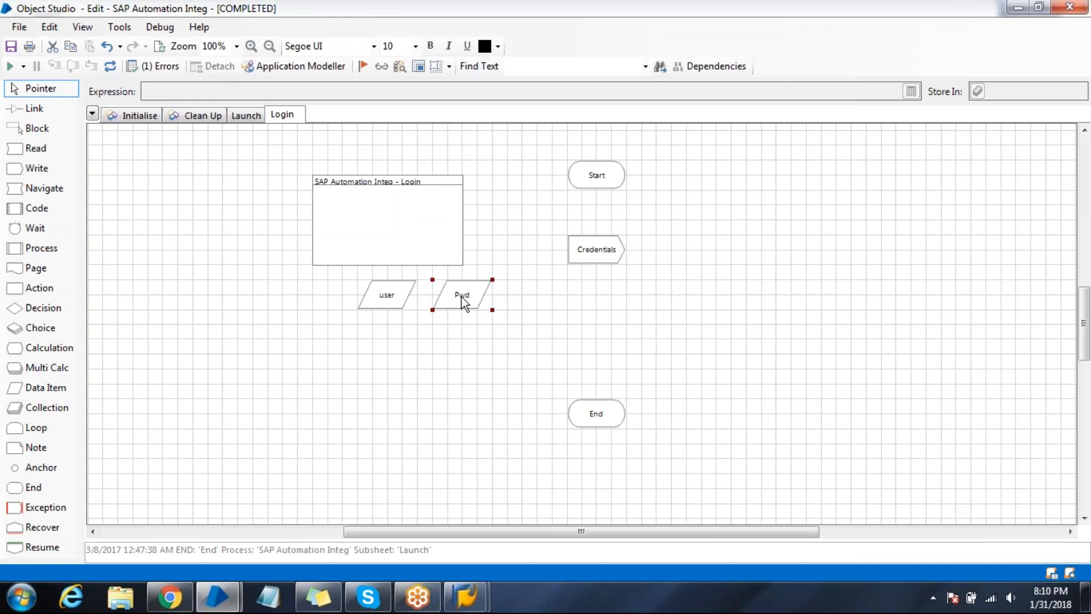
# Give the user data item the initial value 'demo4' and store a password in Pwd
pyautogui.doubleClick(387, 294)
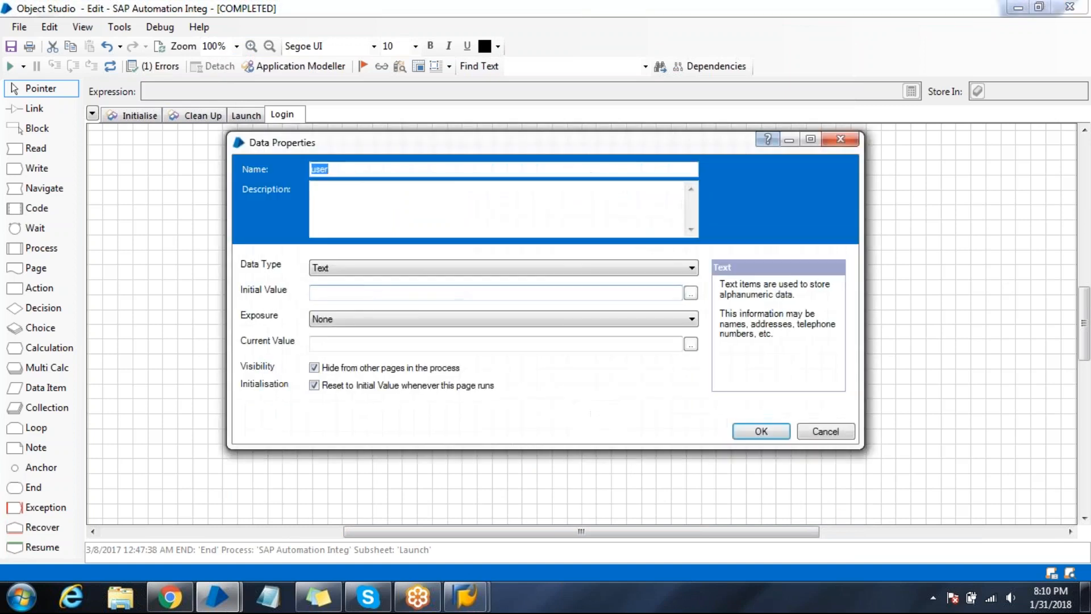
pyautogui.write('da')
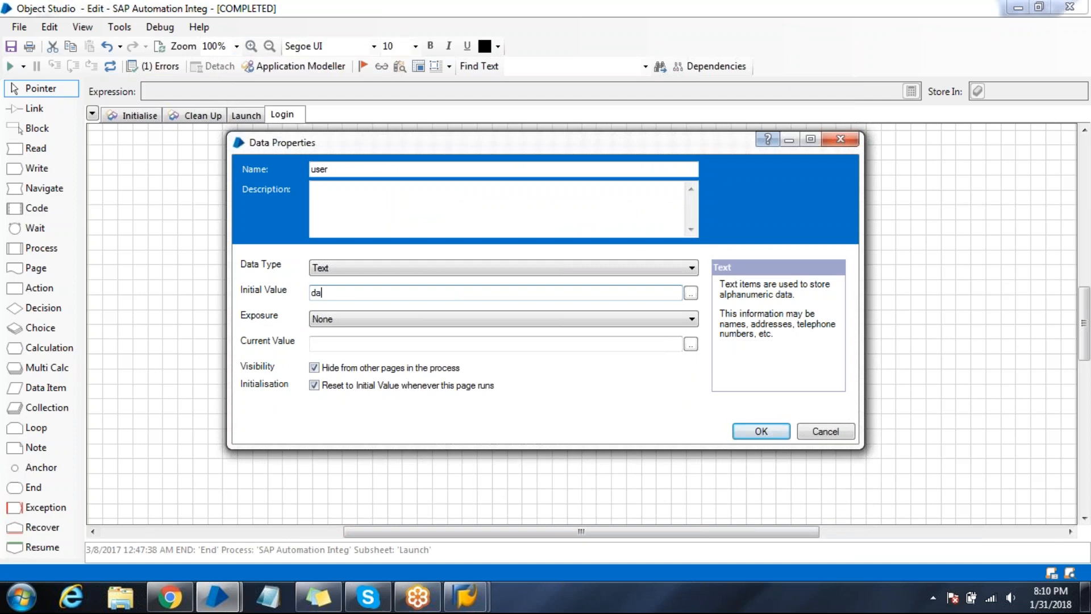
pyautogui.write('demo4')
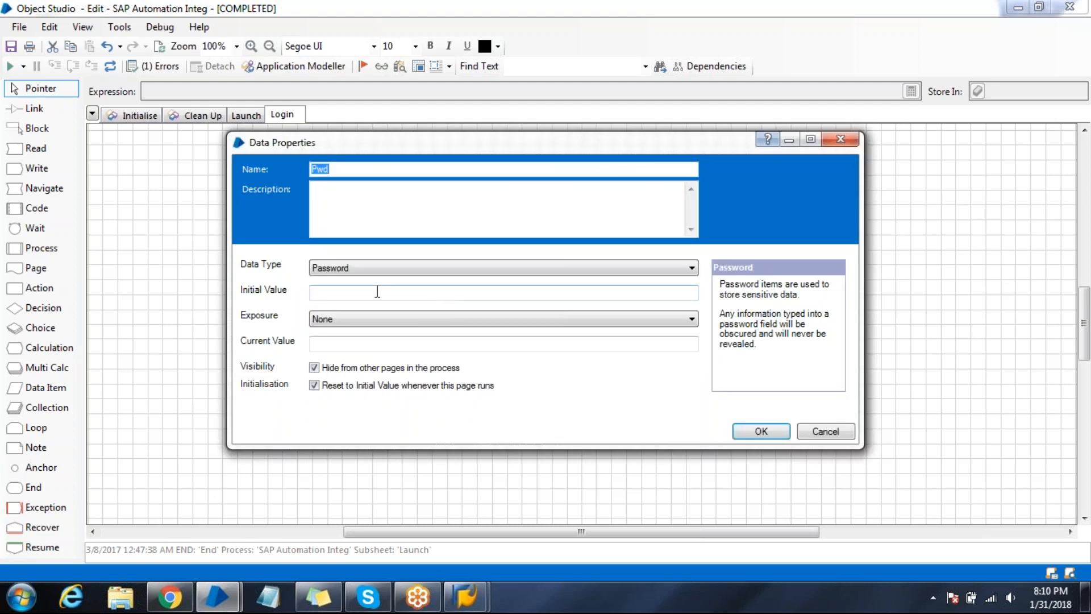
pyautogui.write('••••')
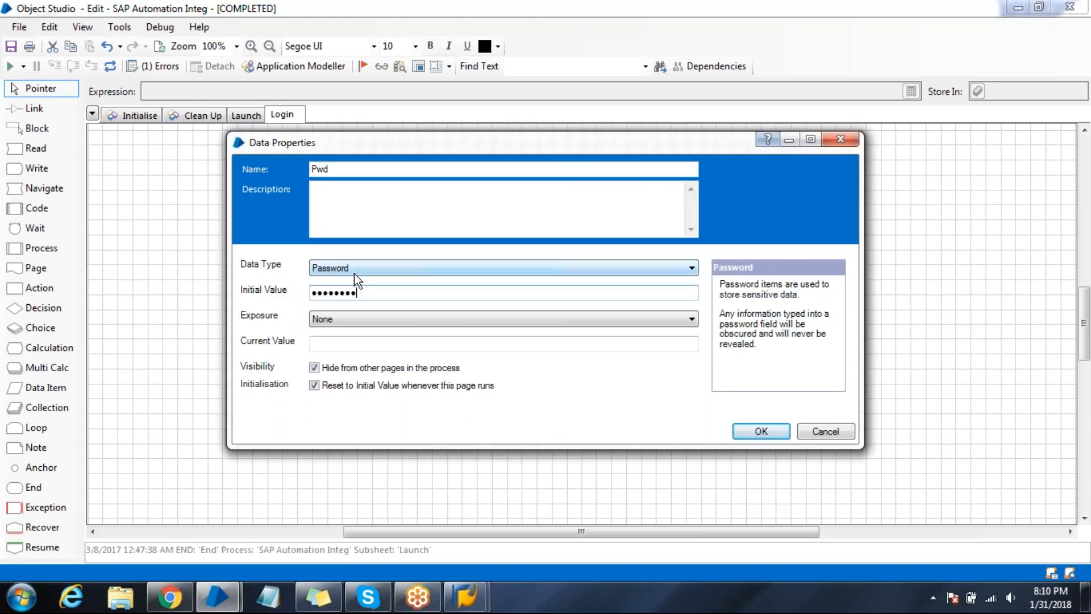
pyautogui.click(760, 431)
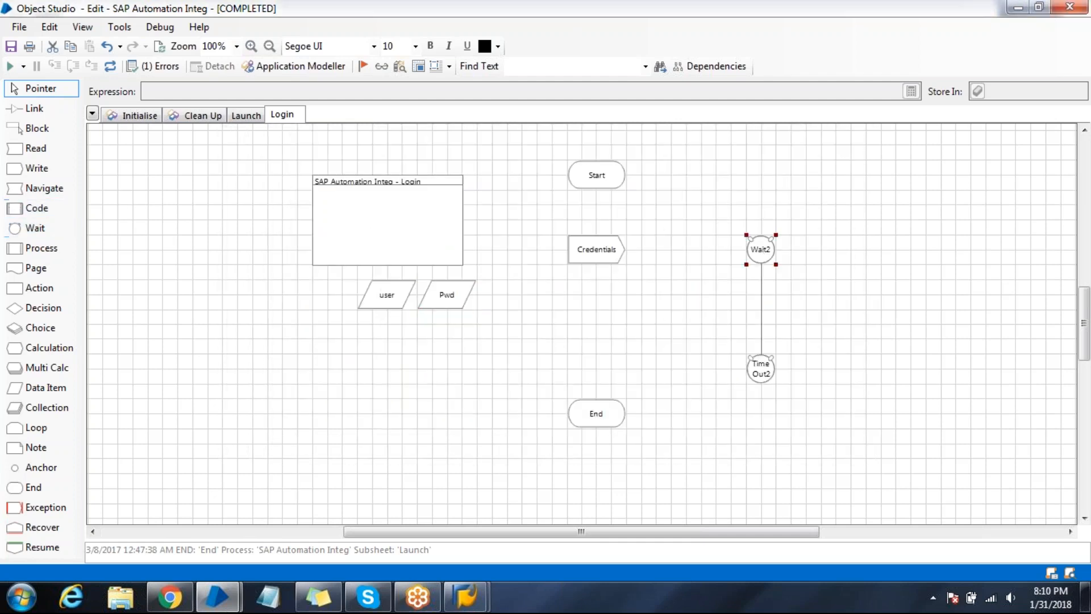
# Link Start, Credentials, Wait2, timeout, Navigate1 and End, then confirm Wait2's 5-second timeout
pyautogui.click(34, 109)
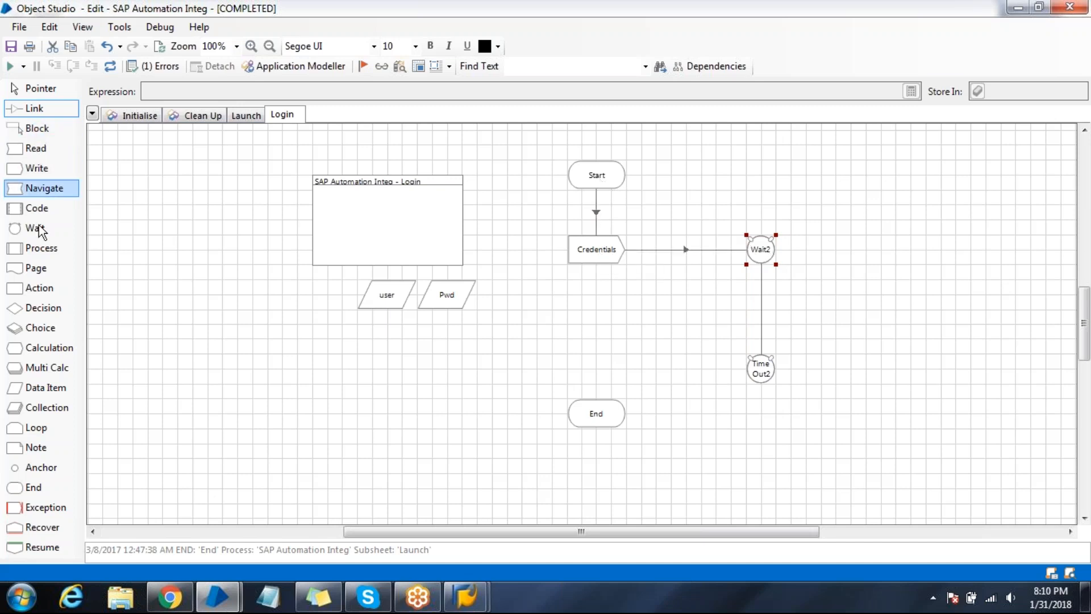
pyautogui.click(596, 353)
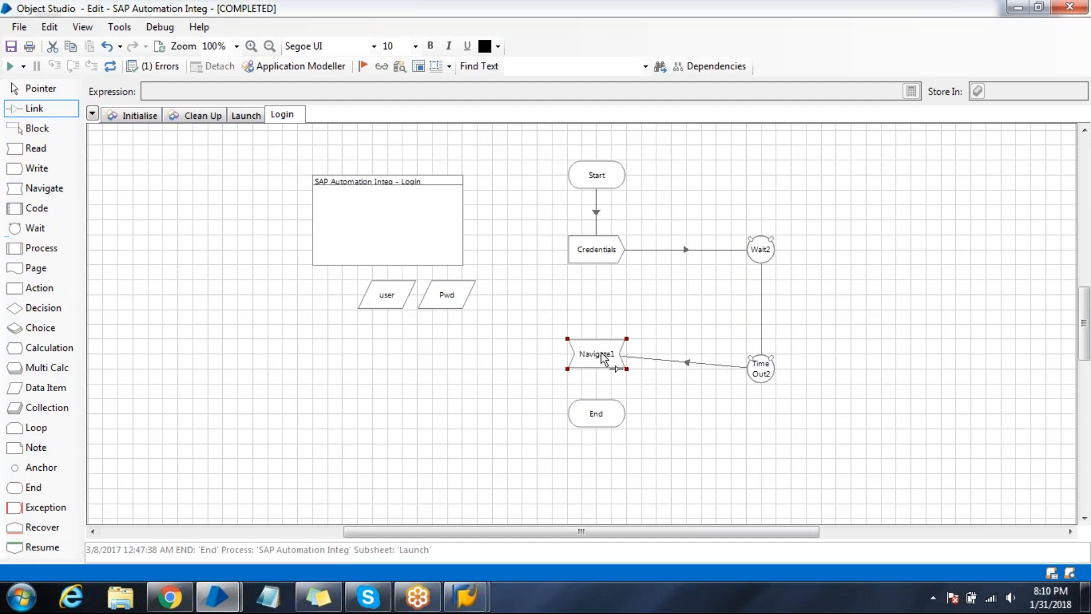
pyautogui.click(40, 88)
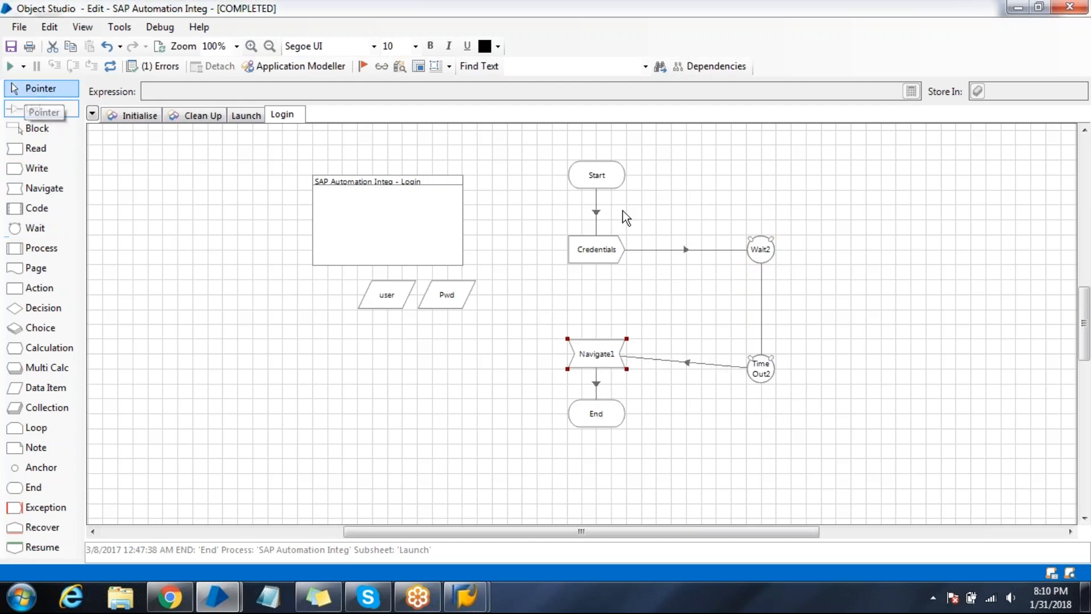
pyautogui.click(34, 108)
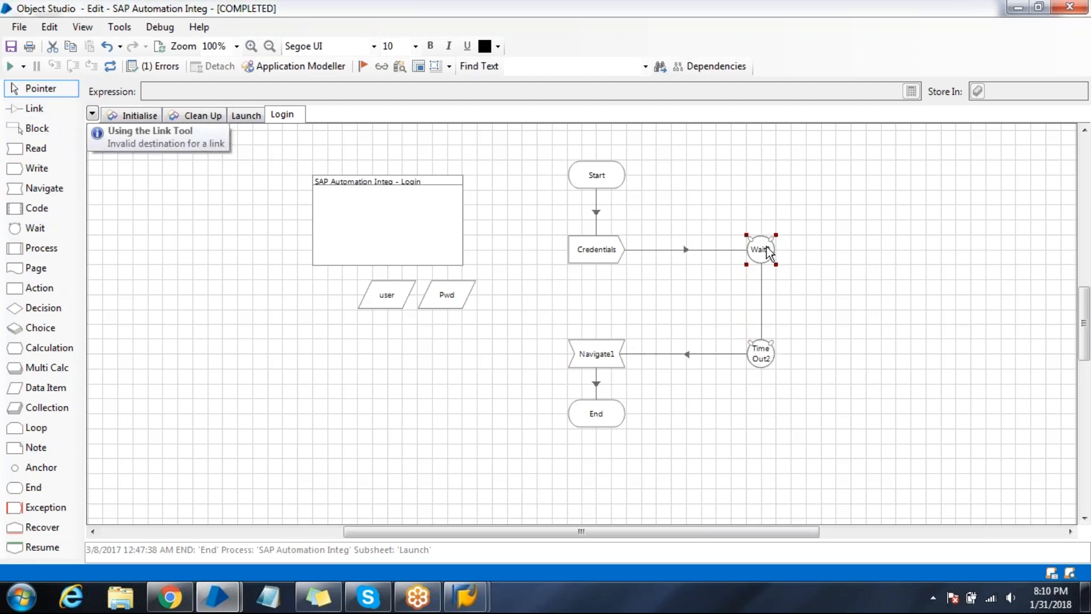
pyautogui.doubleClick(761, 249)
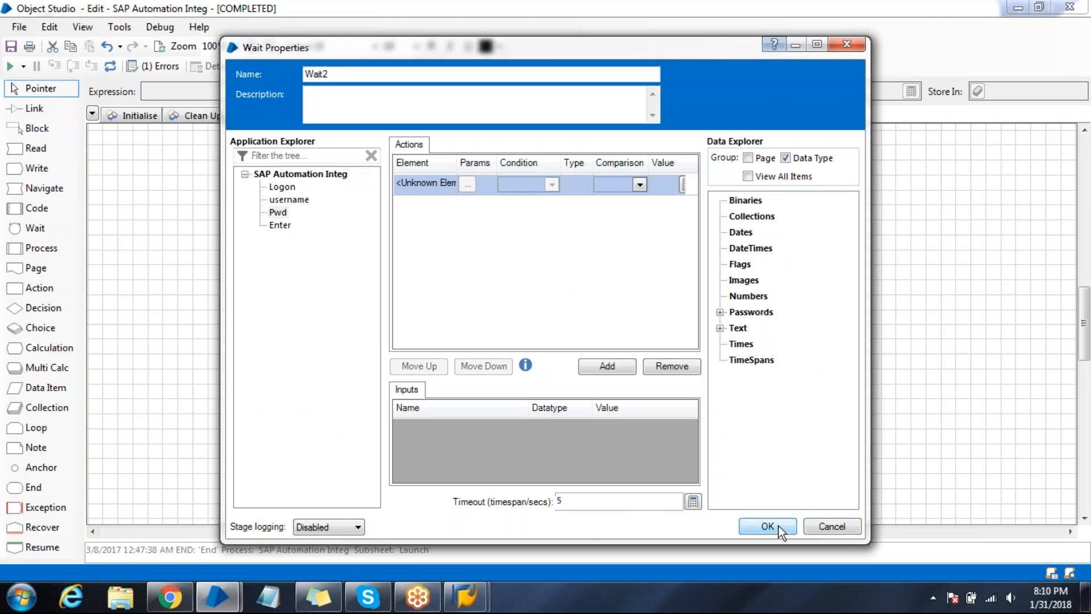
pyautogui.click(768, 526)
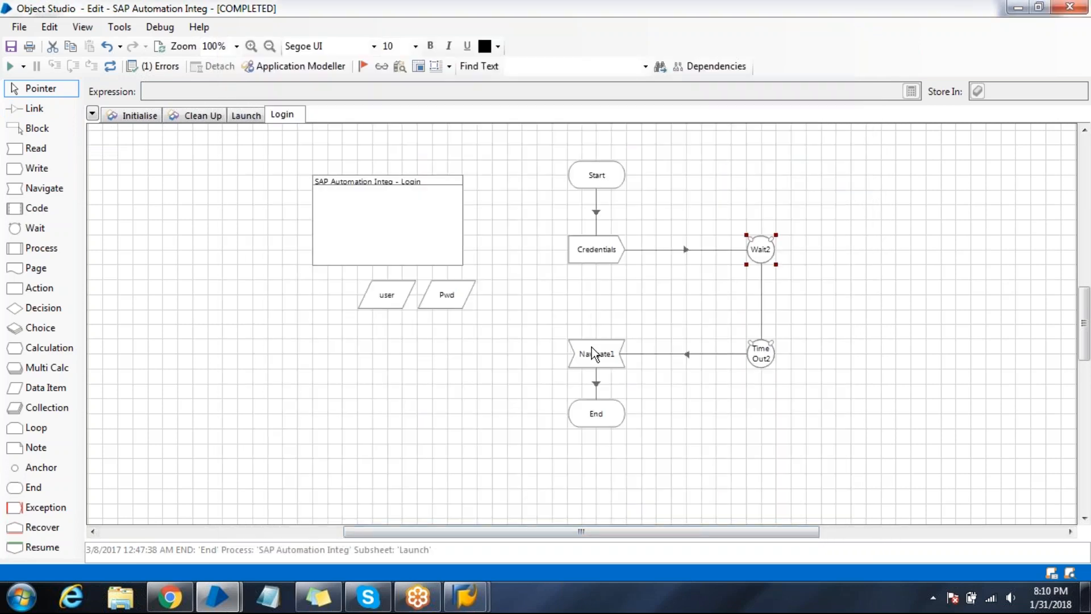
# Set Navigate1 to Press the Enter element and rename it 'login'
pyautogui.doubleClick(595, 353)
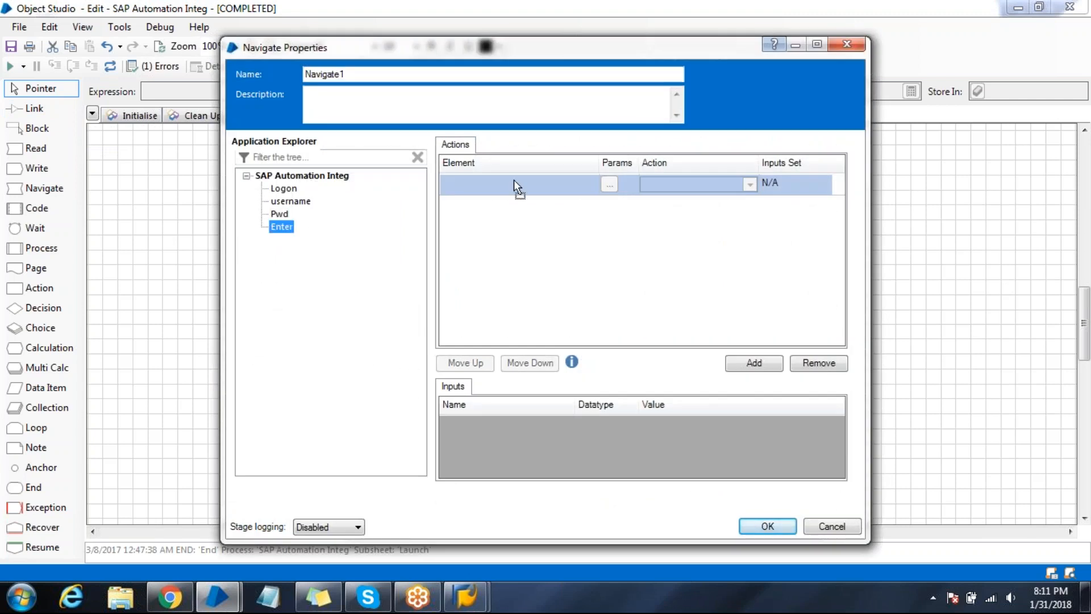
pyautogui.click(750, 184)
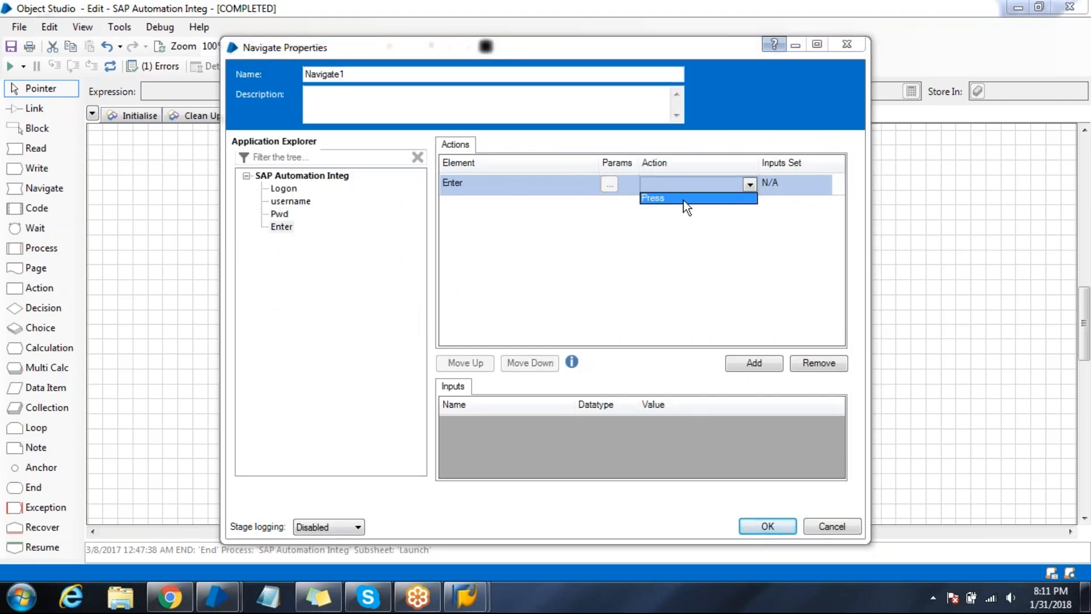
pyautogui.click(696, 198)
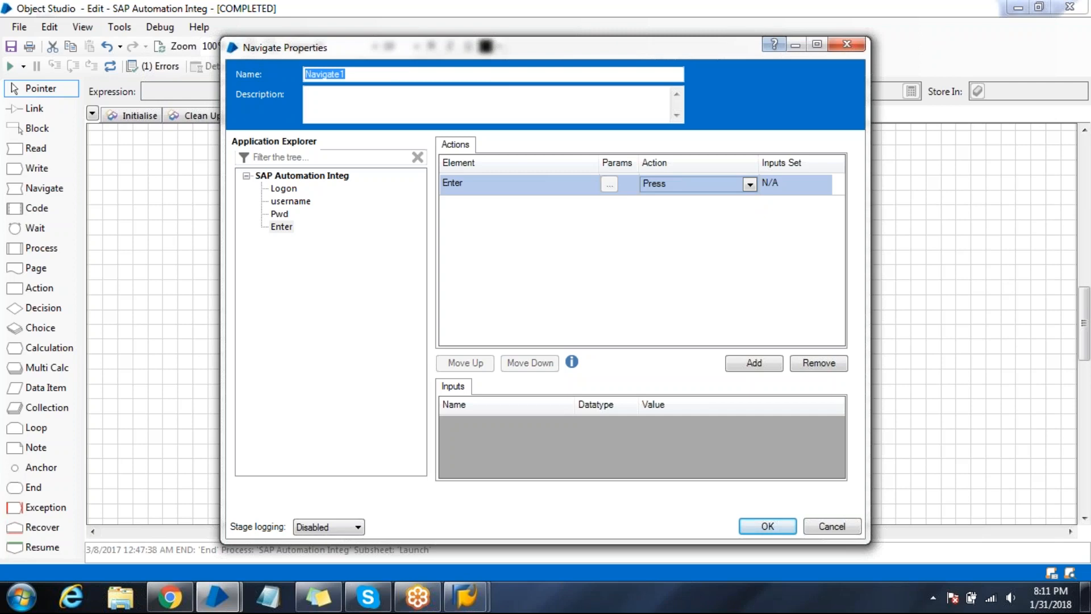
pyautogui.write('login')
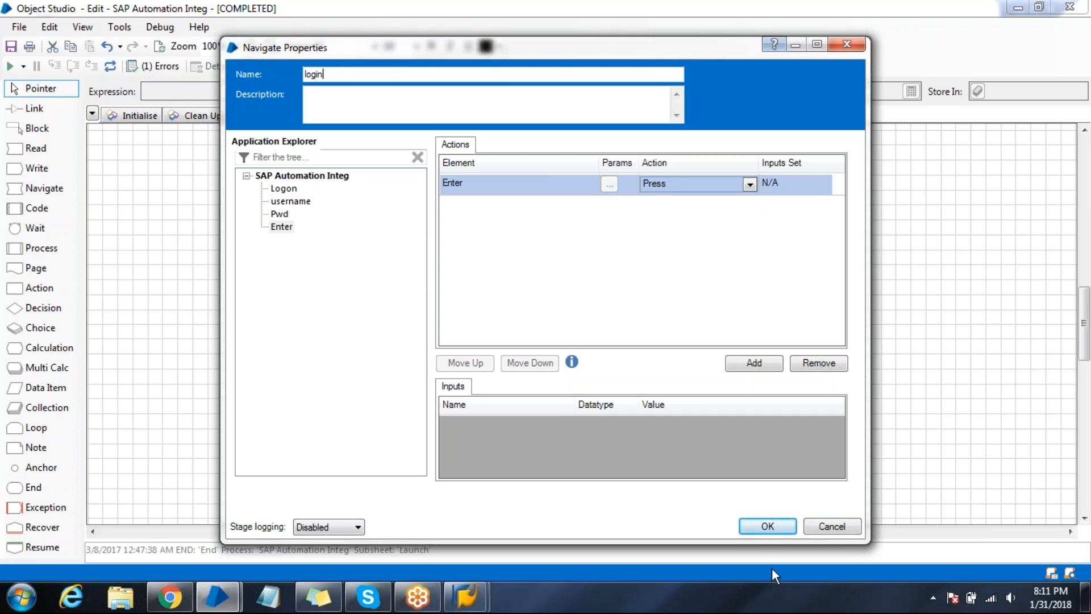
pyautogui.click(766, 525)
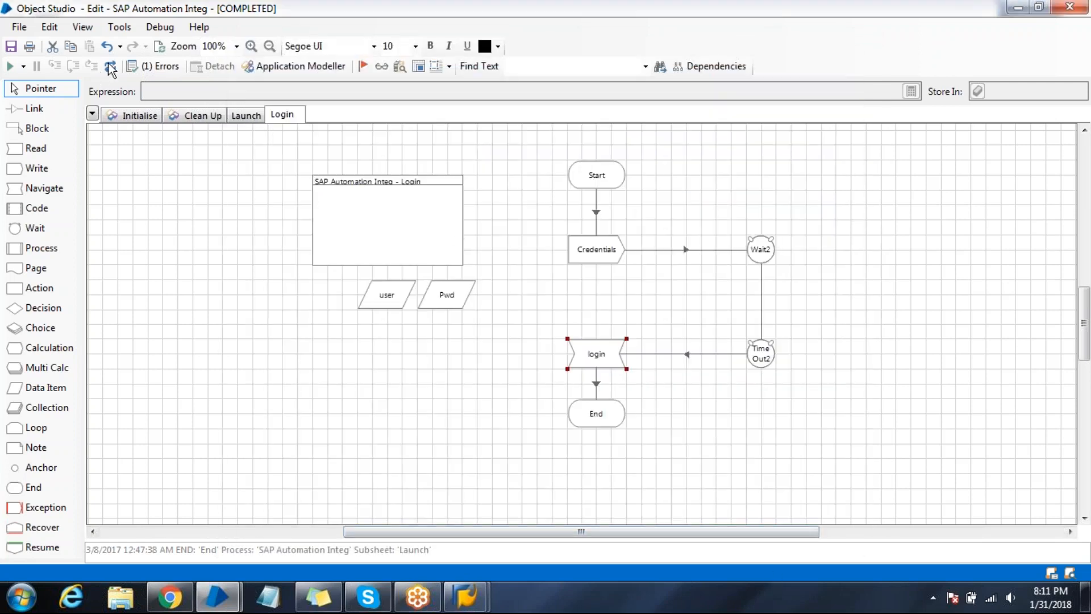
# Reset and run the Login page to reach the SAP Easy Access menu
pyautogui.click(10, 65)
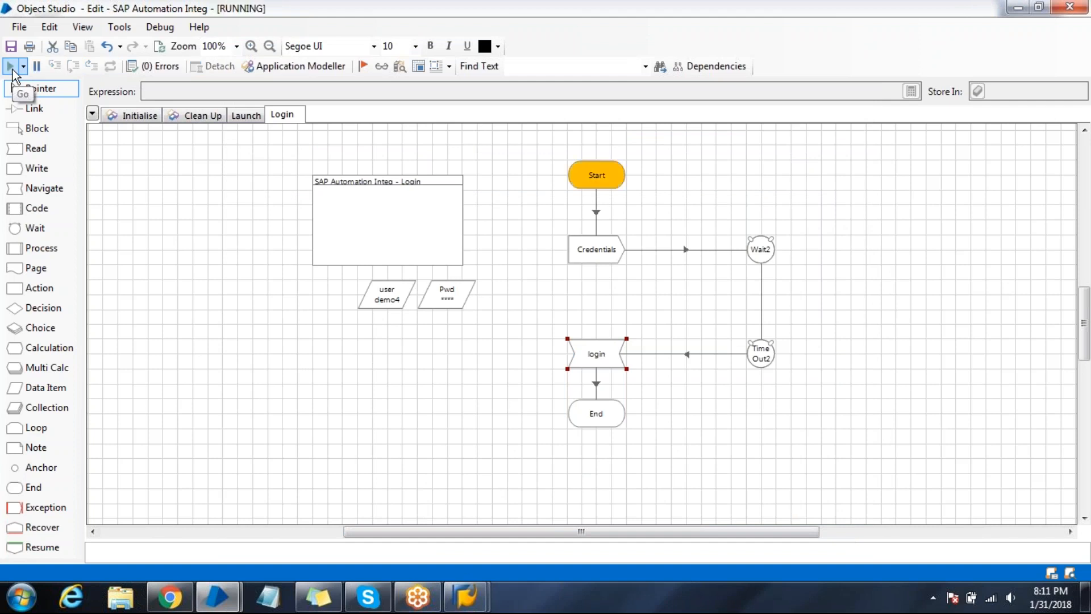
pyautogui.click(11, 66)
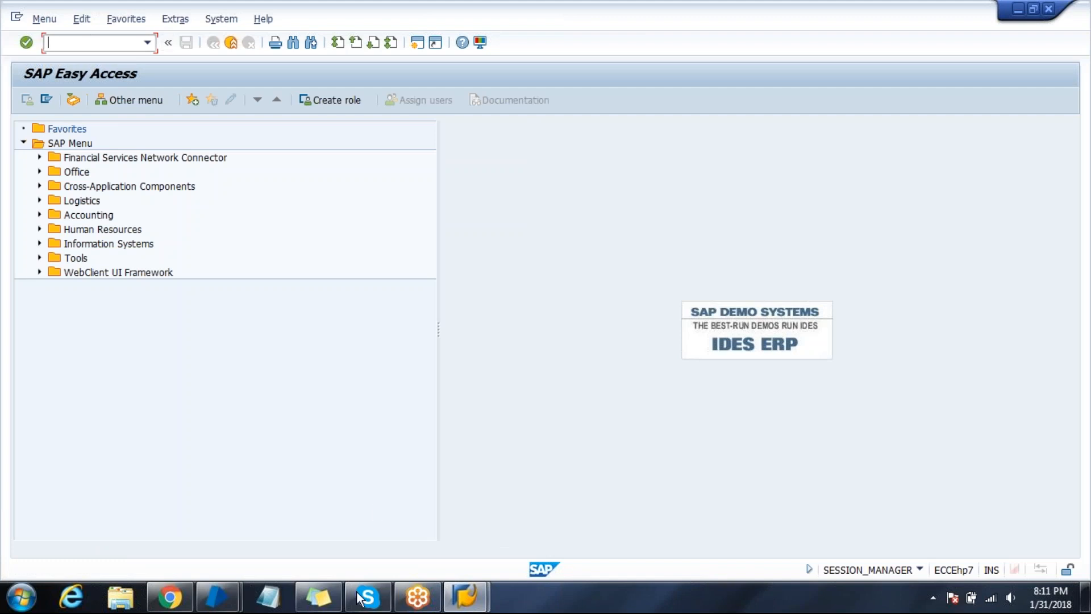
pyautogui.click(218, 596)
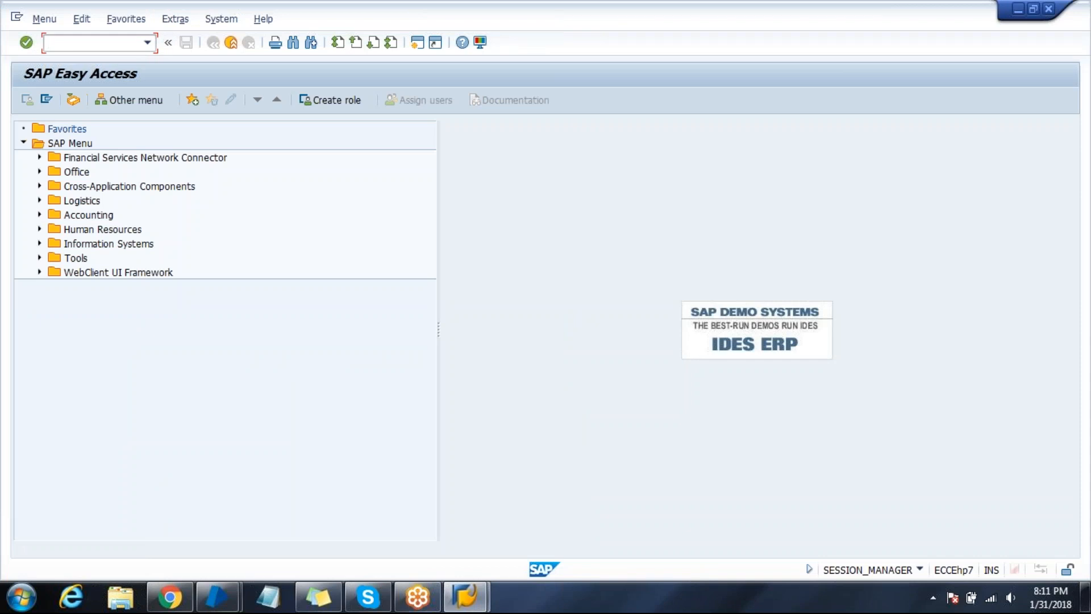
pyautogui.click(91, 42)
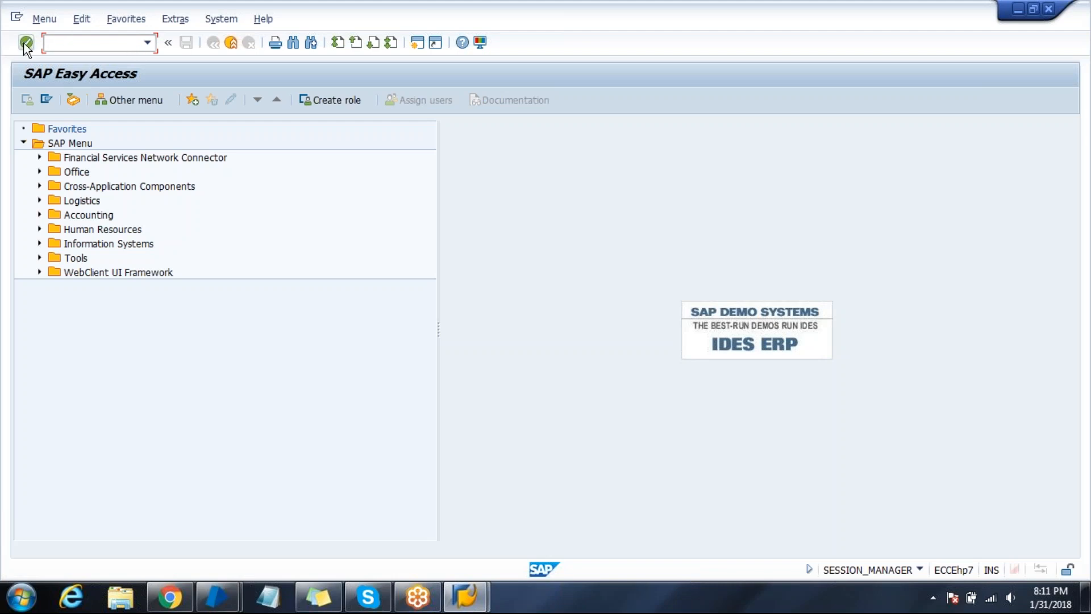
pyautogui.click(90, 42)
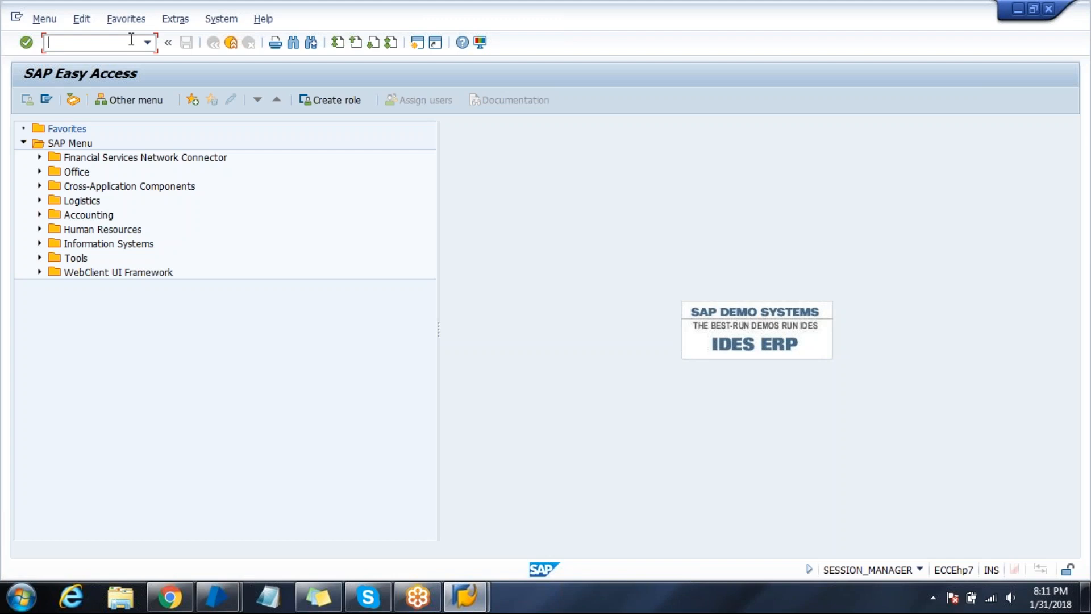
pyautogui.moveTo(865, 195)
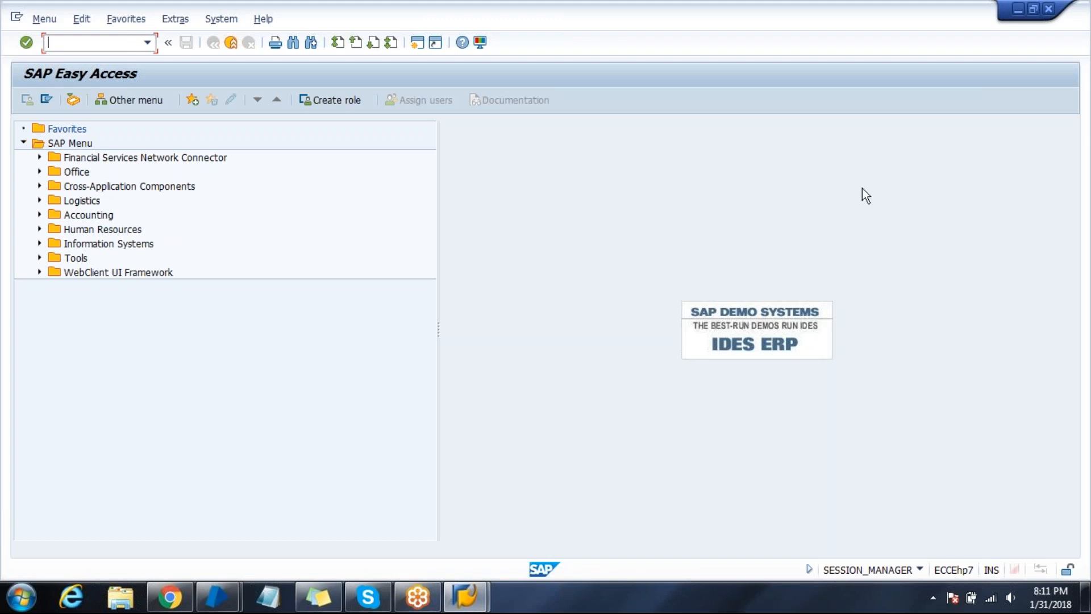
pyautogui.moveTo(1078, 318)
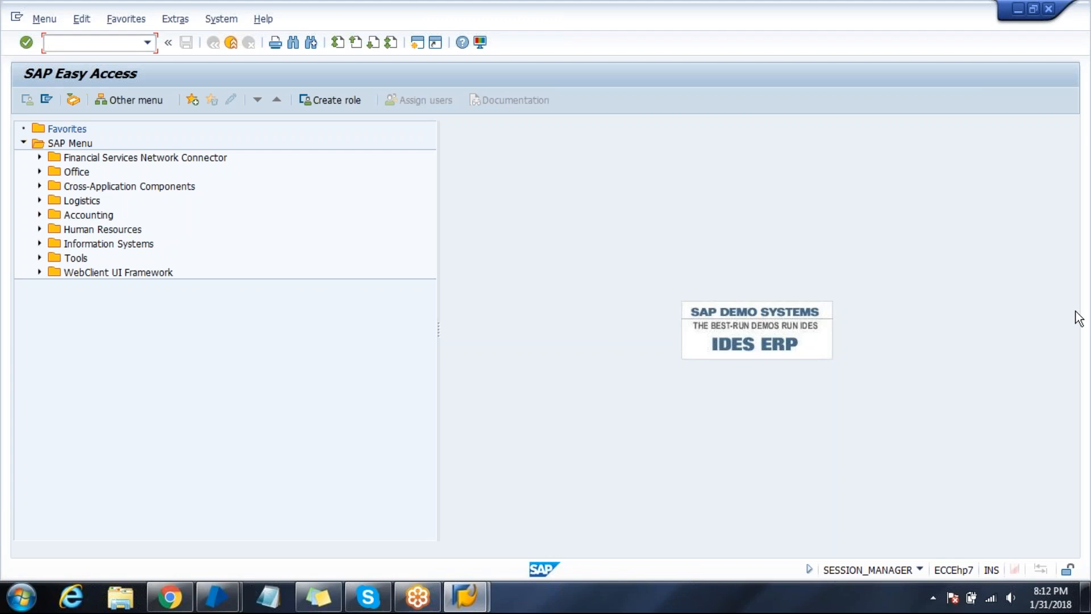